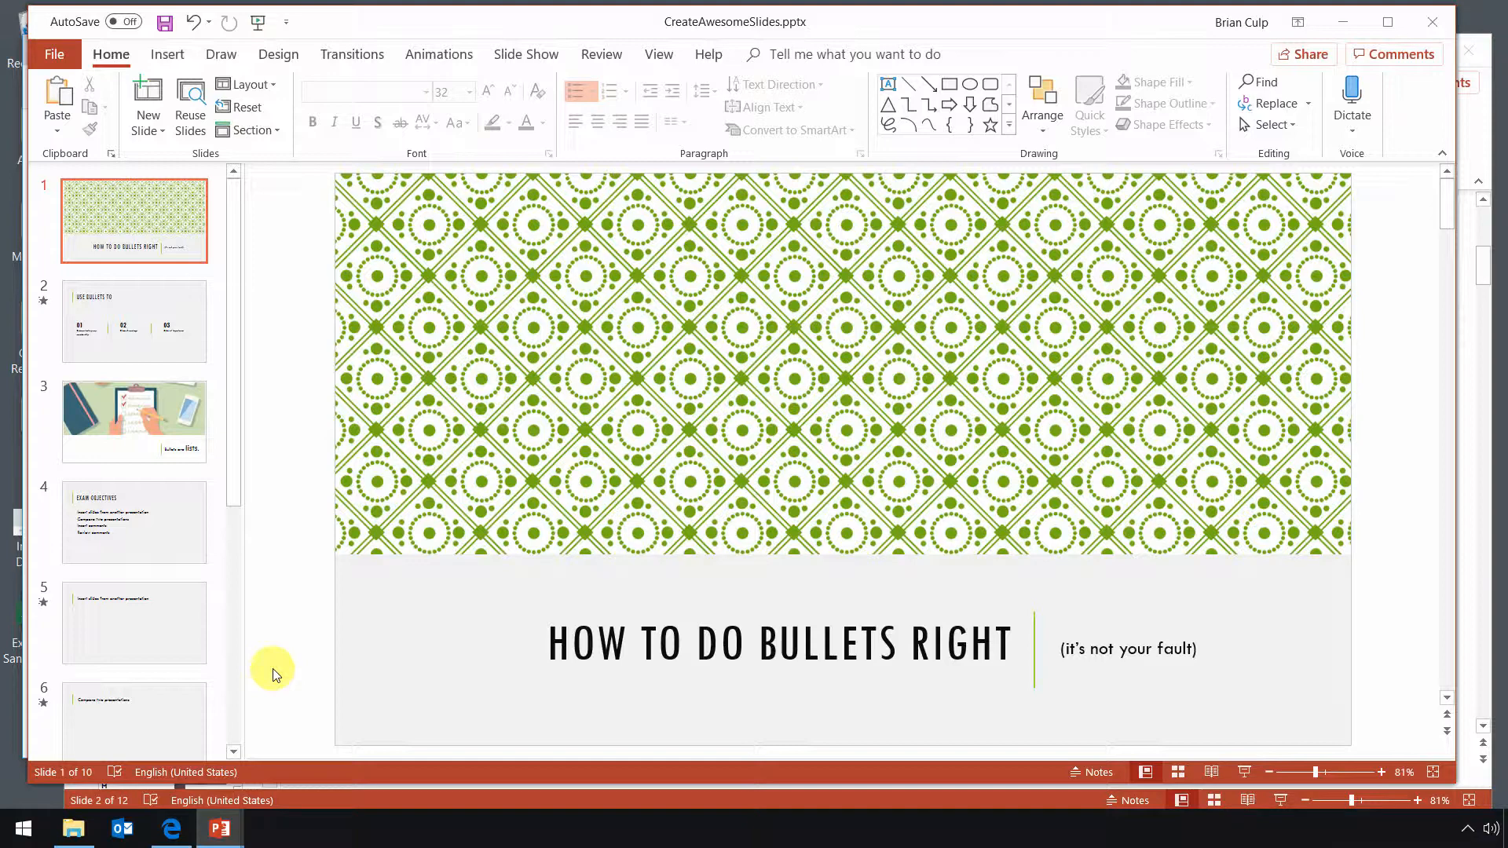
{"action": "mouse_move", "coordinate": [402, 665]}
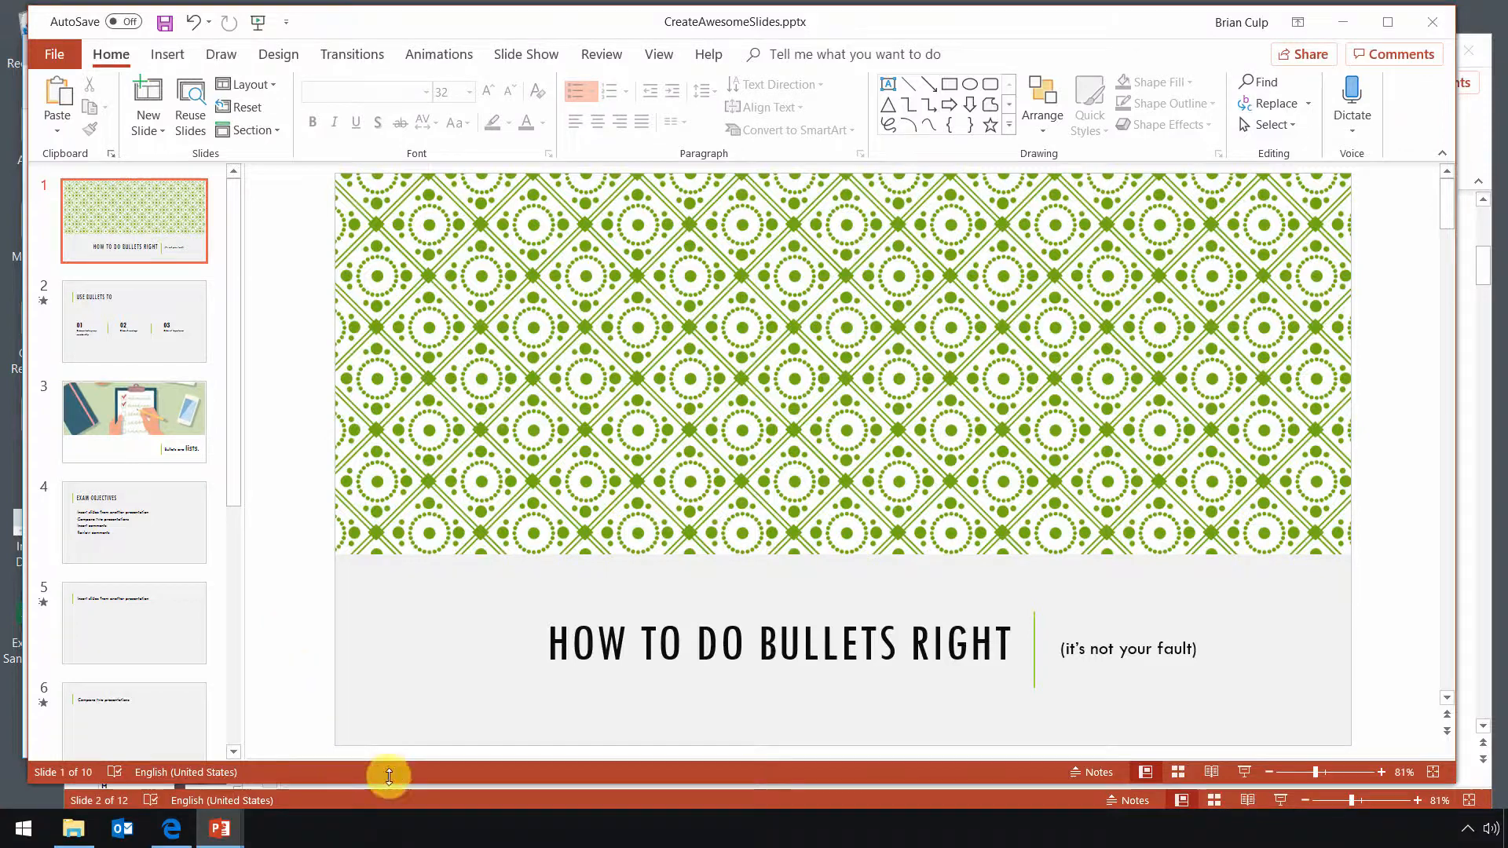
- Insert a blank Title and Content slide as slide 2 of the Margie's Travel deck
{"action": "left_click", "coordinate": [219, 827]}
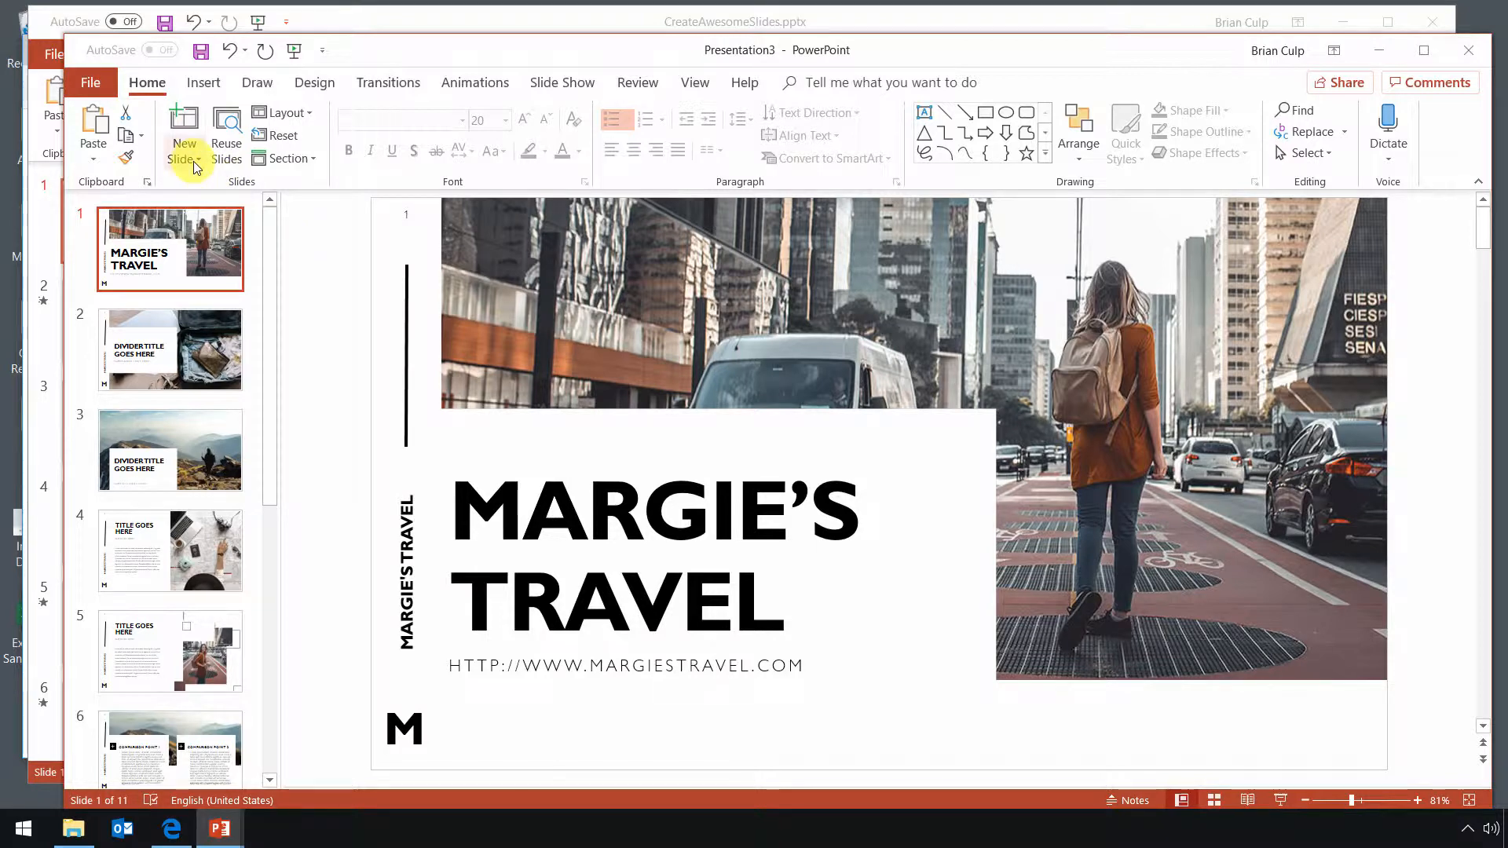
{"action": "left_click", "coordinate": [183, 135]}
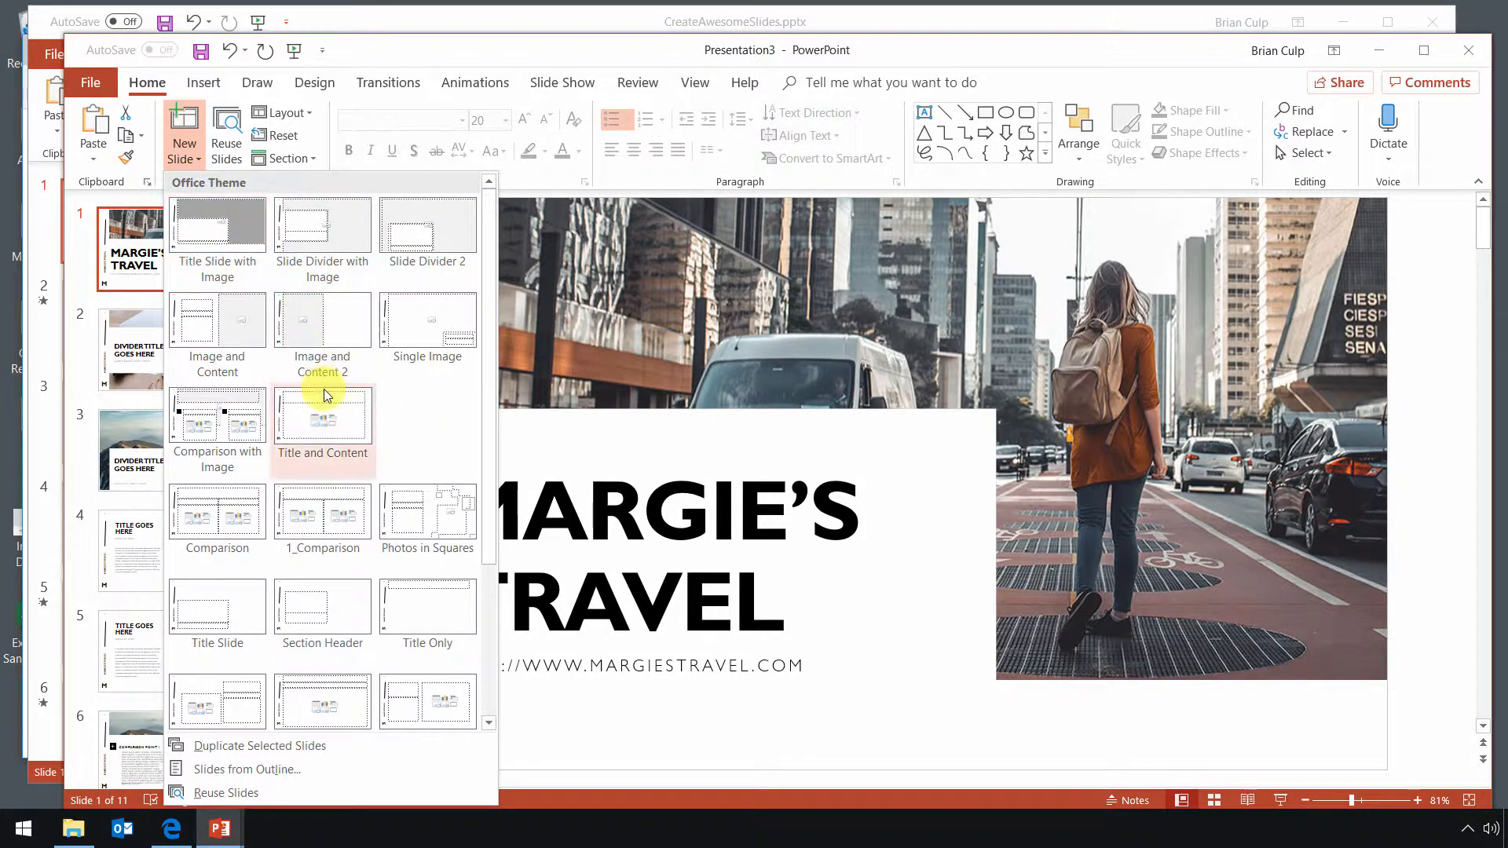
{"action": "left_click", "coordinate": [322, 424]}
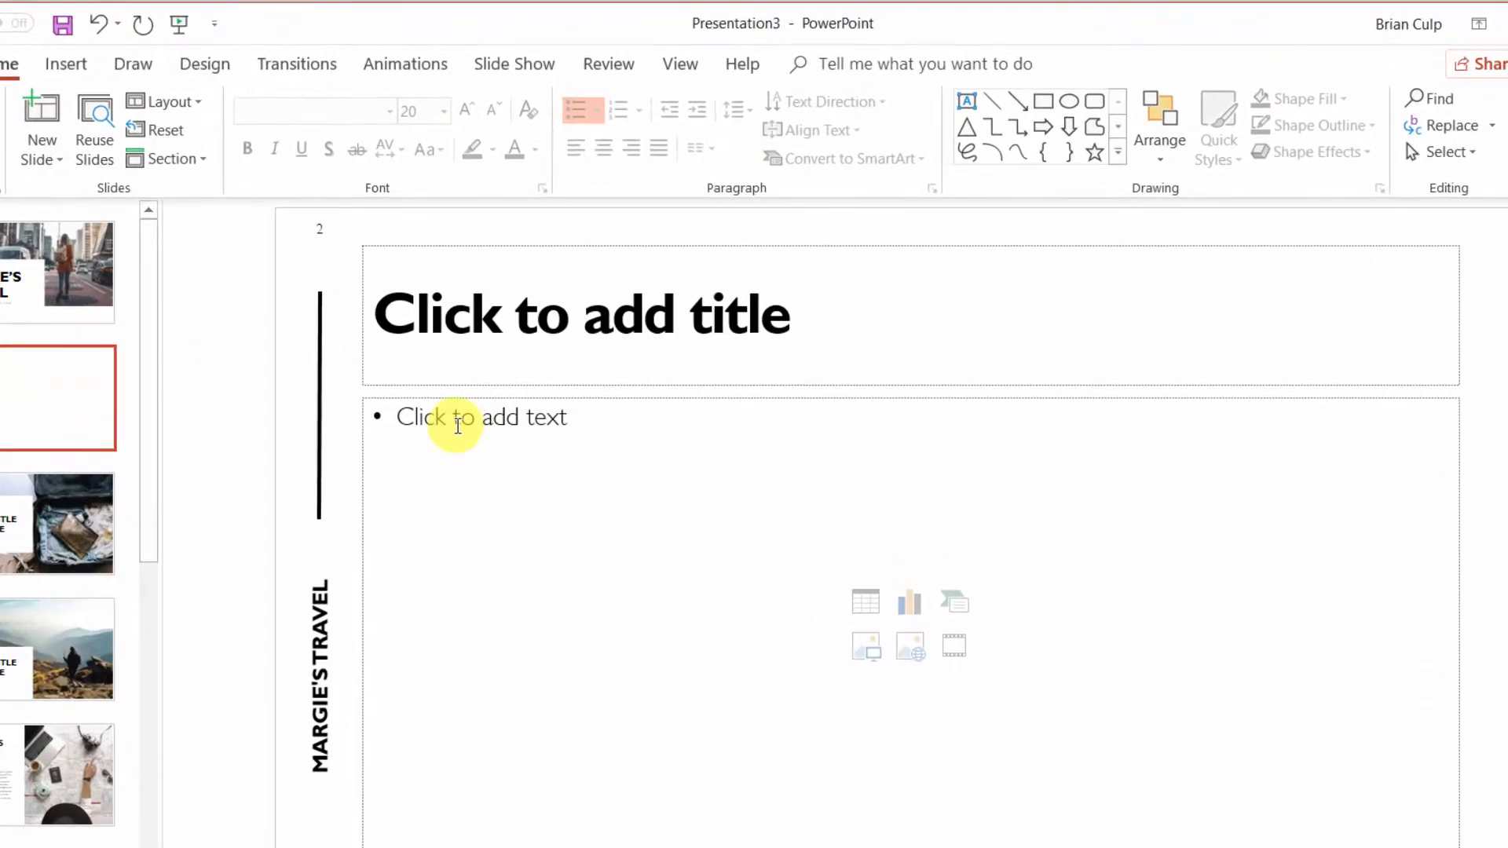
- Enter Point a and Point b in slide 2's body and remove Point b's bullet
{"action": "left_click", "coordinate": [457, 416]}
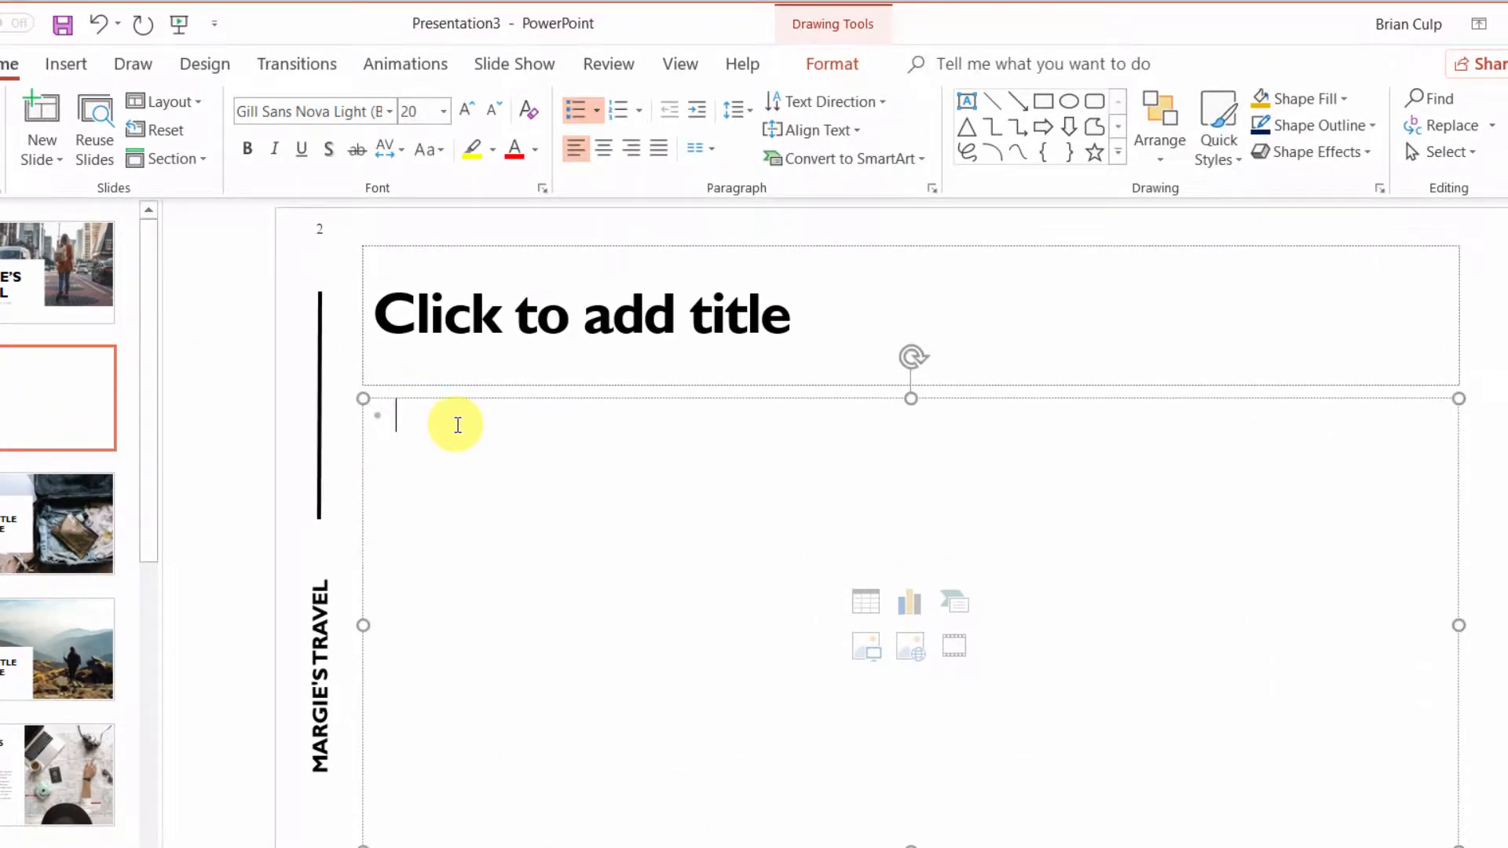
{"action": "type", "text": "Point"}
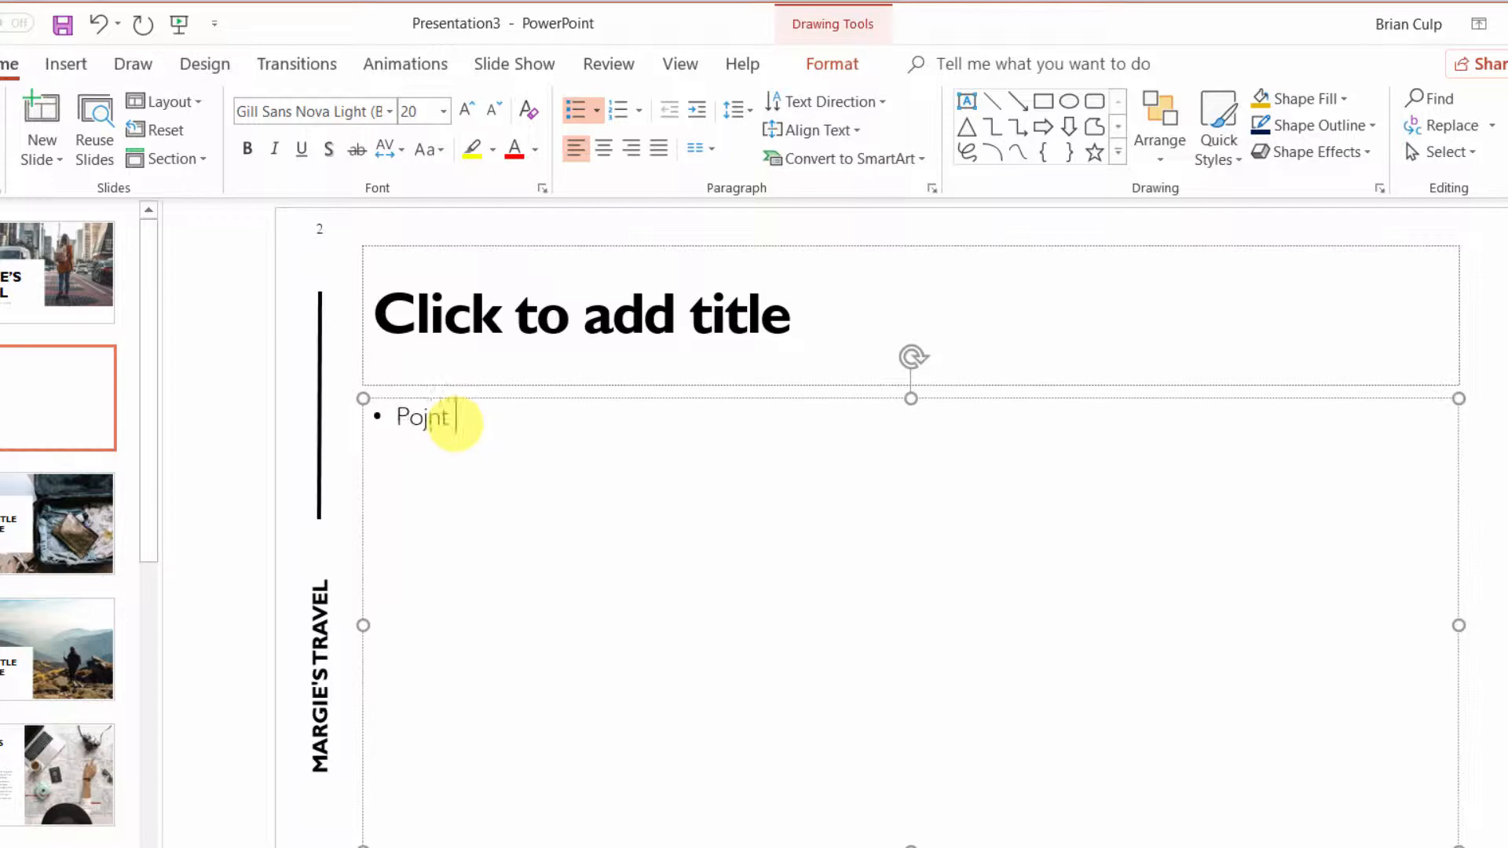
{"action": "key", "text": "backspace"}
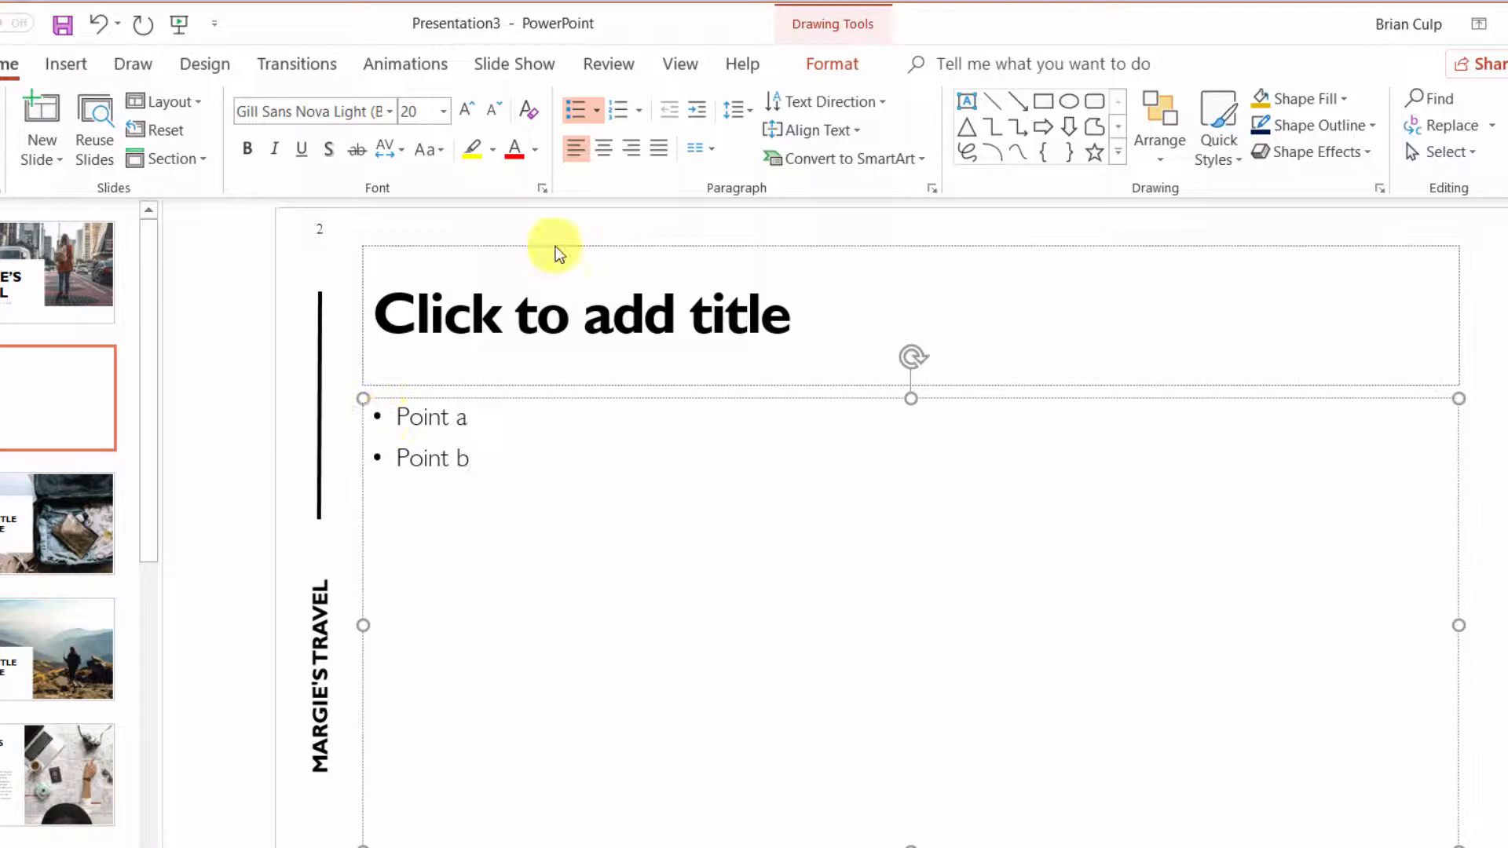
{"action": "left_click", "coordinate": [575, 109]}
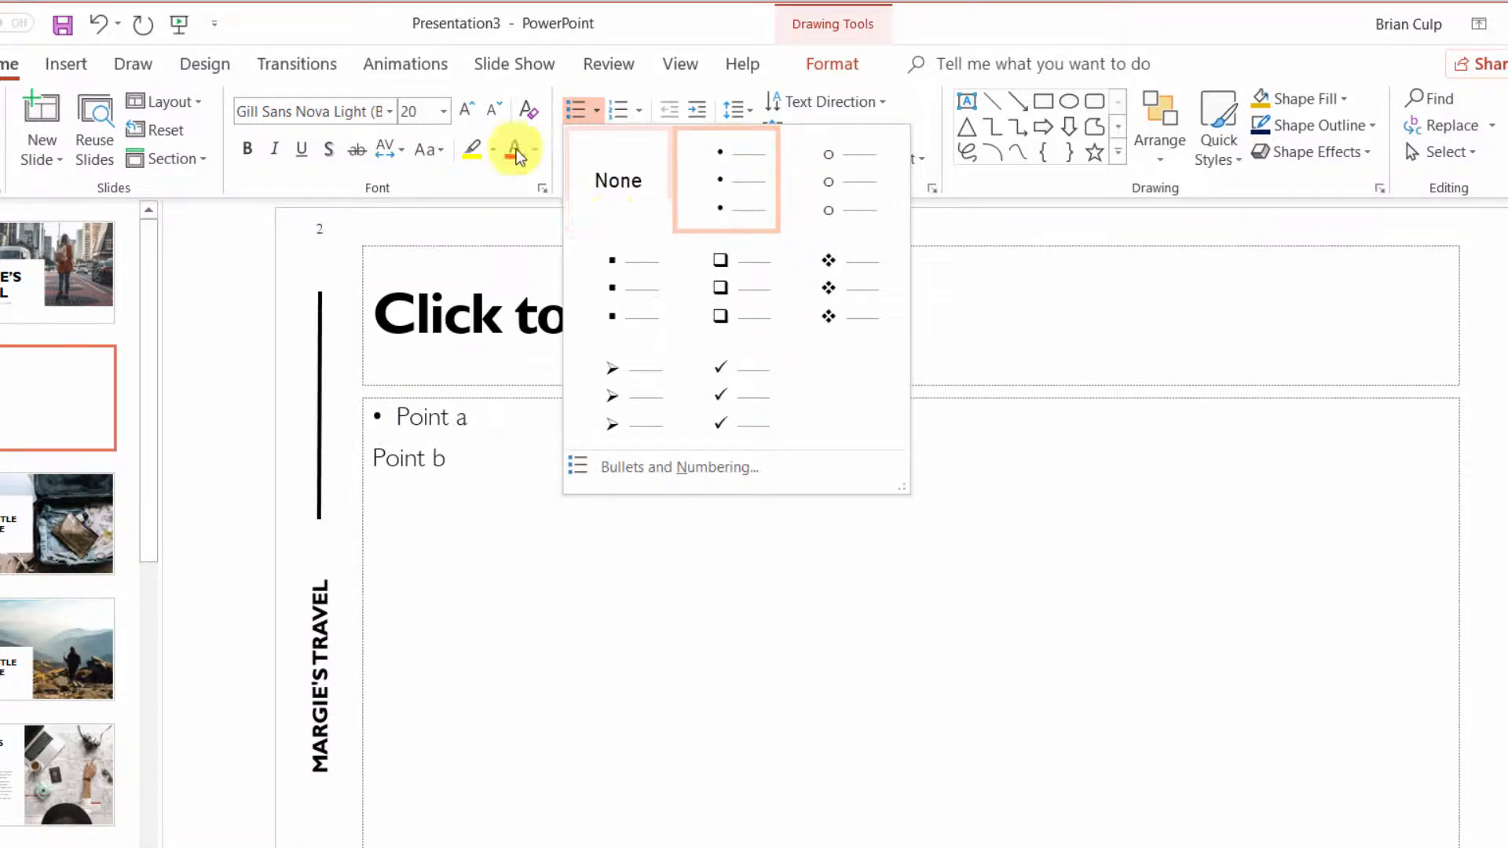
{"action": "left_click", "coordinate": [725, 180]}
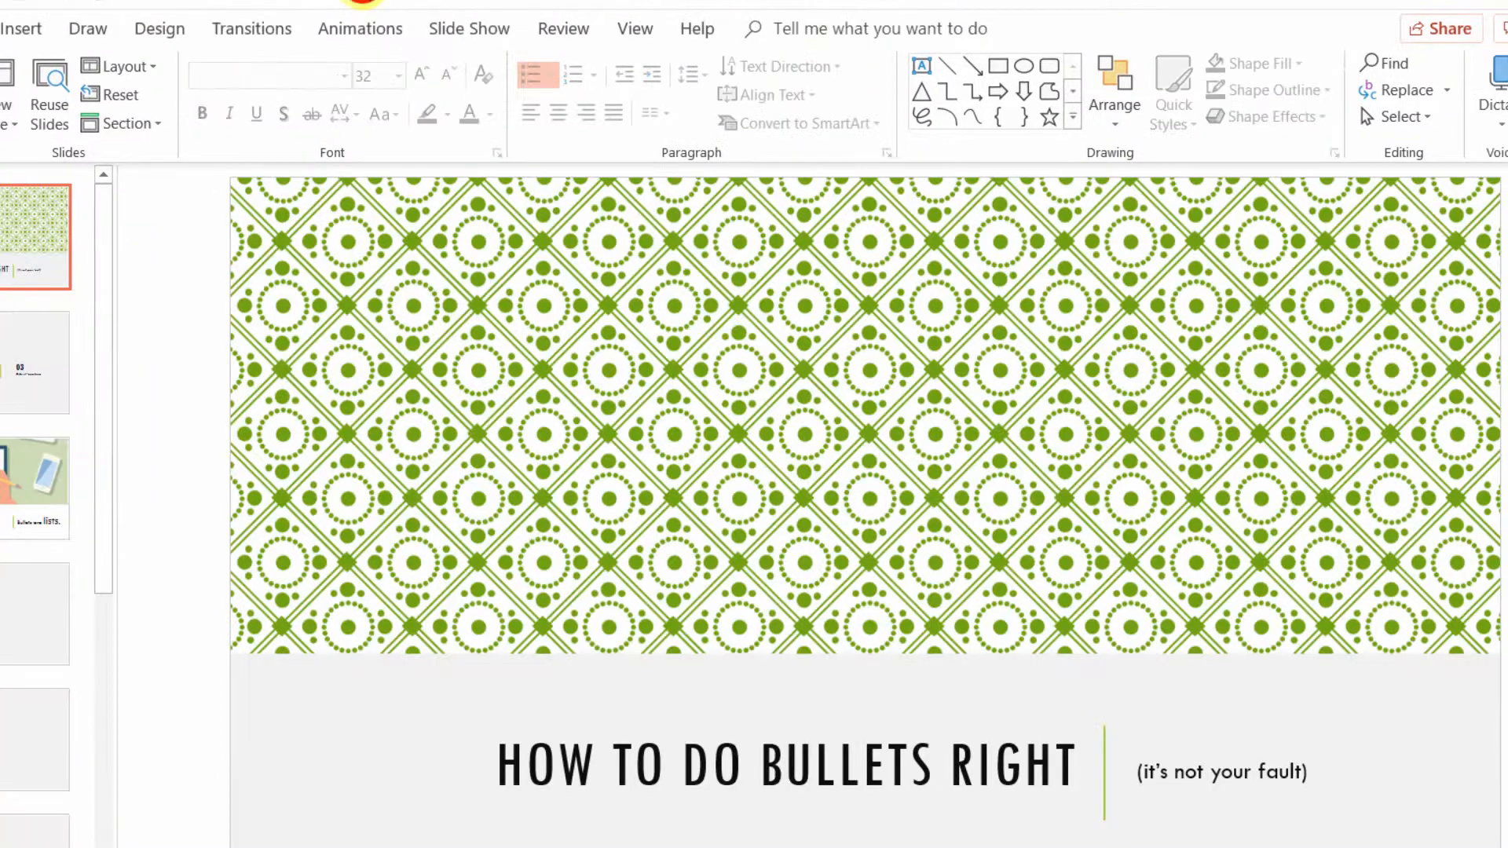
{"action": "mouse_move", "coordinate": [190, 475]}
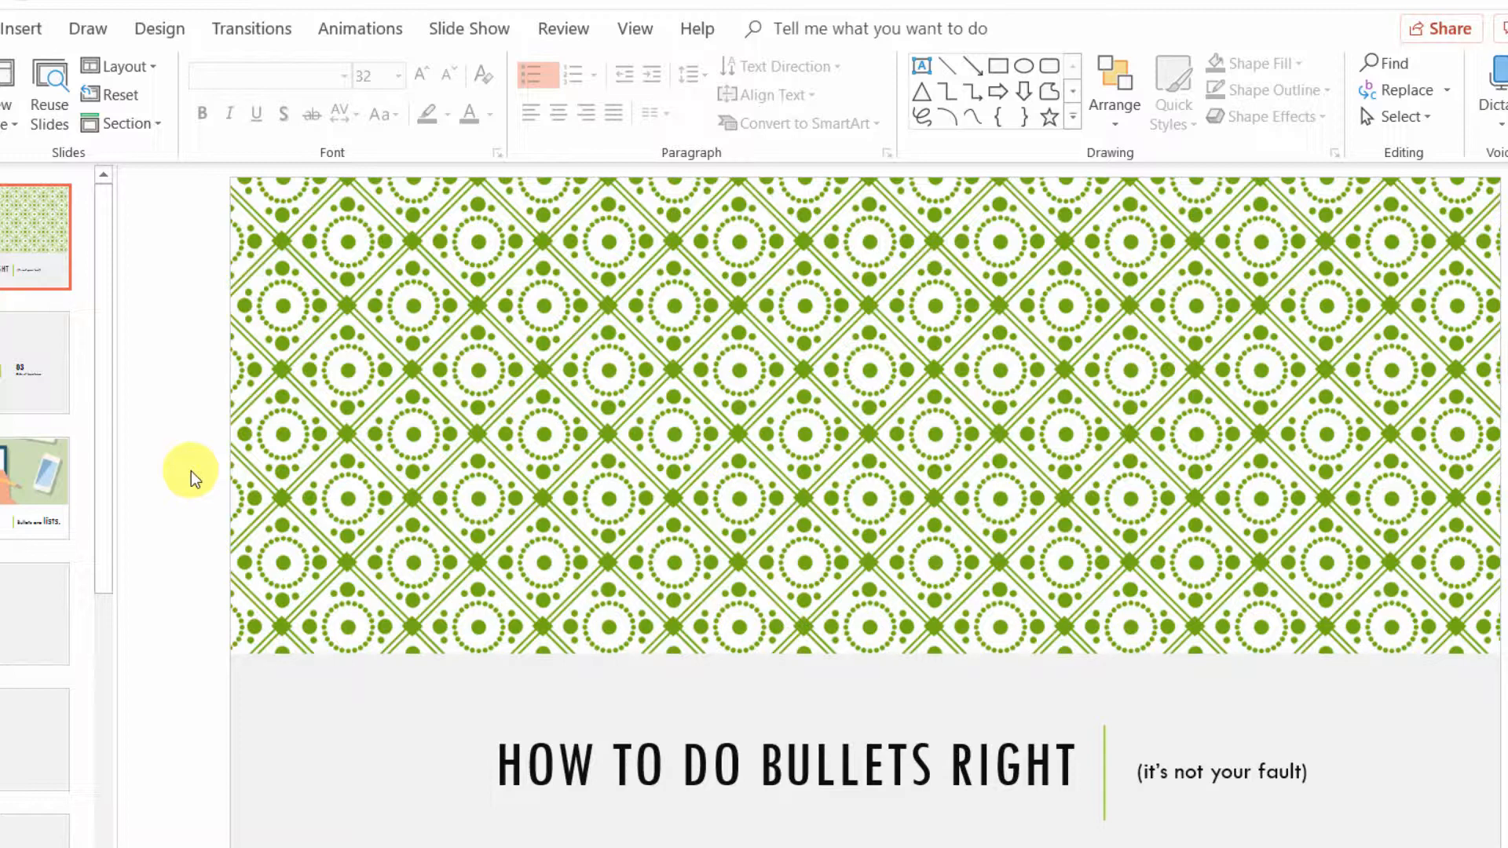
- Show slide 2, Use Bullets To, in the CreateAwesomeSlides deck
{"action": "left_click", "coordinate": [952, 765]}
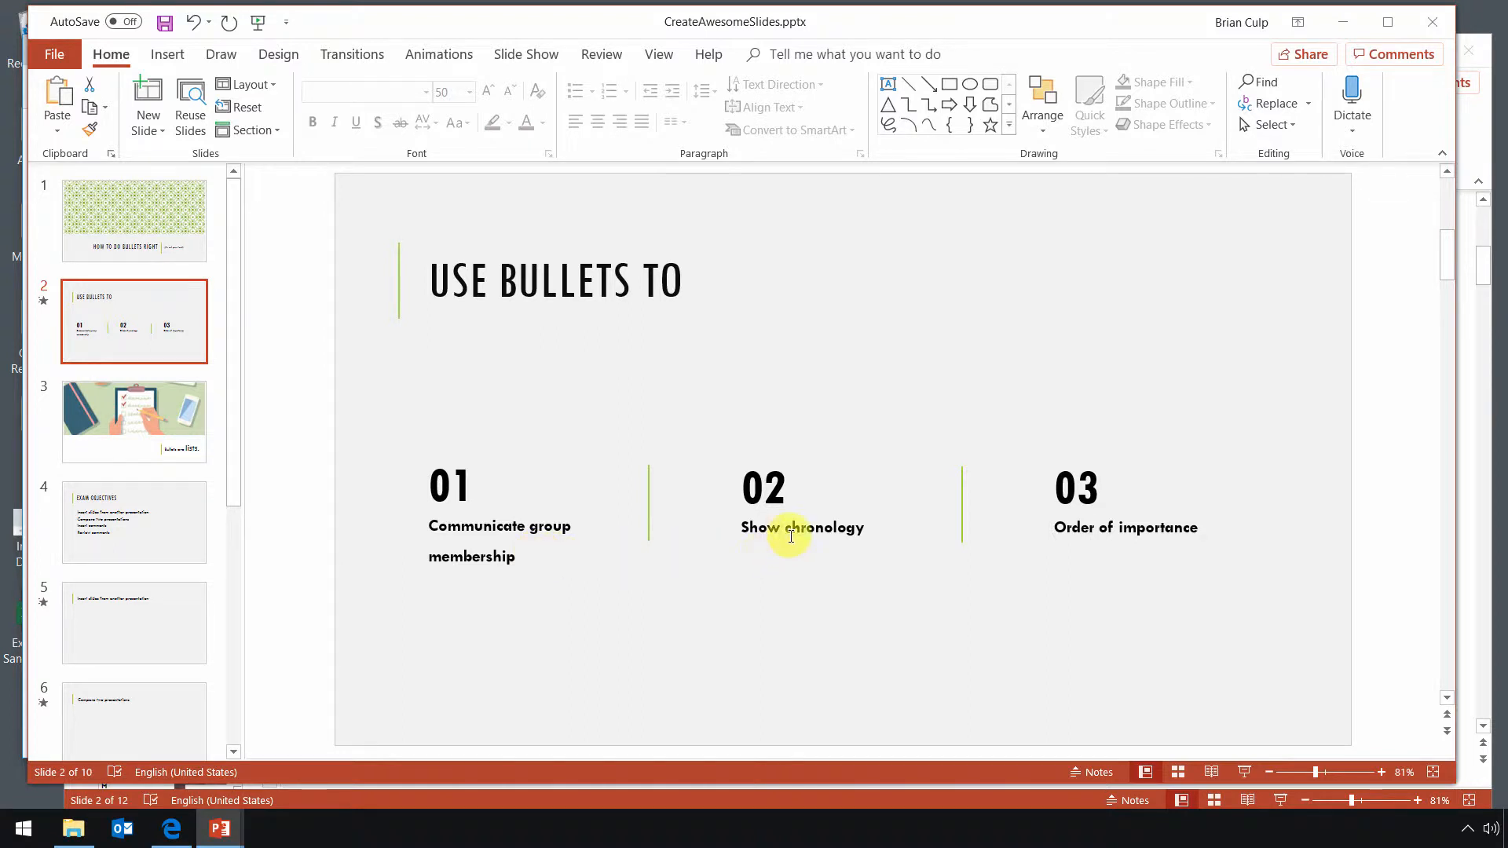
{"action": "mouse_move", "coordinate": [1080, 528]}
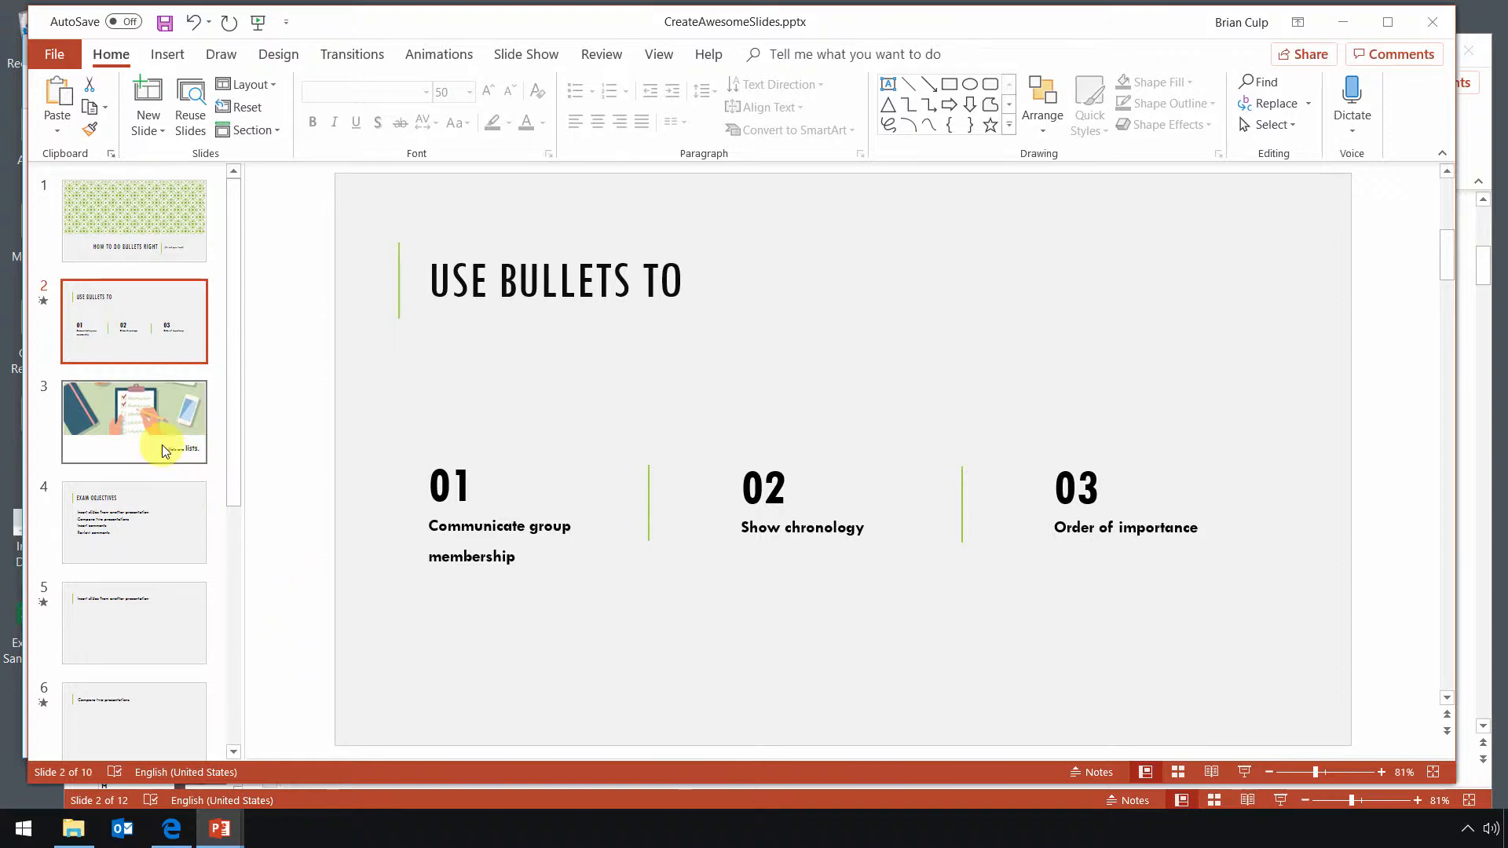
- Show slide 3, Bullets are lists, then bring up the Exam 77-729 page in Edge
{"action": "left_click", "coordinate": [134, 421]}
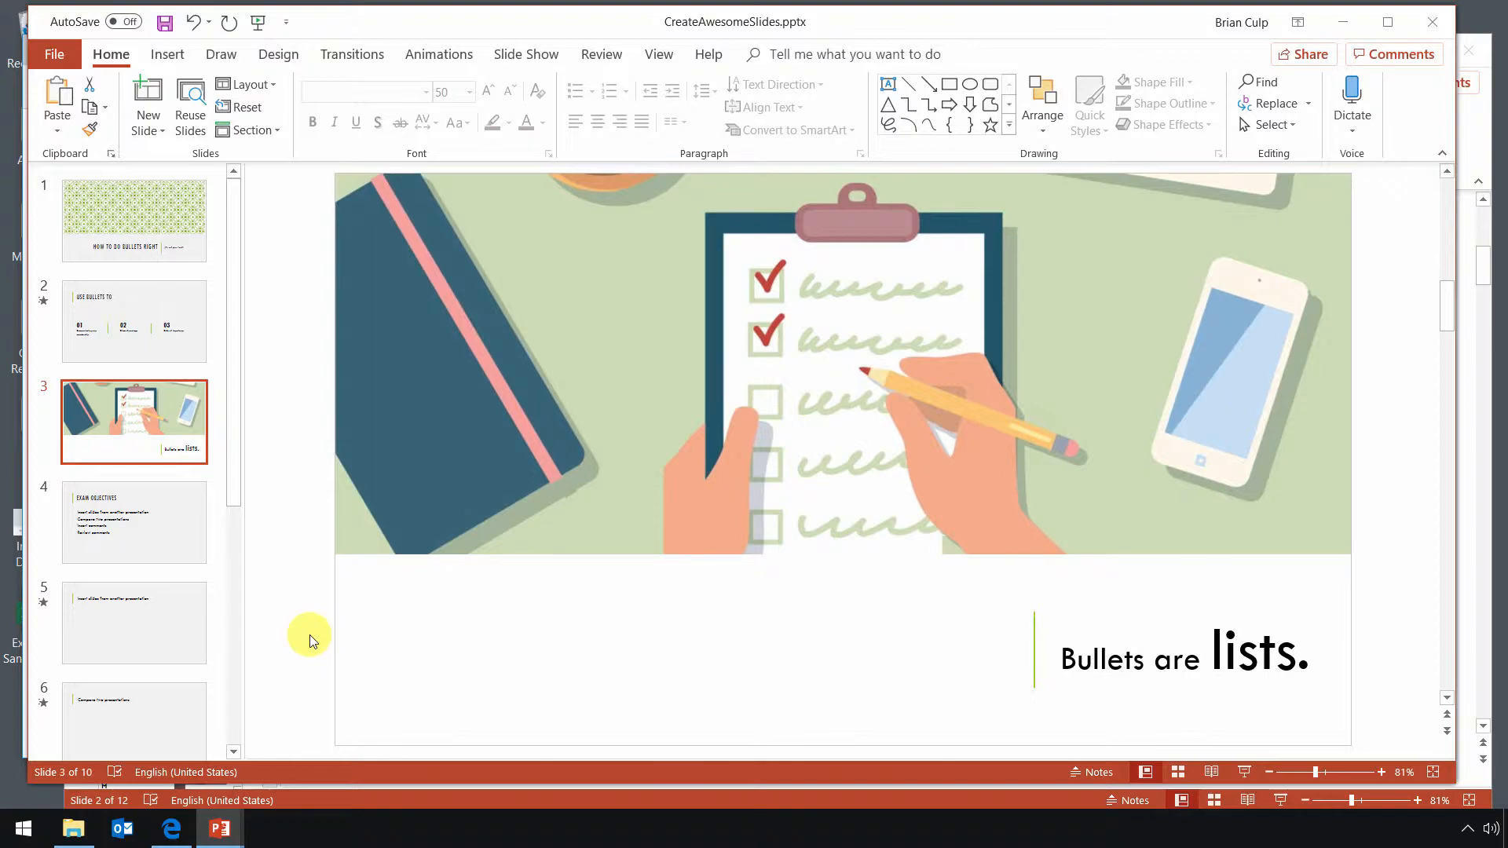
{"action": "left_click", "coordinate": [172, 827]}
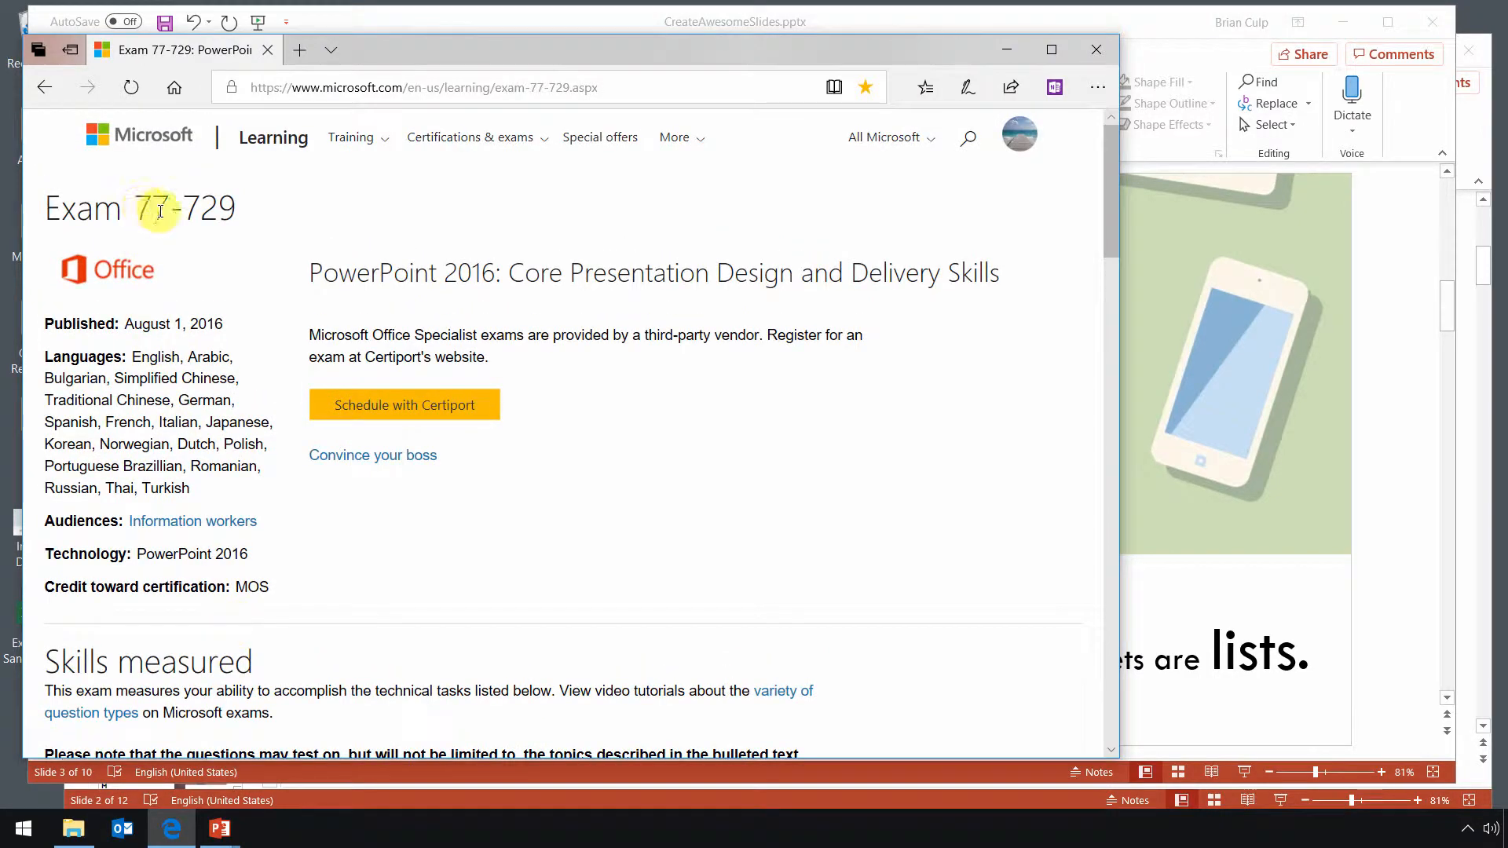
- Scroll the Exam 77-729 page down to the Manage multiple presentations skills
{"action": "scroll", "scroll_direction": "down", "scroll_amount": 3}
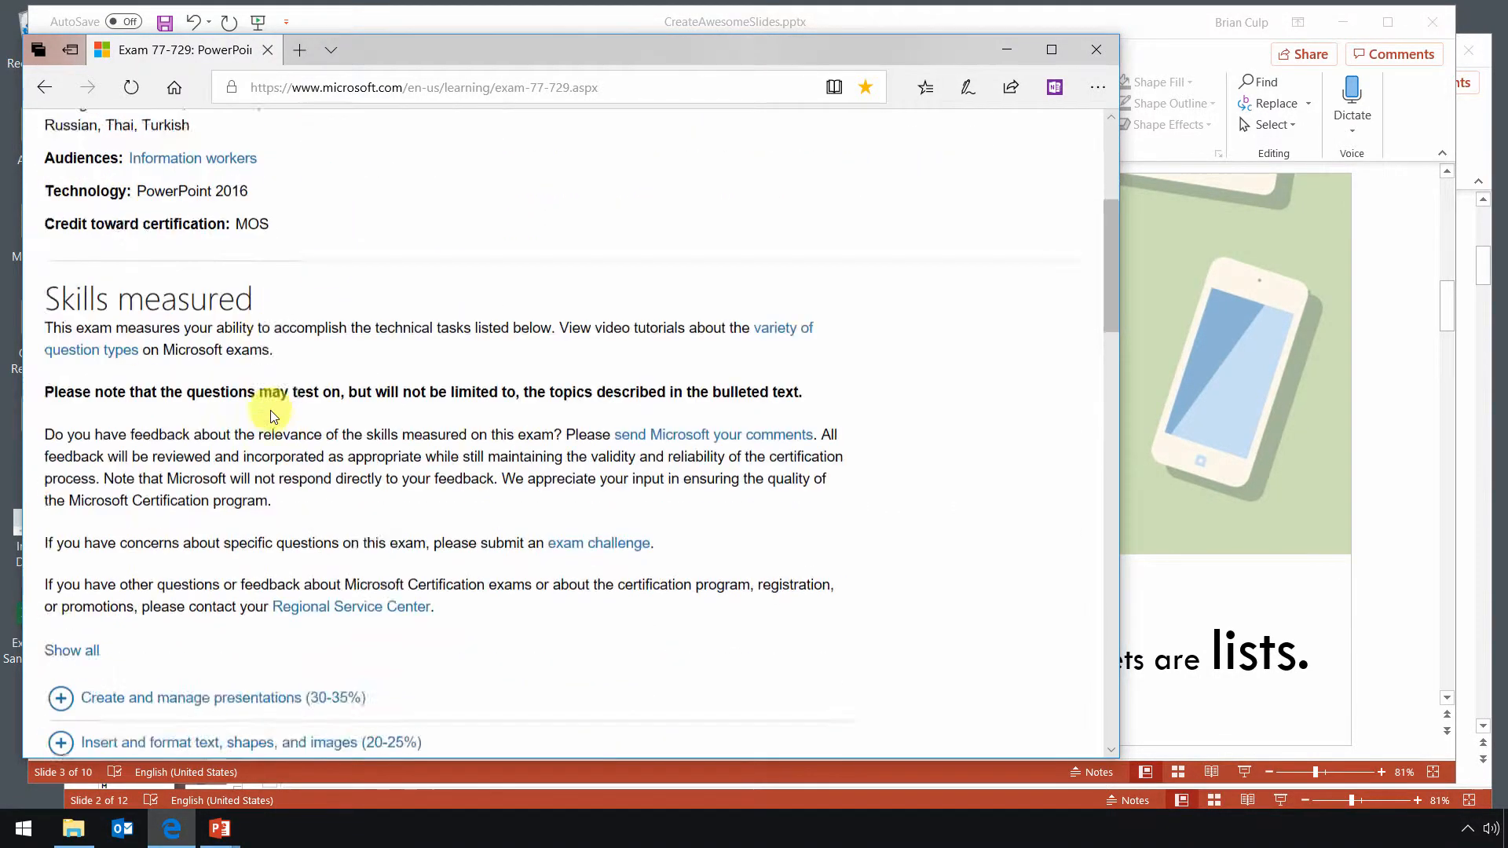
{"action": "scroll", "scroll_direction": "down", "scroll_amount": 3}
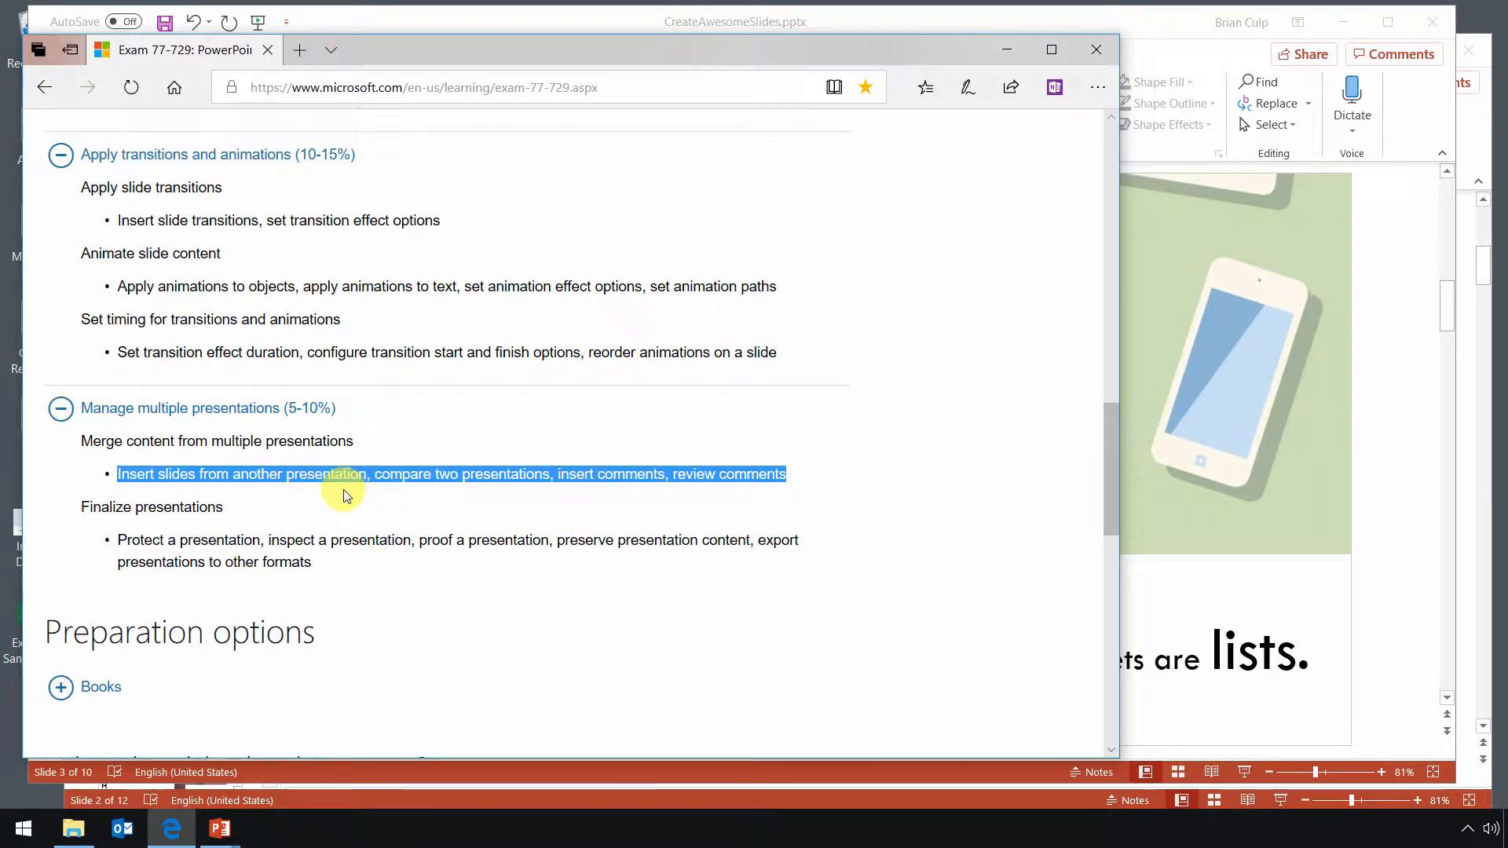
{"action": "mouse_move", "coordinate": [1173, 26]}
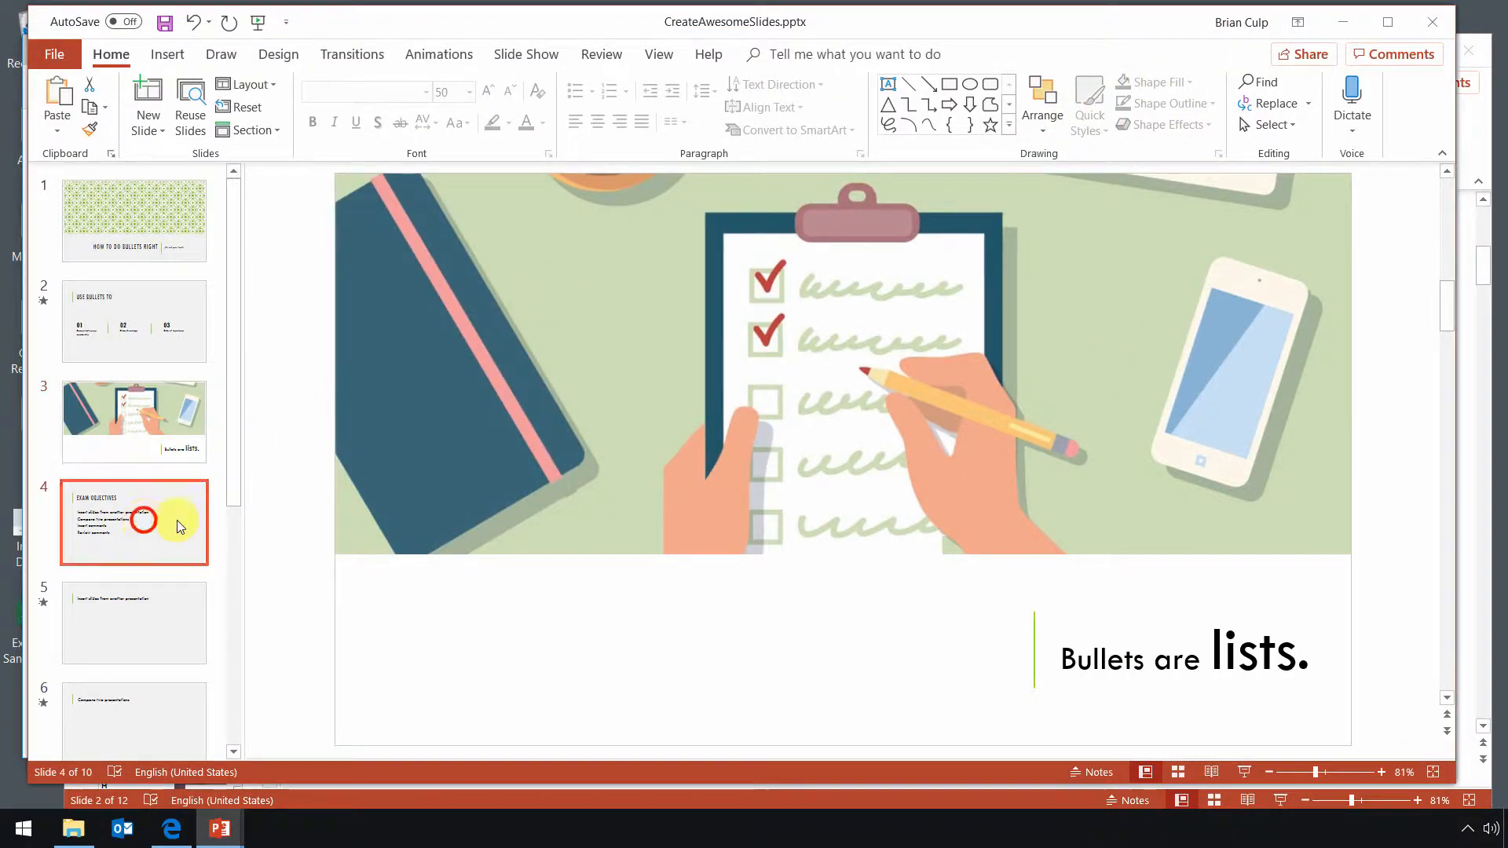
- Display slide 4, Exam Objectives, with its four merge-content objectives
{"action": "left_click", "coordinate": [133, 523]}
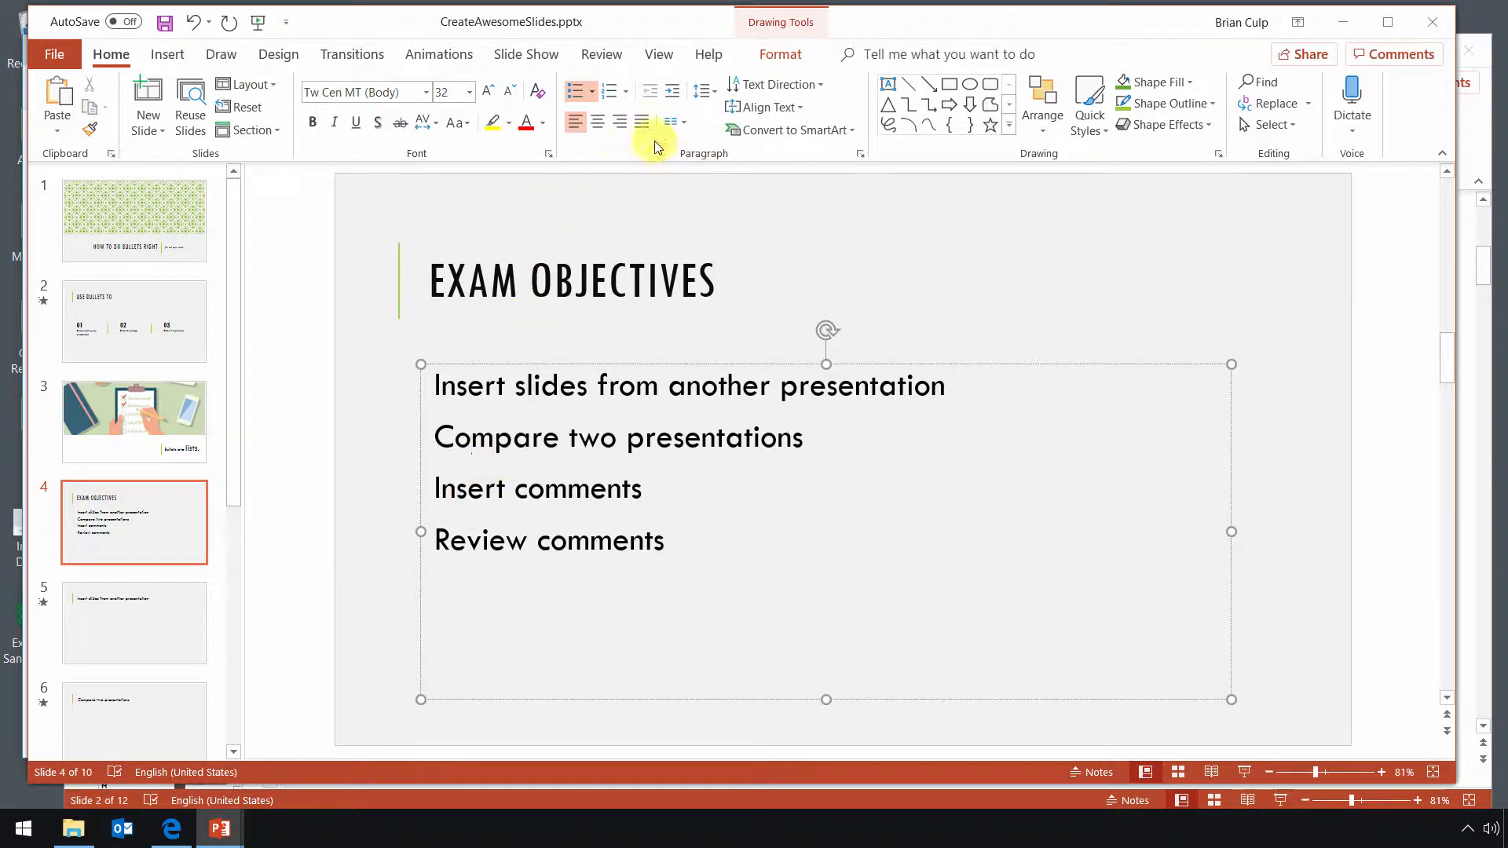
{"action": "left_click", "coordinate": [575, 90]}
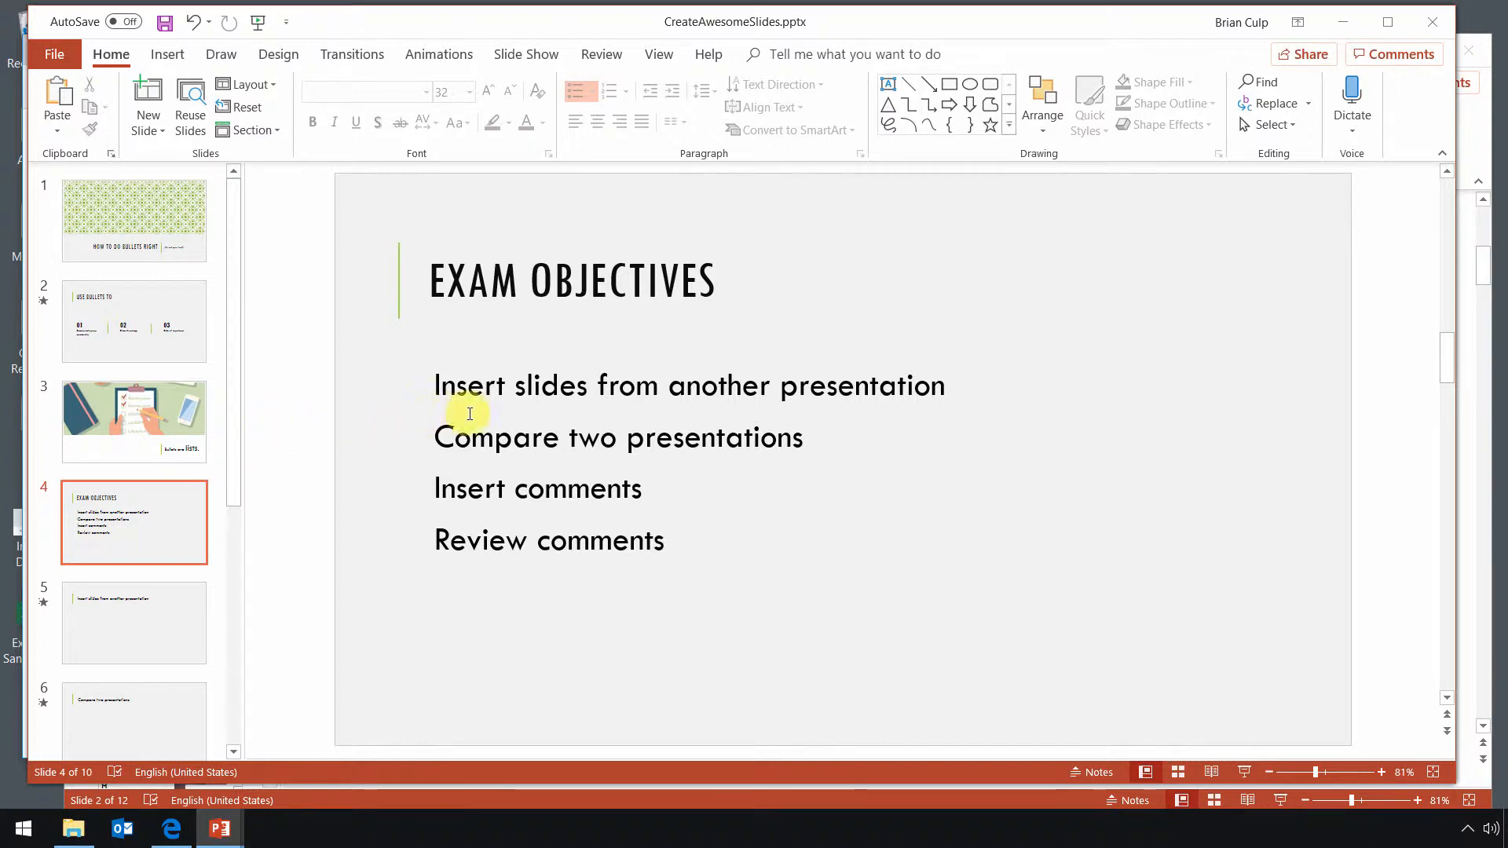
{"action": "mouse_move", "coordinate": [303, 401]}
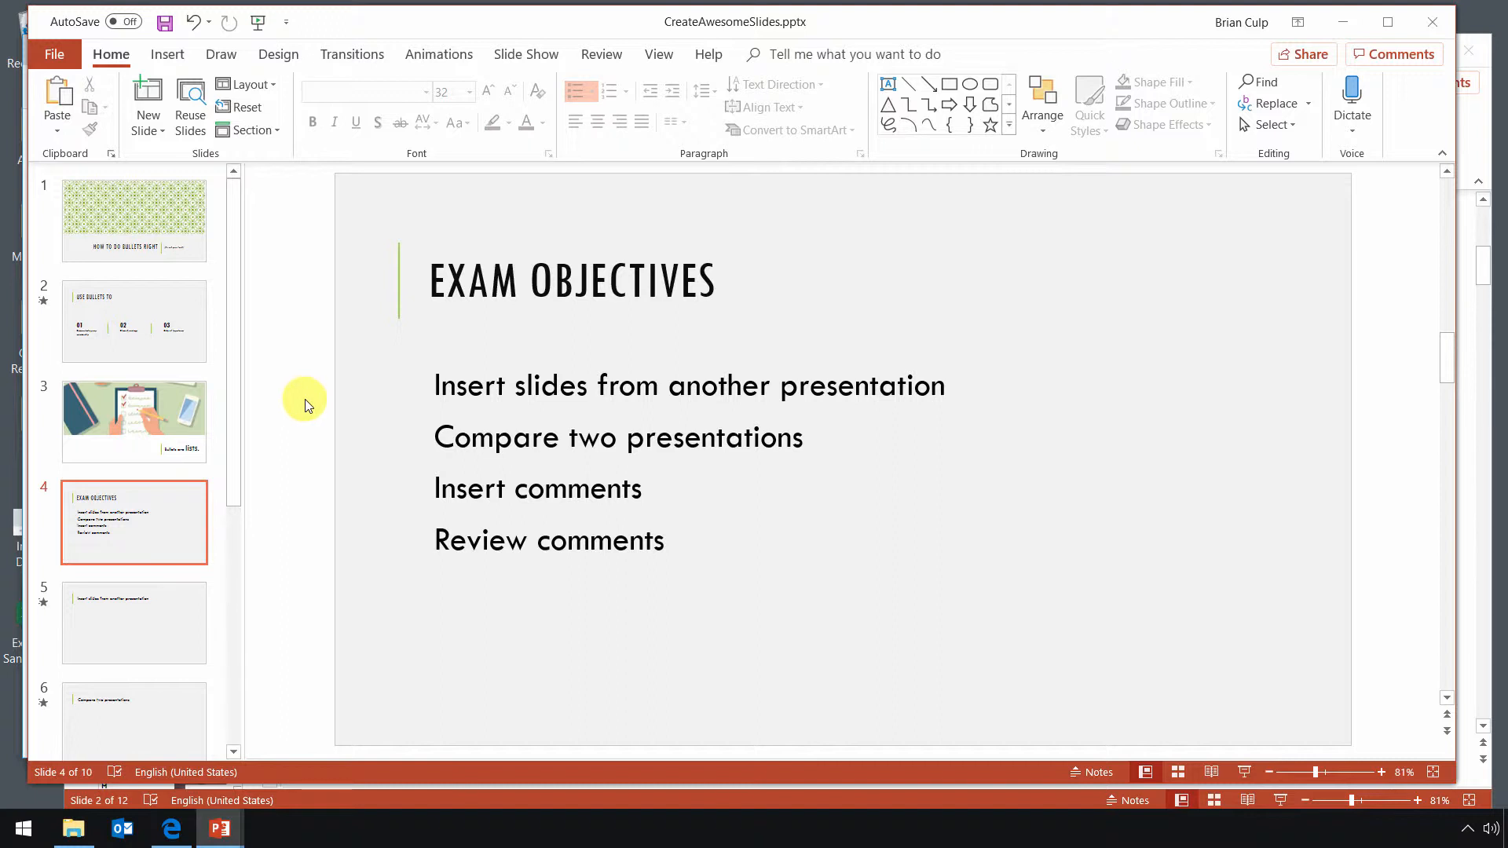
{"action": "mouse_move", "coordinate": [575, 391]}
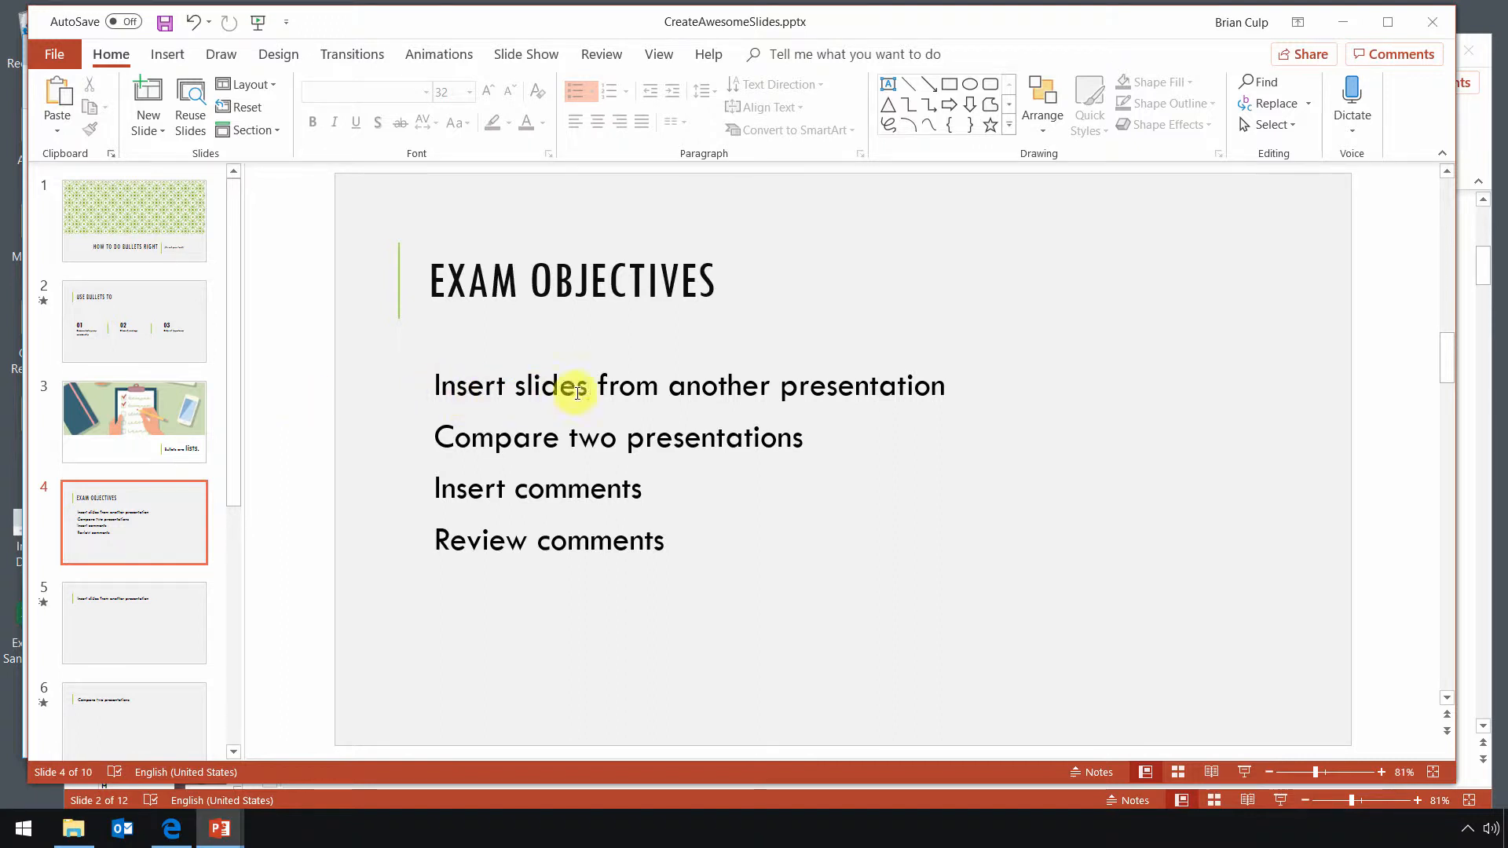
{"action": "mouse_move", "coordinate": [337, 492]}
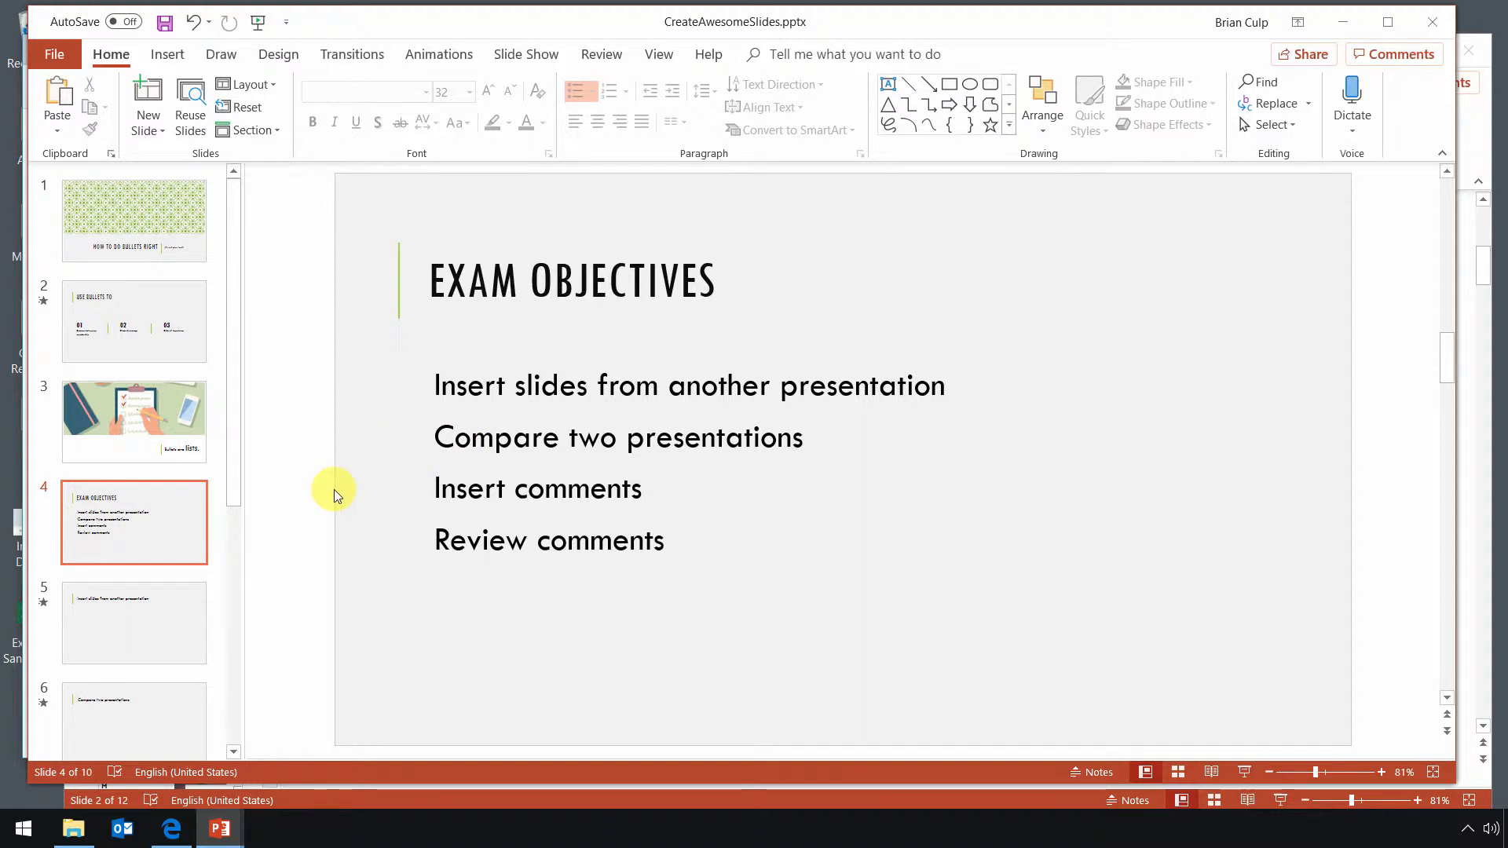
{"action": "mouse_move", "coordinate": [330, 493]}
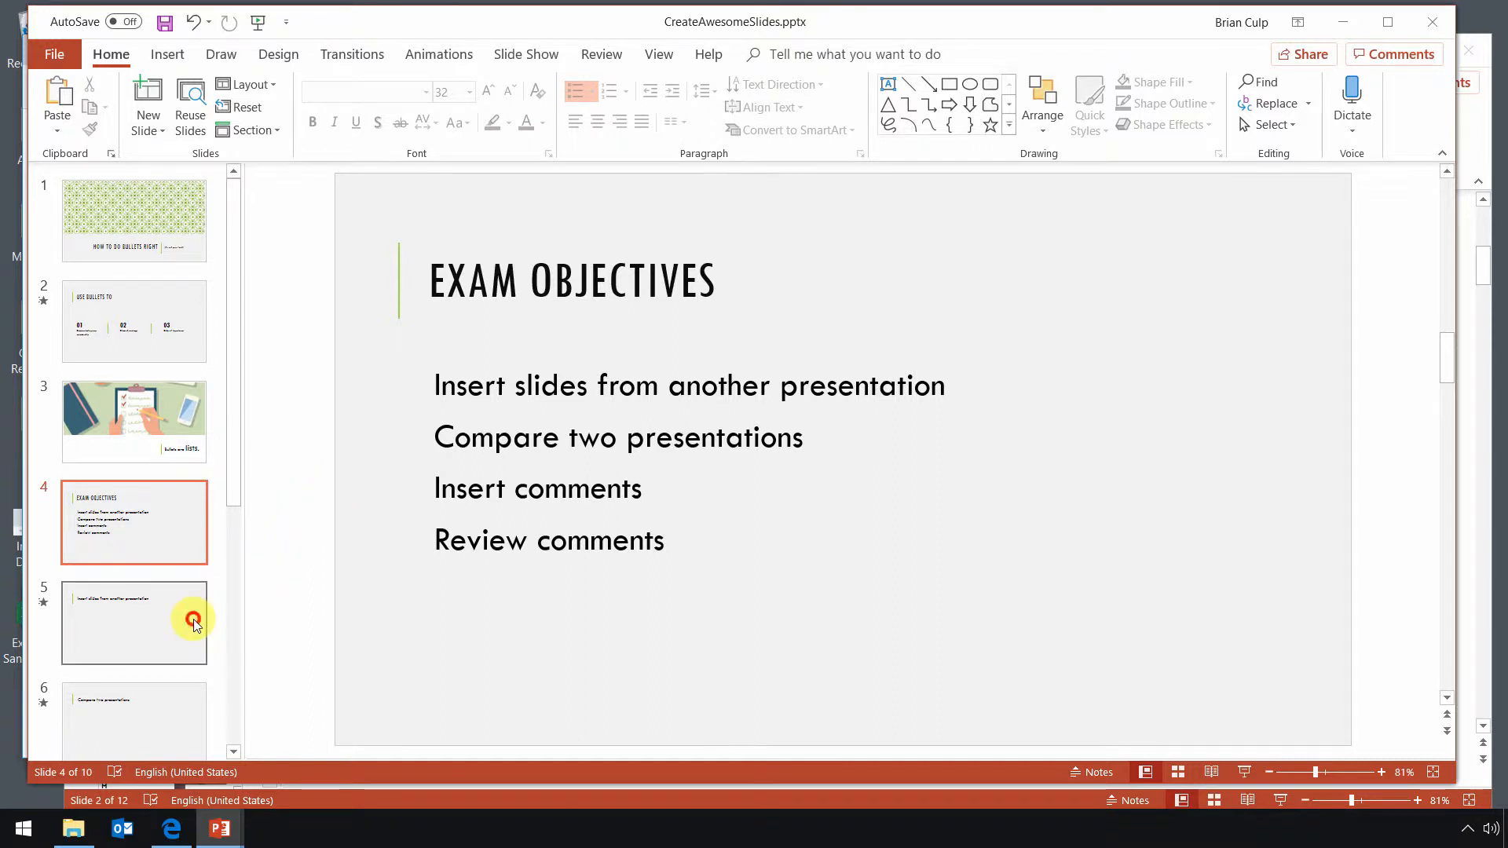
- Move between slides 4, 5 and 6 to reach the Compare two presentations slide
{"action": "left_click", "coordinate": [133, 622]}
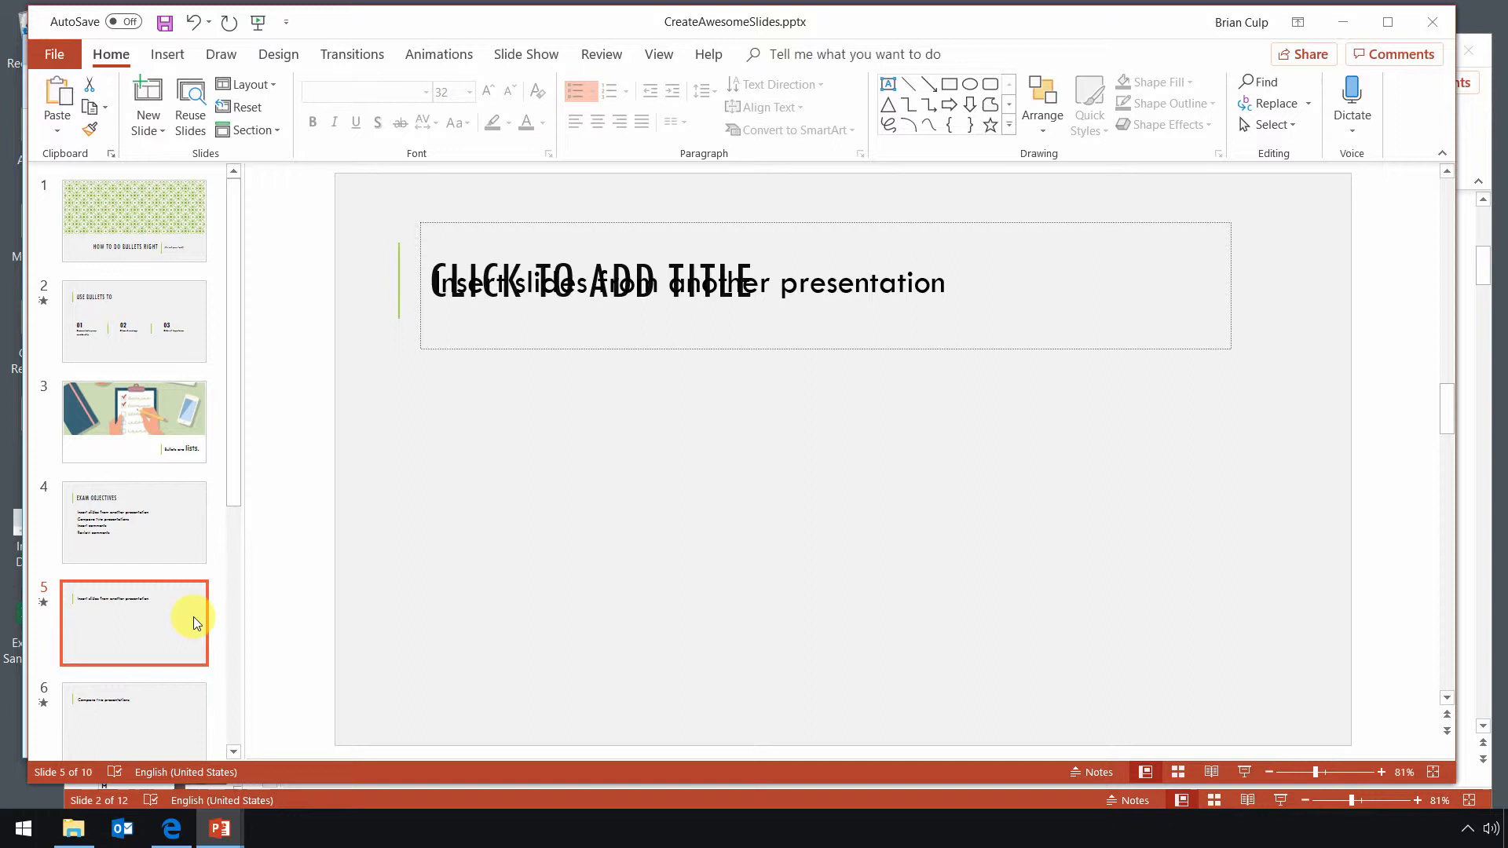
{"action": "left_click", "coordinate": [134, 623]}
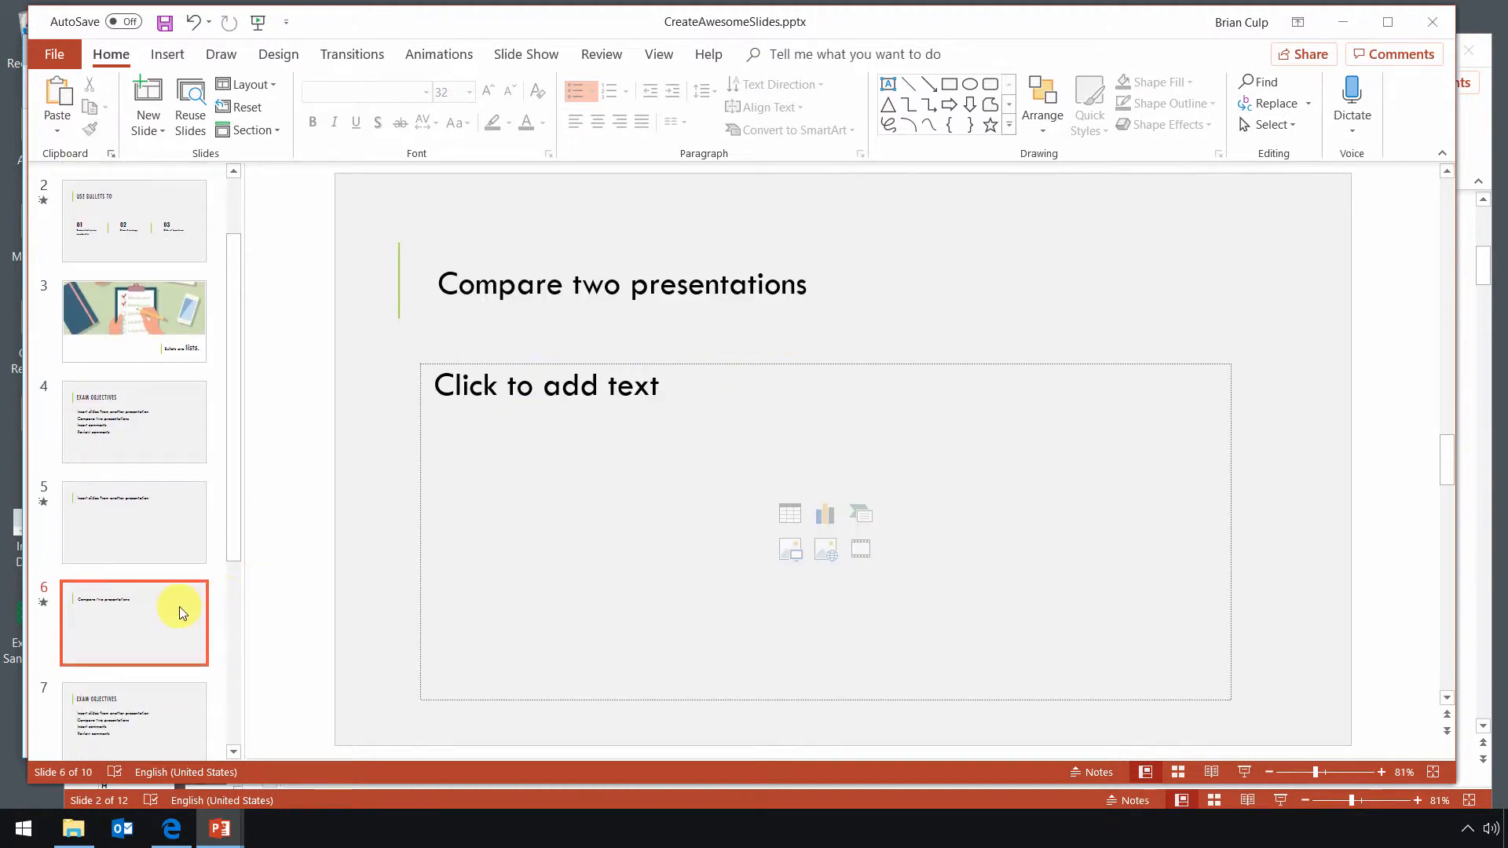
{"action": "mouse_move", "coordinate": [344, 528]}
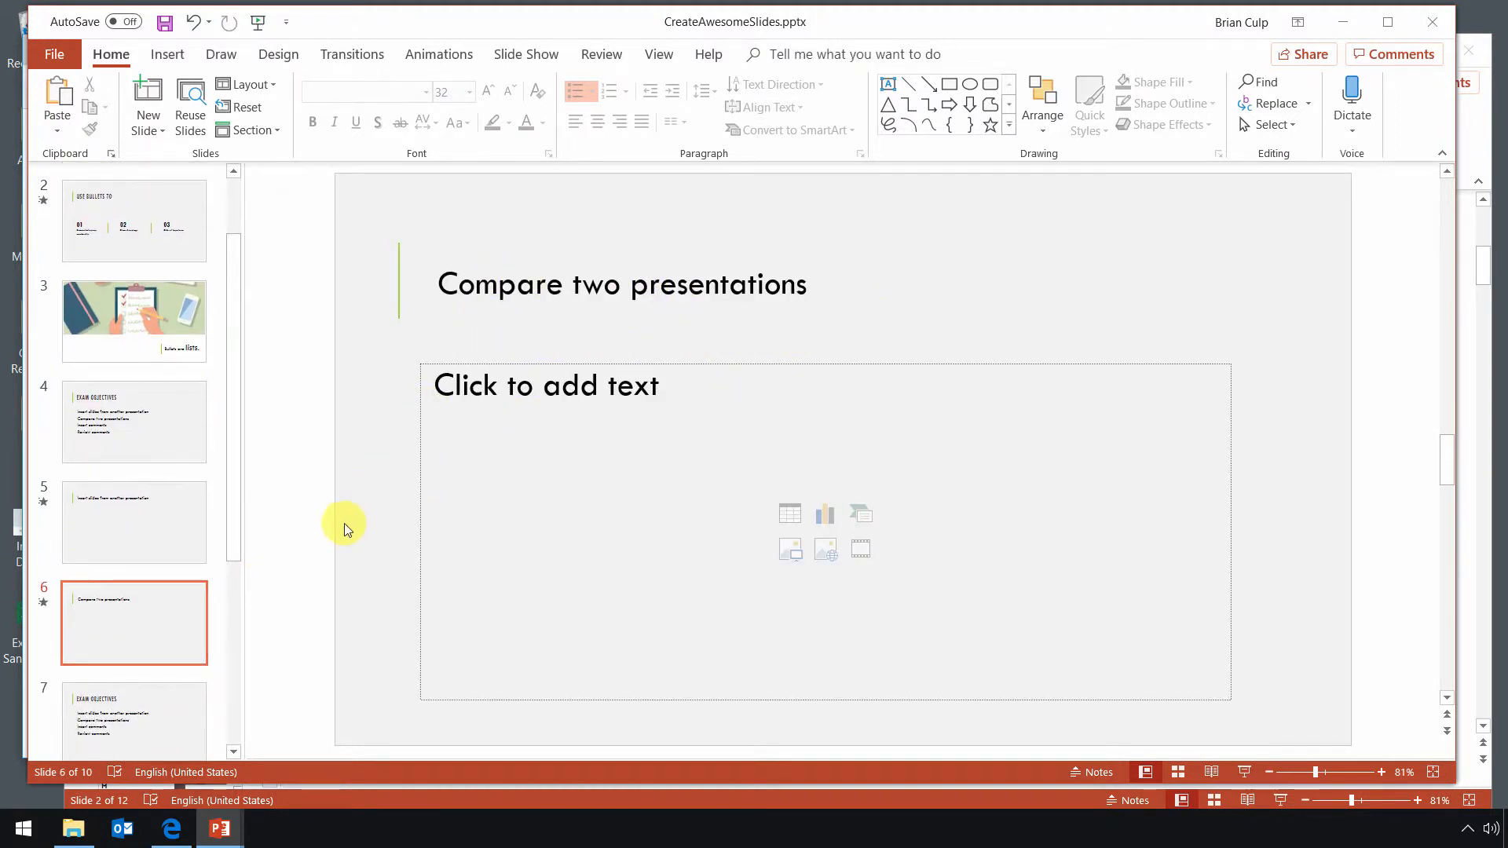
{"action": "mouse_move", "coordinate": [440, 367]}
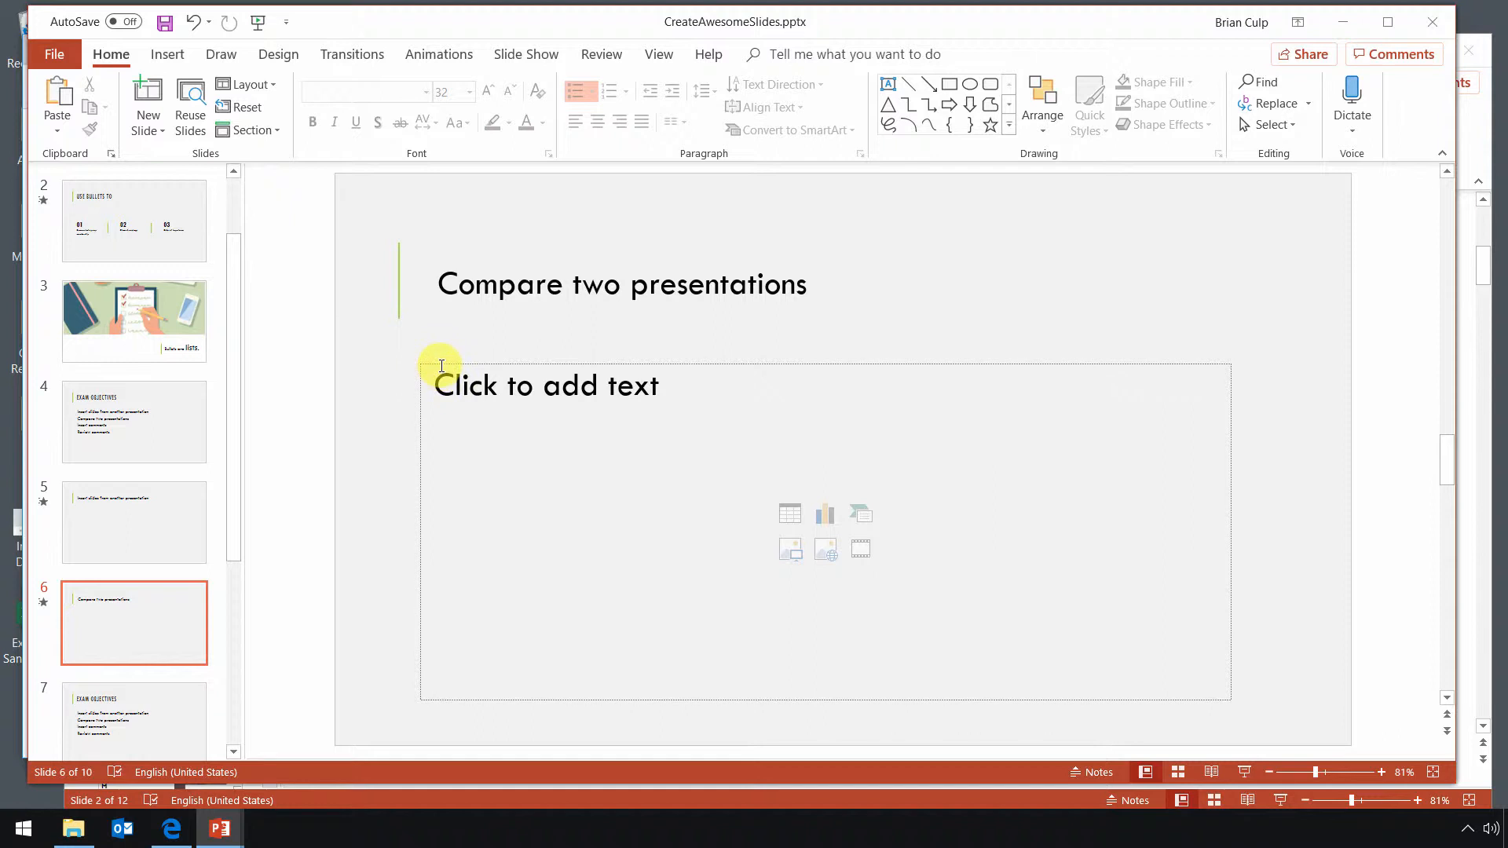
{"action": "left_click", "coordinate": [133, 523]}
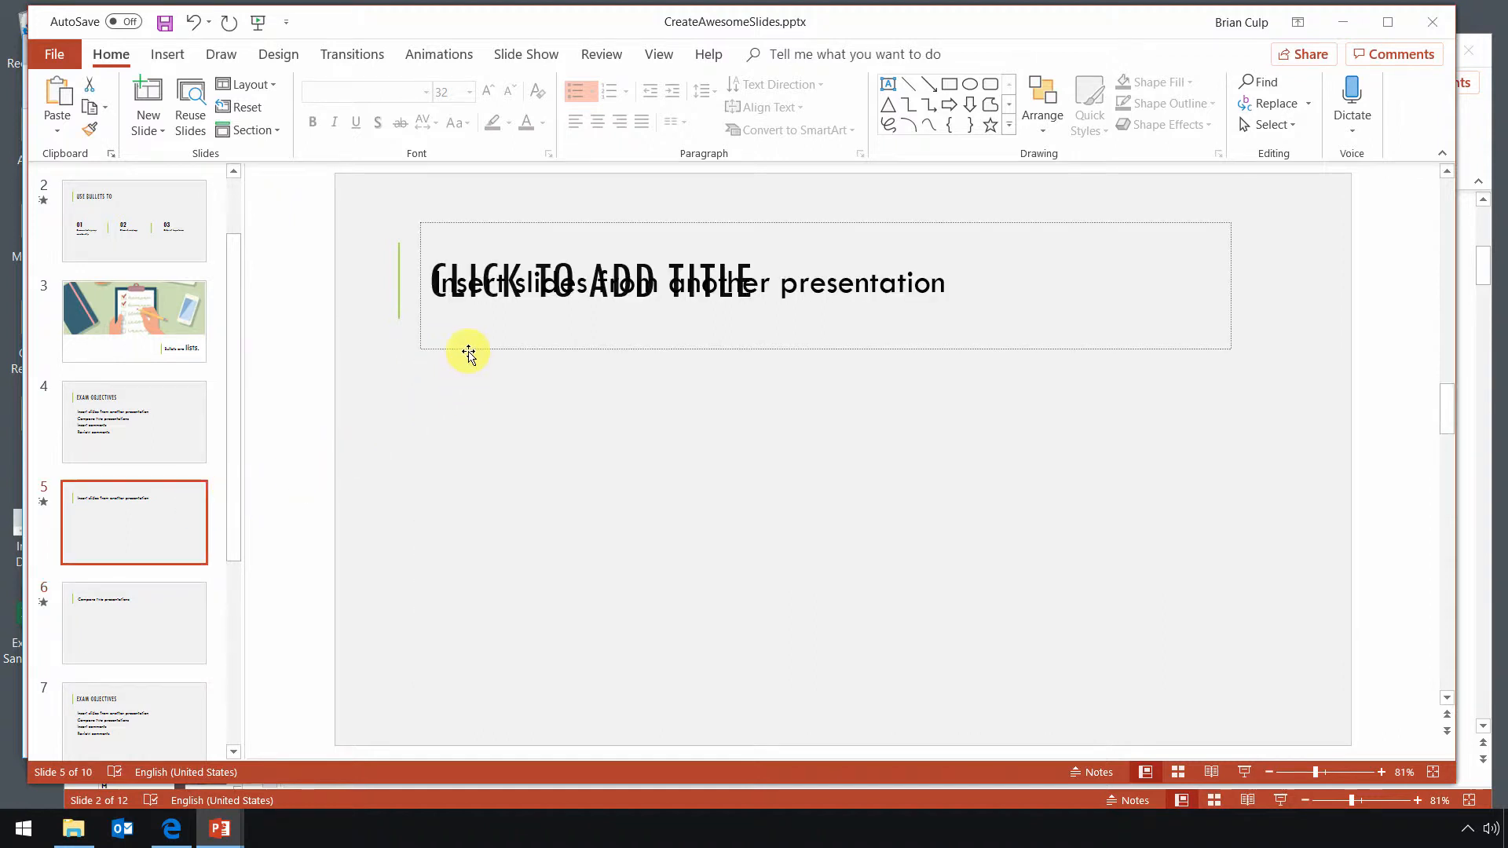
{"action": "mouse_move", "coordinate": [540, 365]}
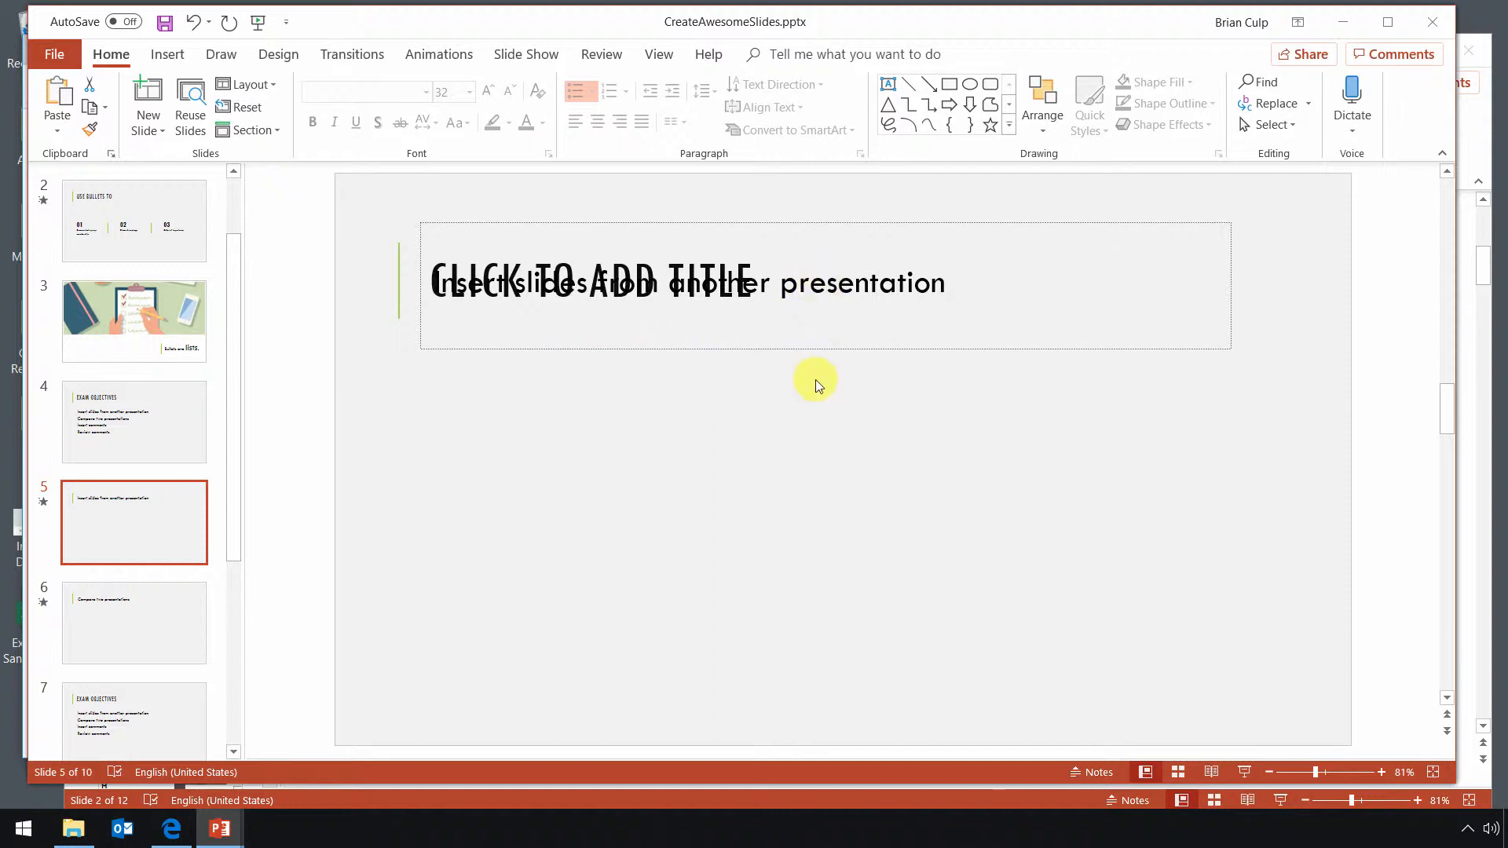
{"action": "left_click", "coordinate": [133, 421]}
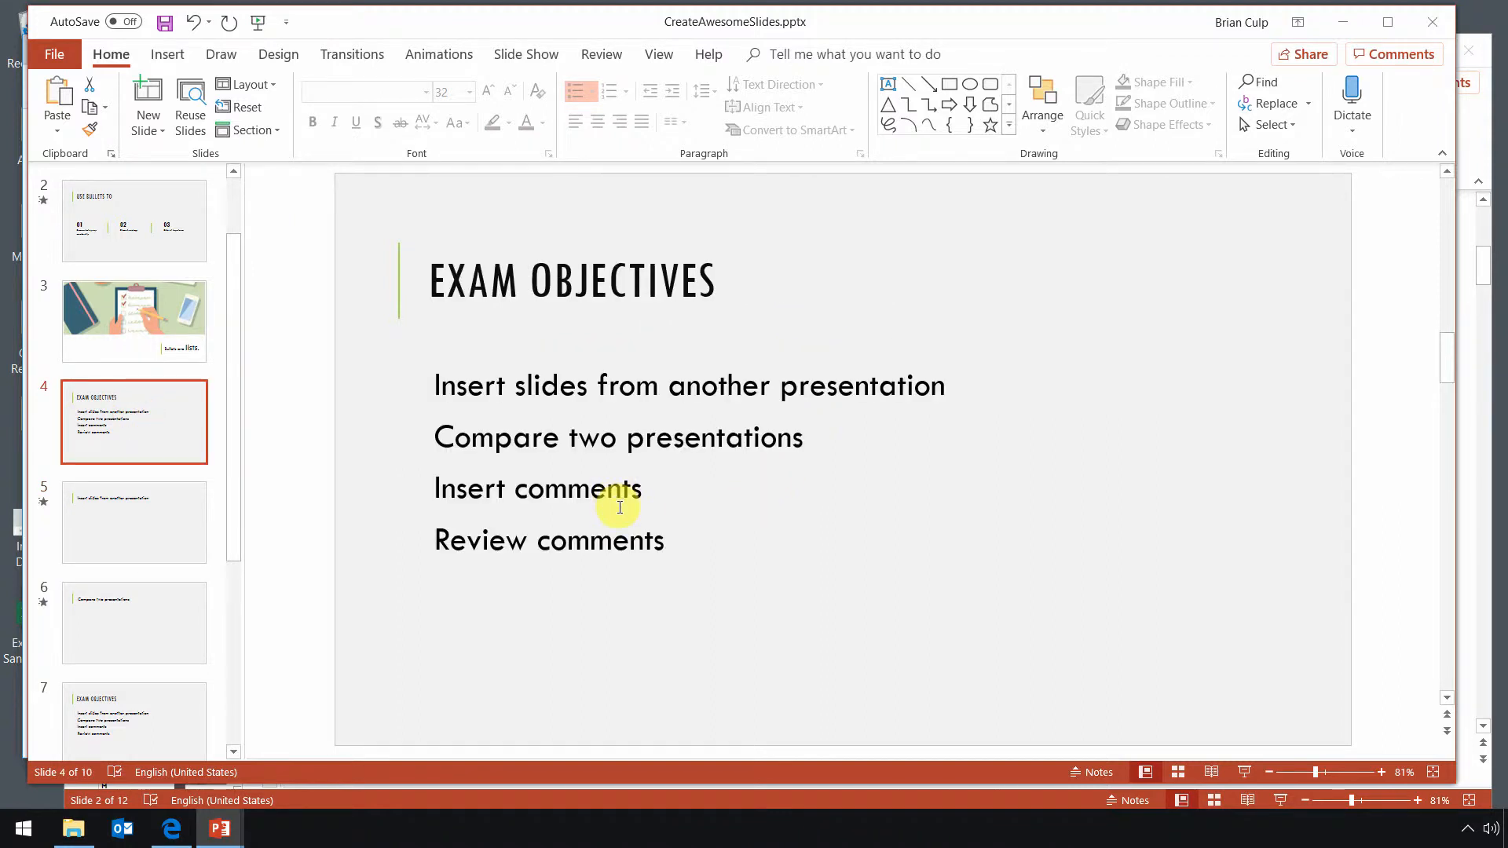
{"action": "left_click", "coordinate": [133, 522]}
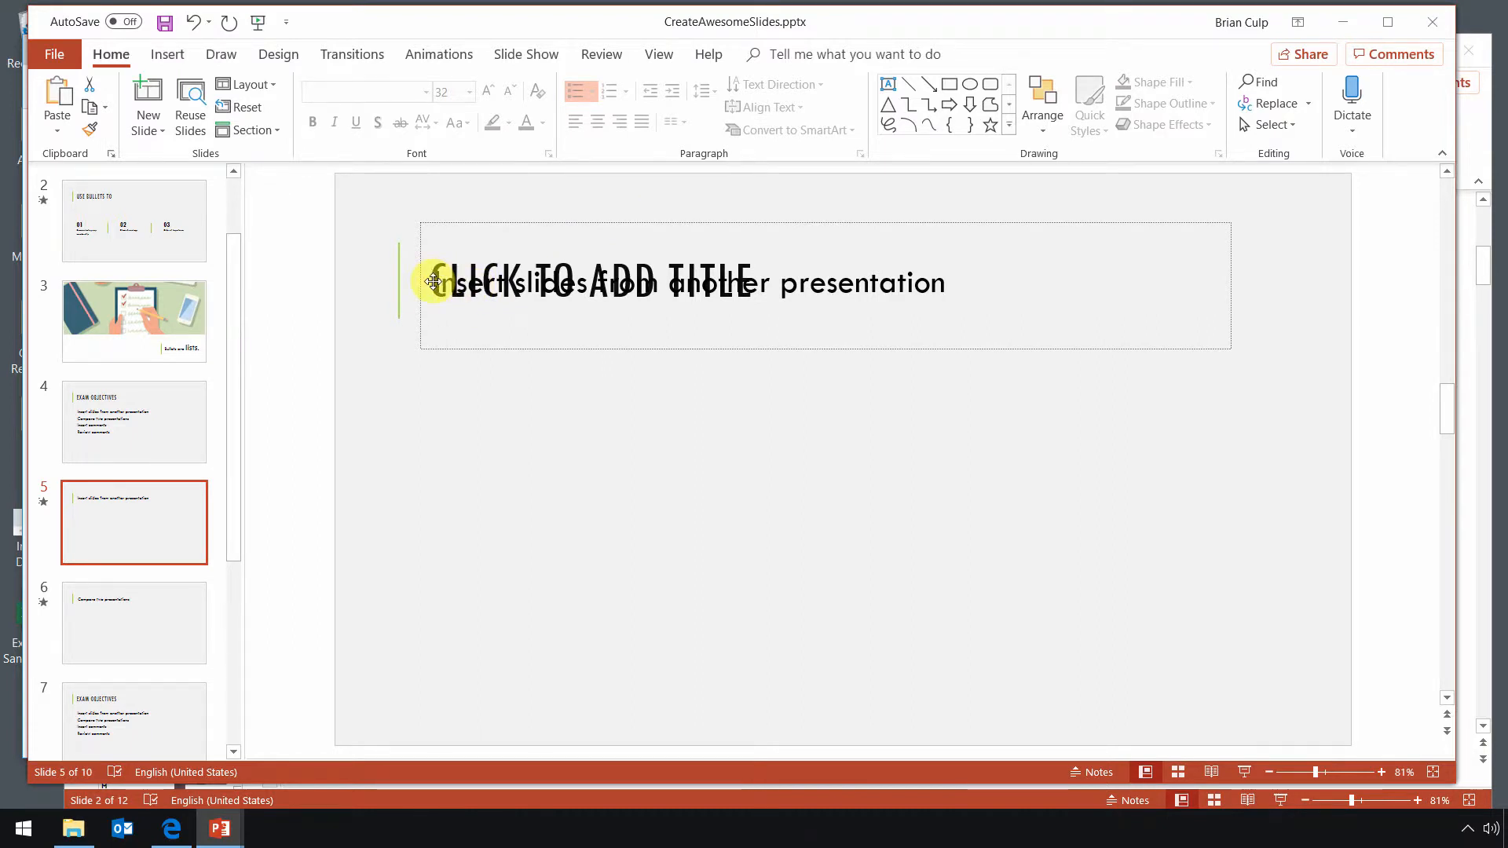
{"action": "mouse_move", "coordinate": [822, 293]}
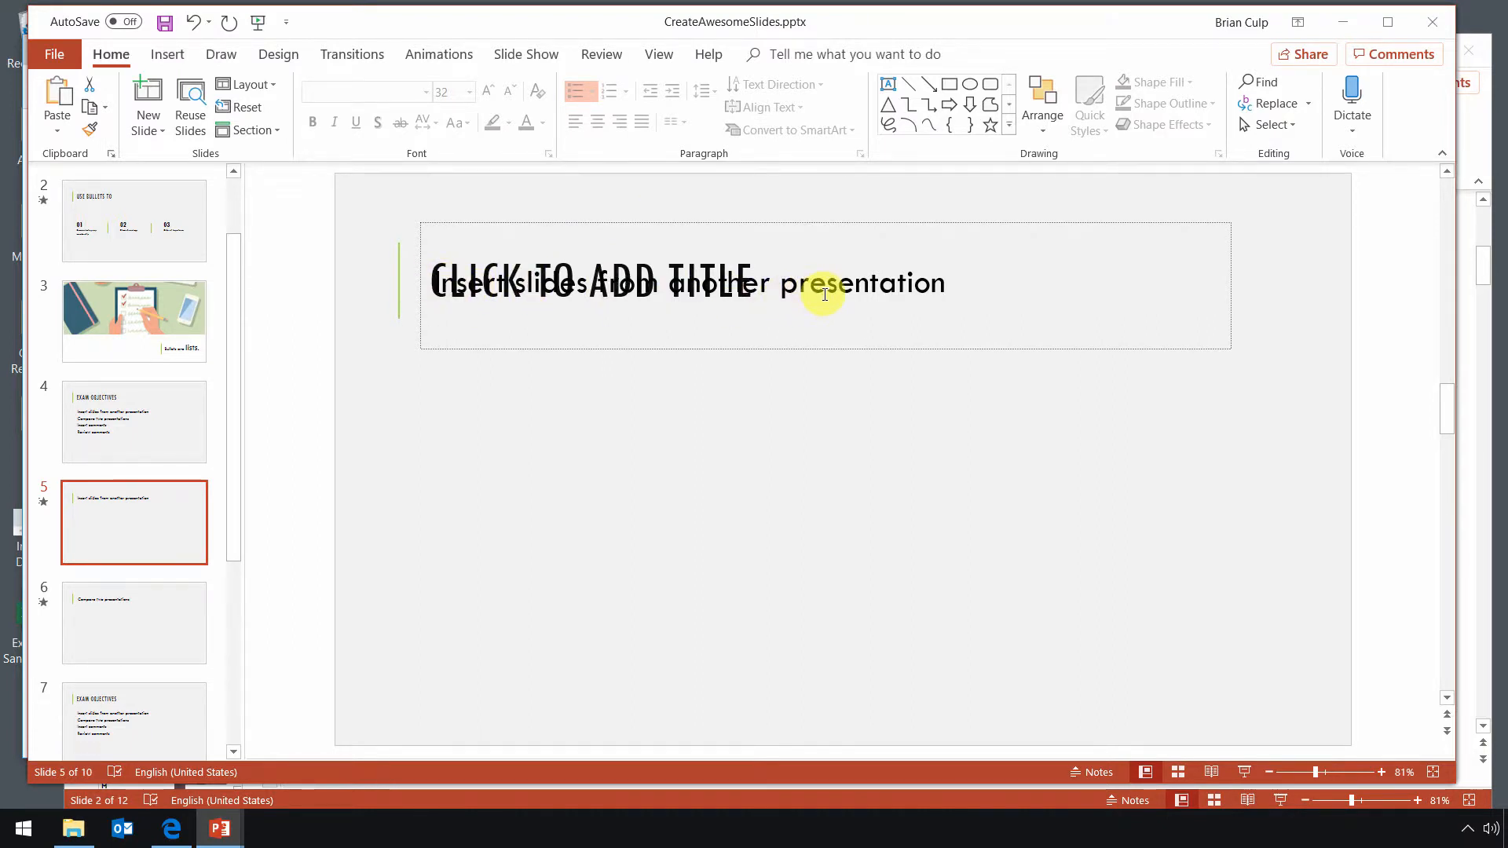
{"action": "mouse_move", "coordinate": [244, 552]}
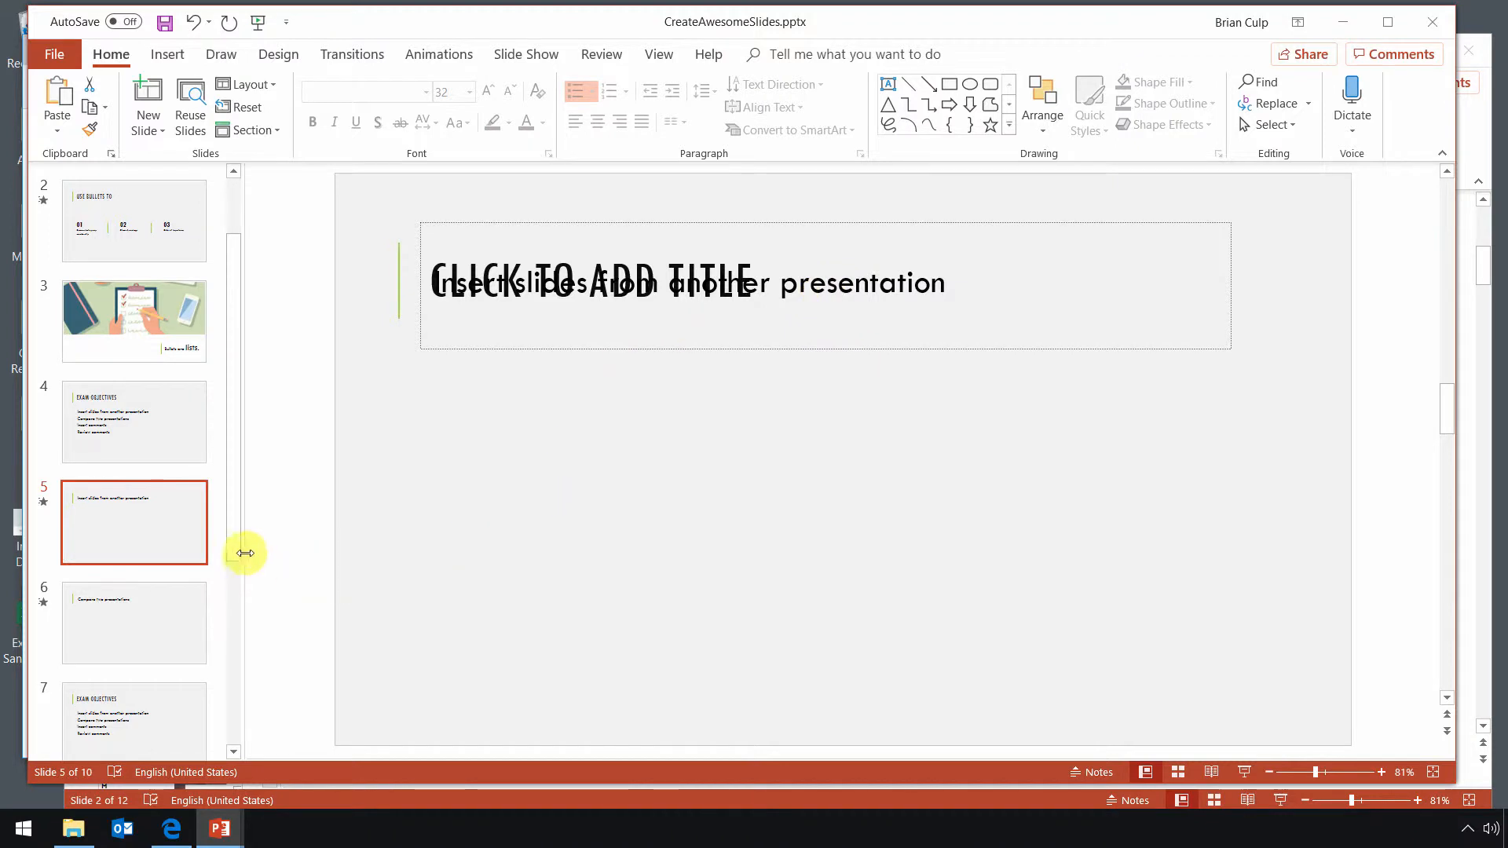
{"action": "left_click", "coordinate": [133, 421]}
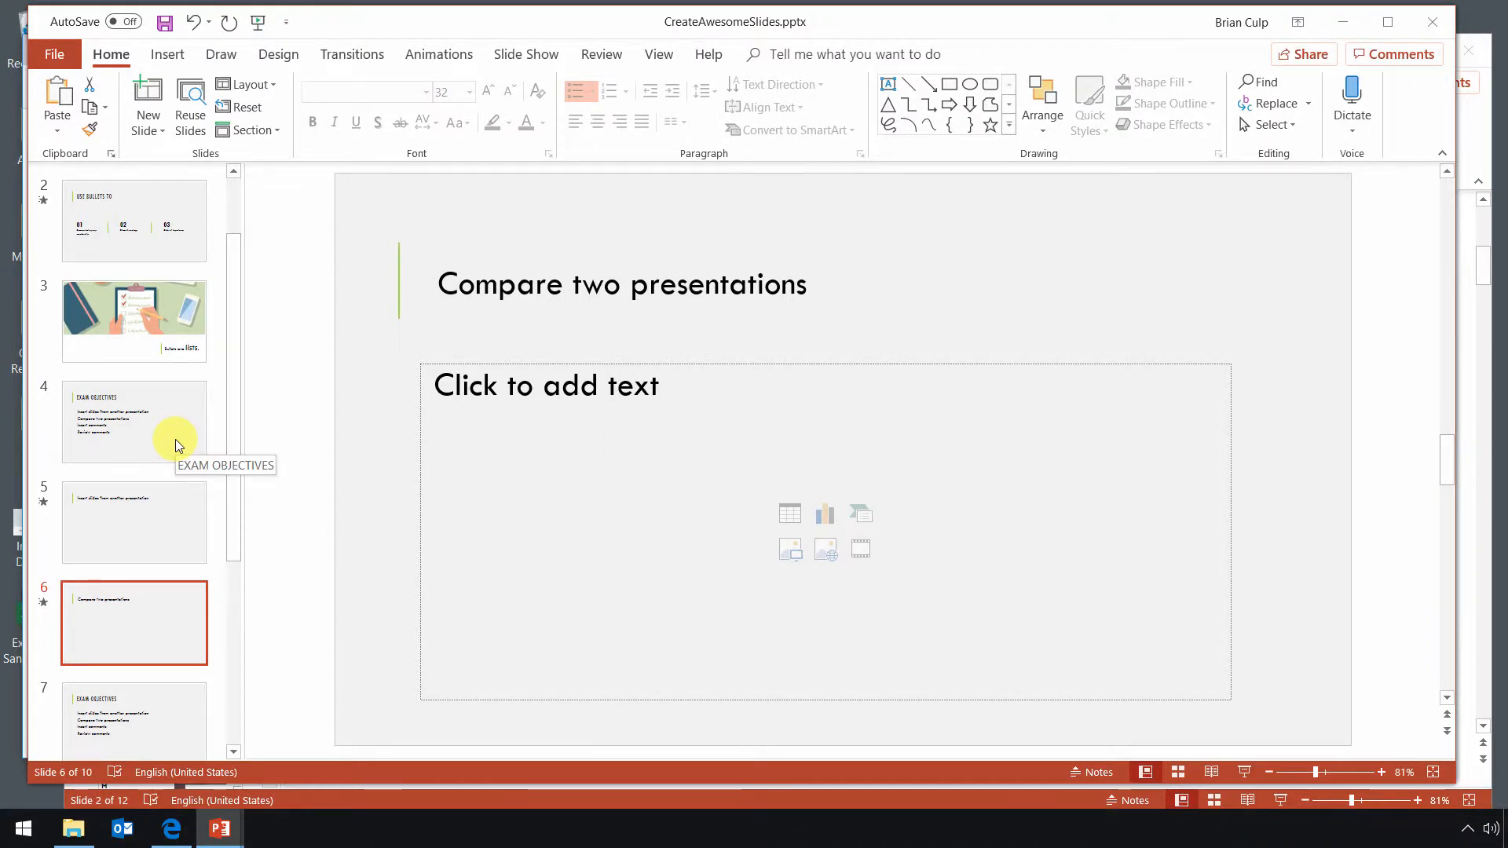
- Give slide 5 a Morph and slide 6 a Fade transition, then show slide 7
{"action": "left_click", "coordinate": [352, 54]}
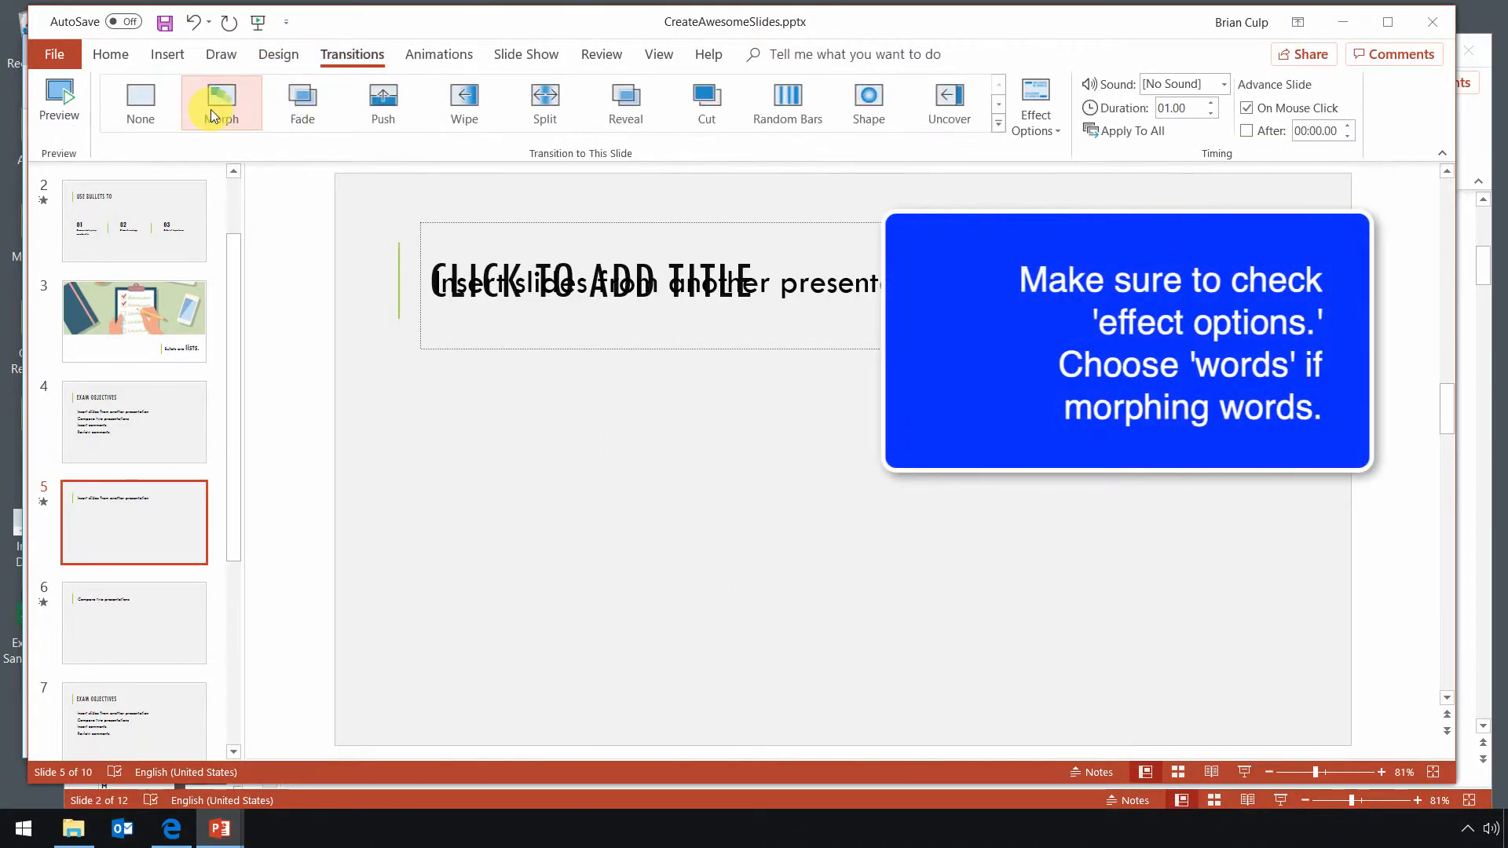
{"action": "left_click", "coordinate": [133, 622]}
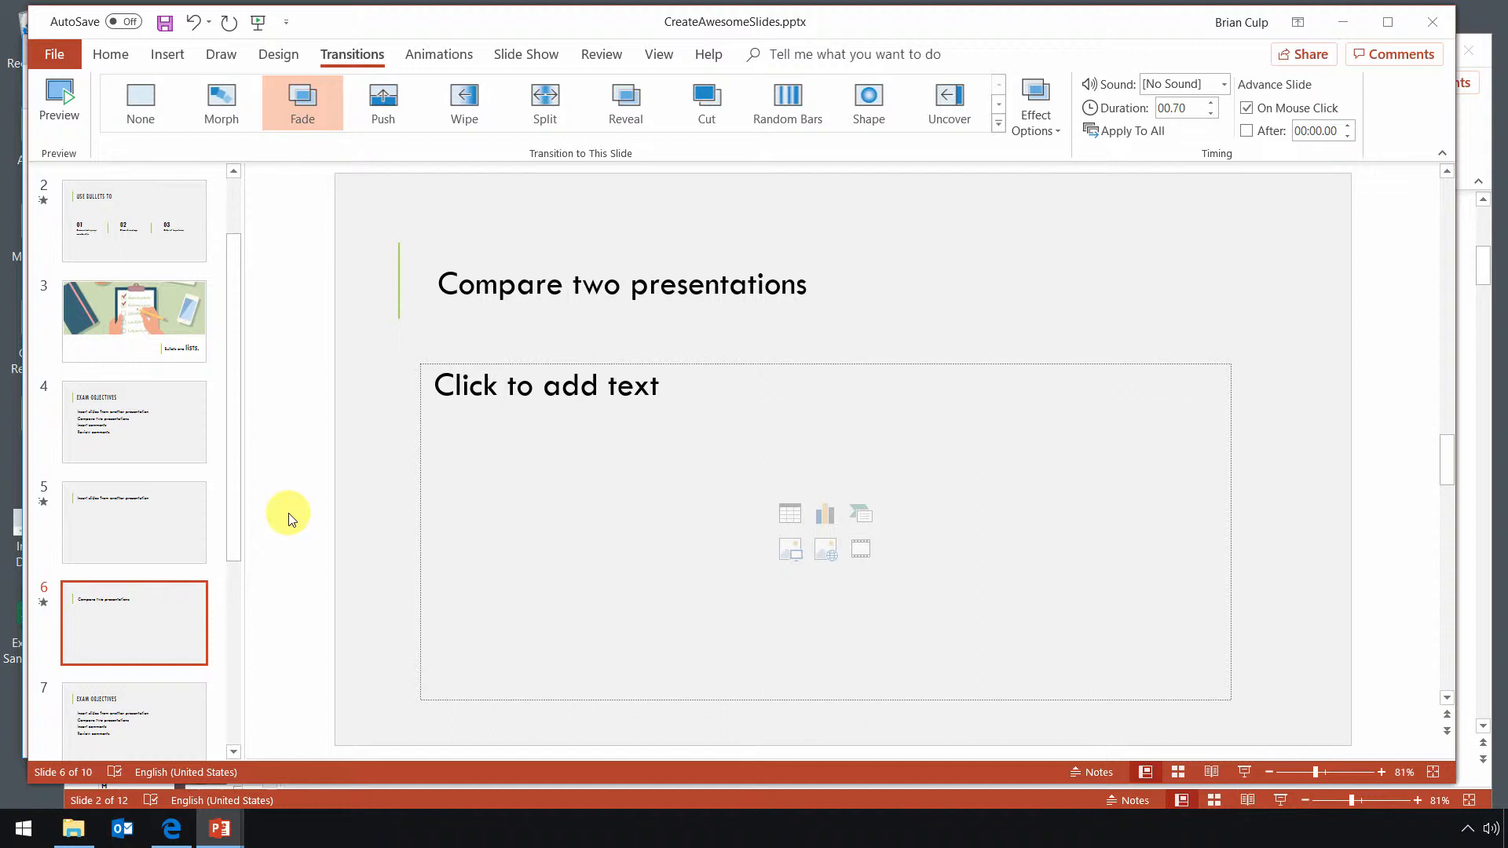
{"action": "left_click", "coordinate": [134, 623]}
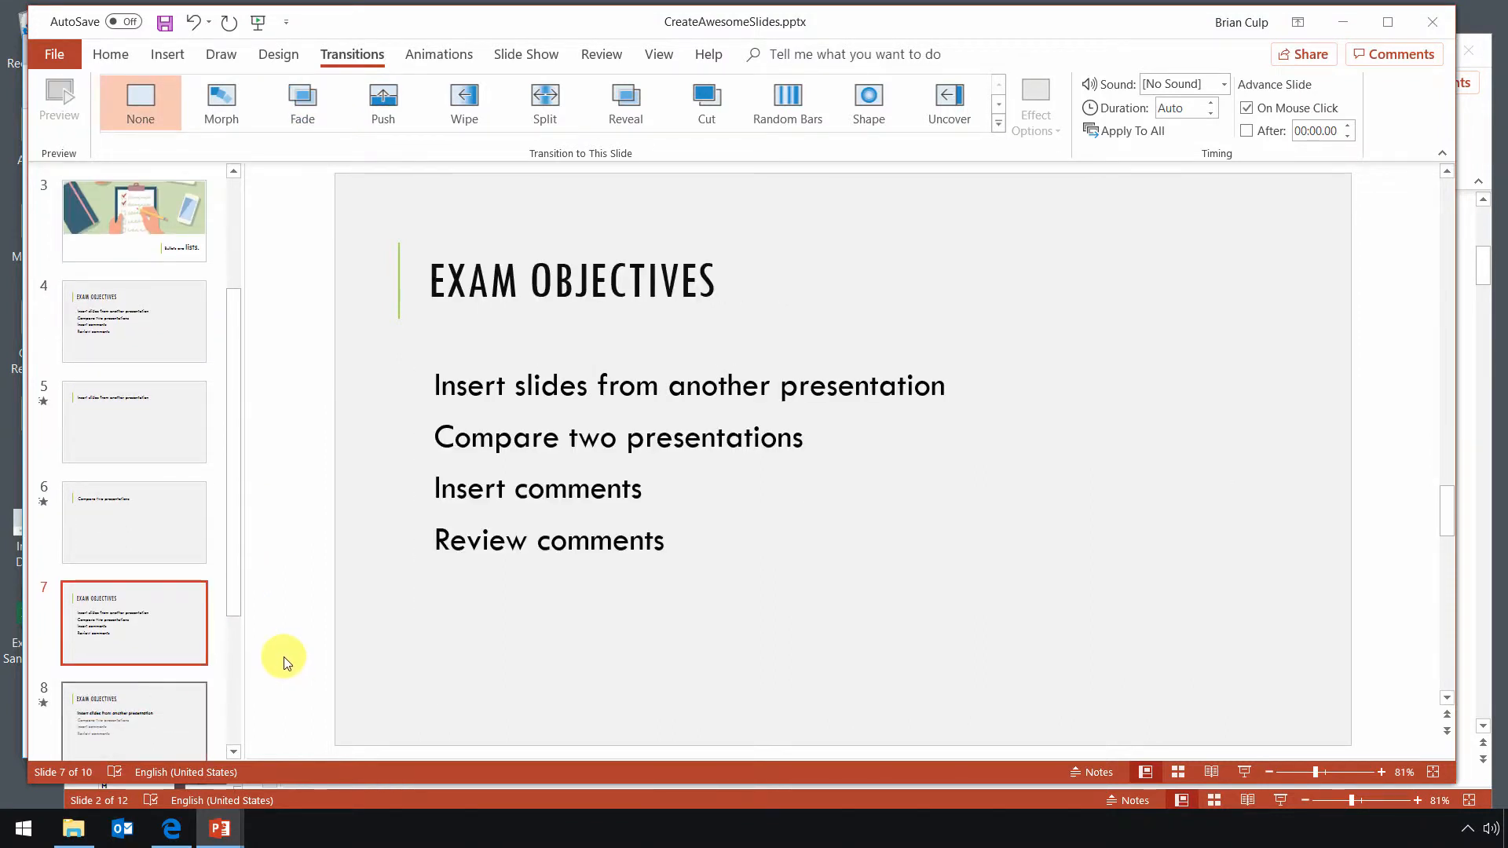
- Go through emphasis slides 8 to 10 and begin editing slide 10's objectives text
{"action": "left_click", "coordinate": [133, 716]}
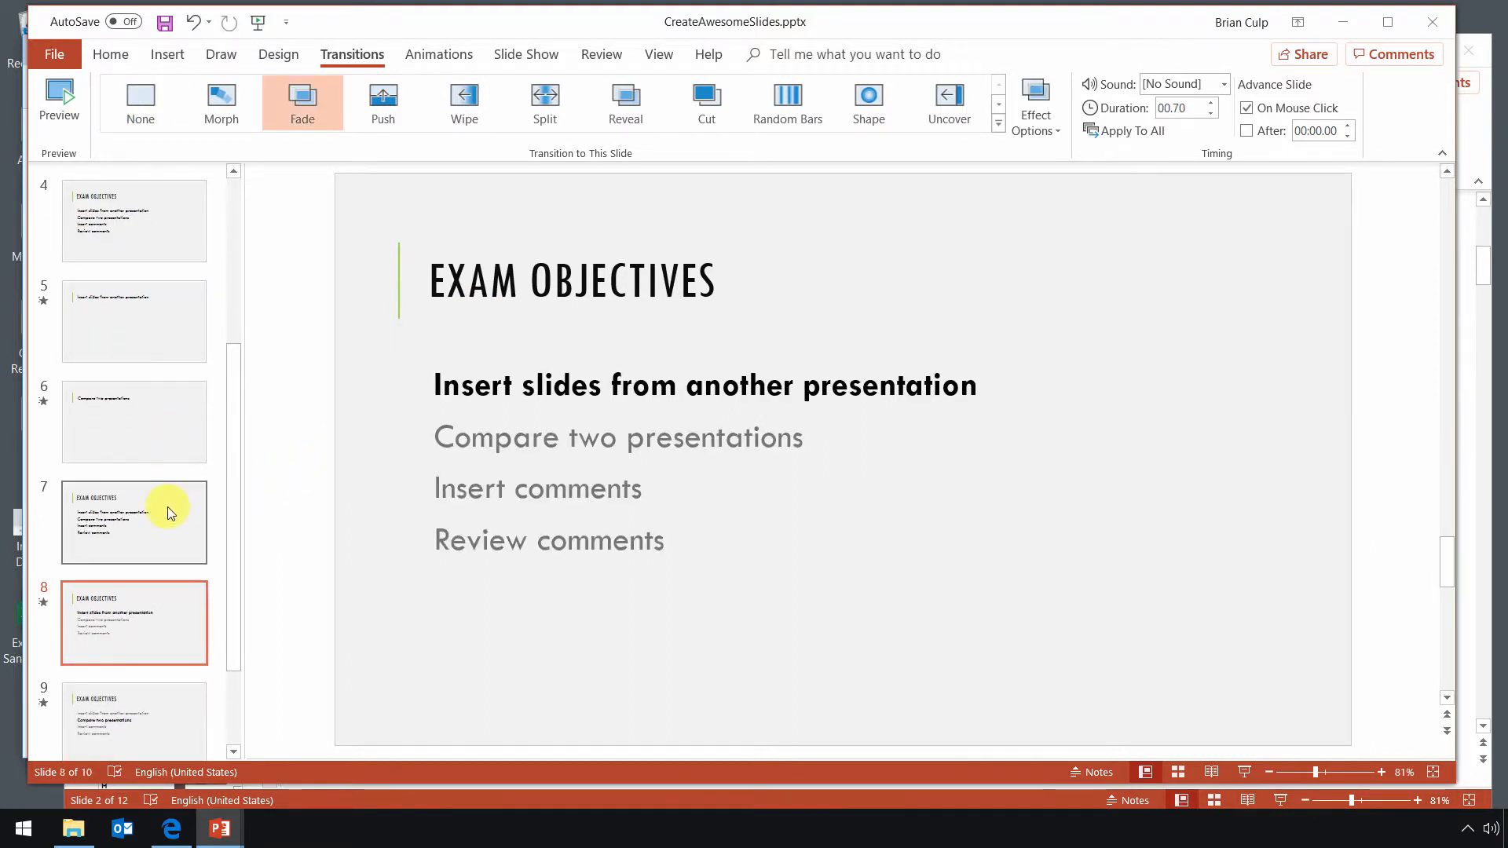
{"action": "mouse_move", "coordinate": [250, 522]}
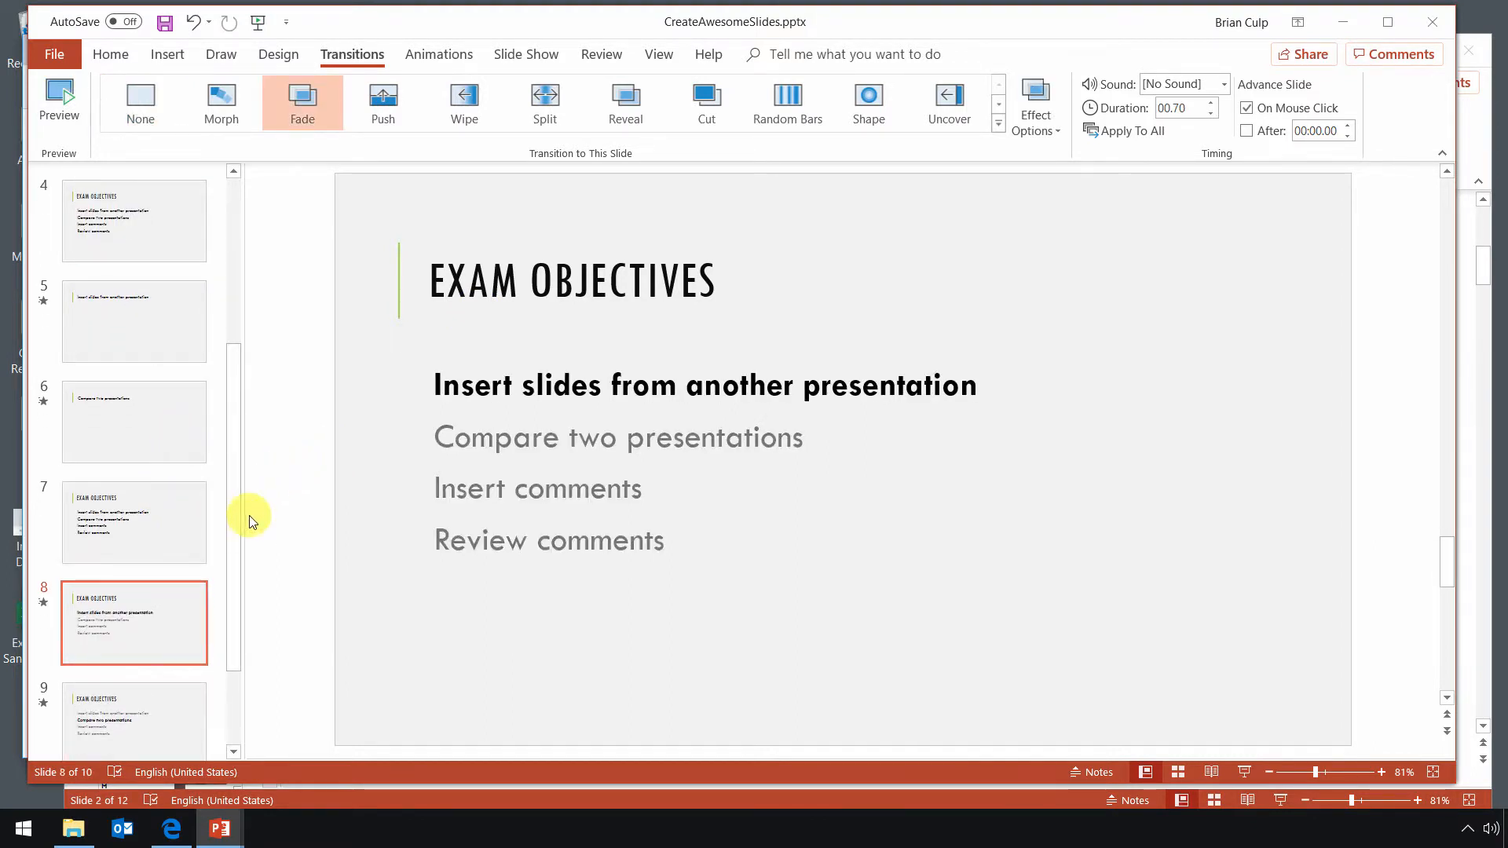
{"action": "mouse_move", "coordinate": [428, 540]}
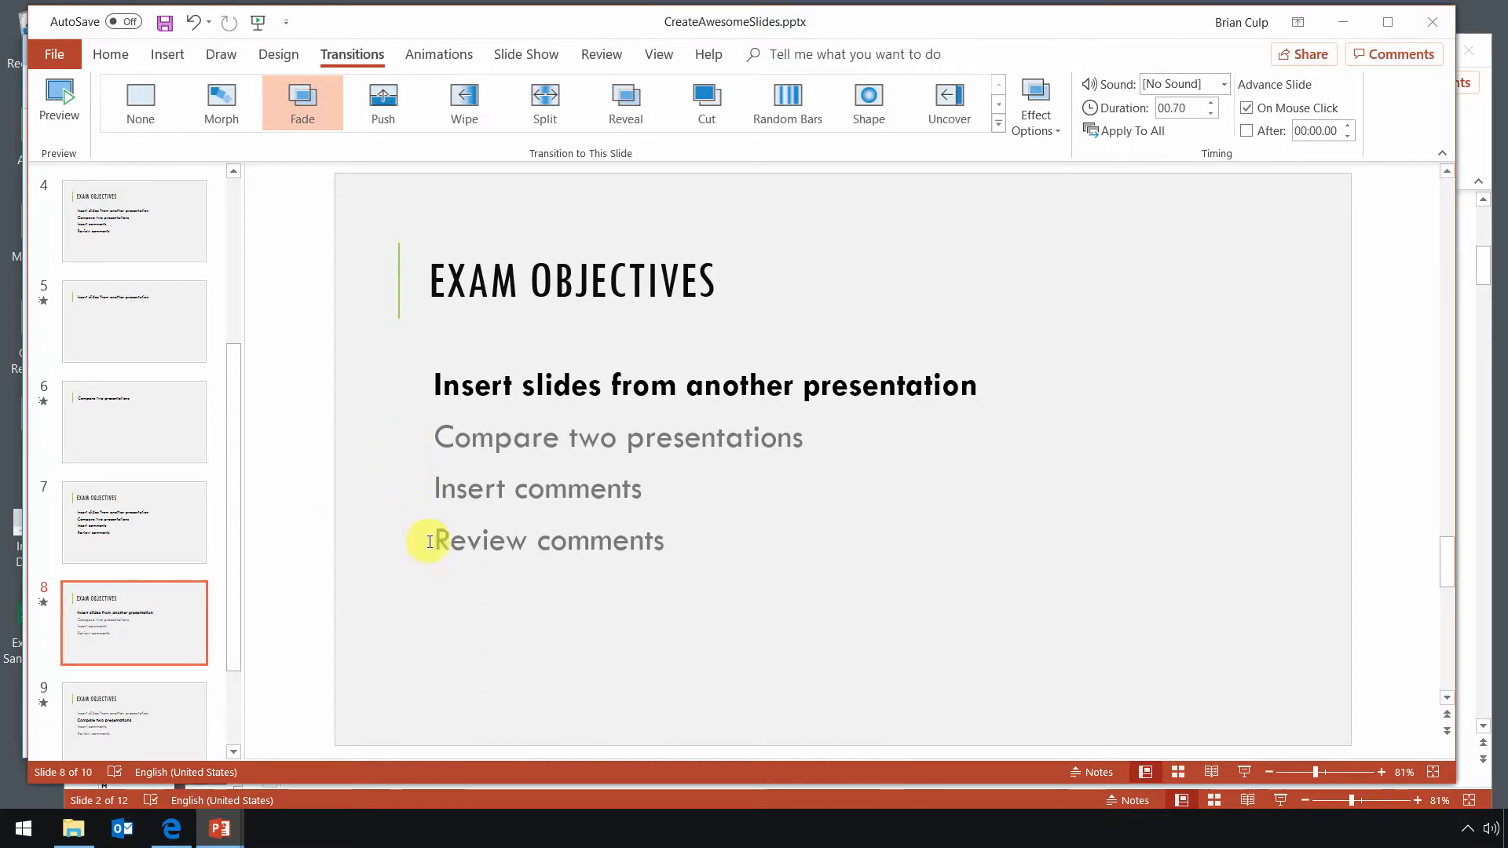
{"action": "mouse_move", "coordinate": [292, 449]}
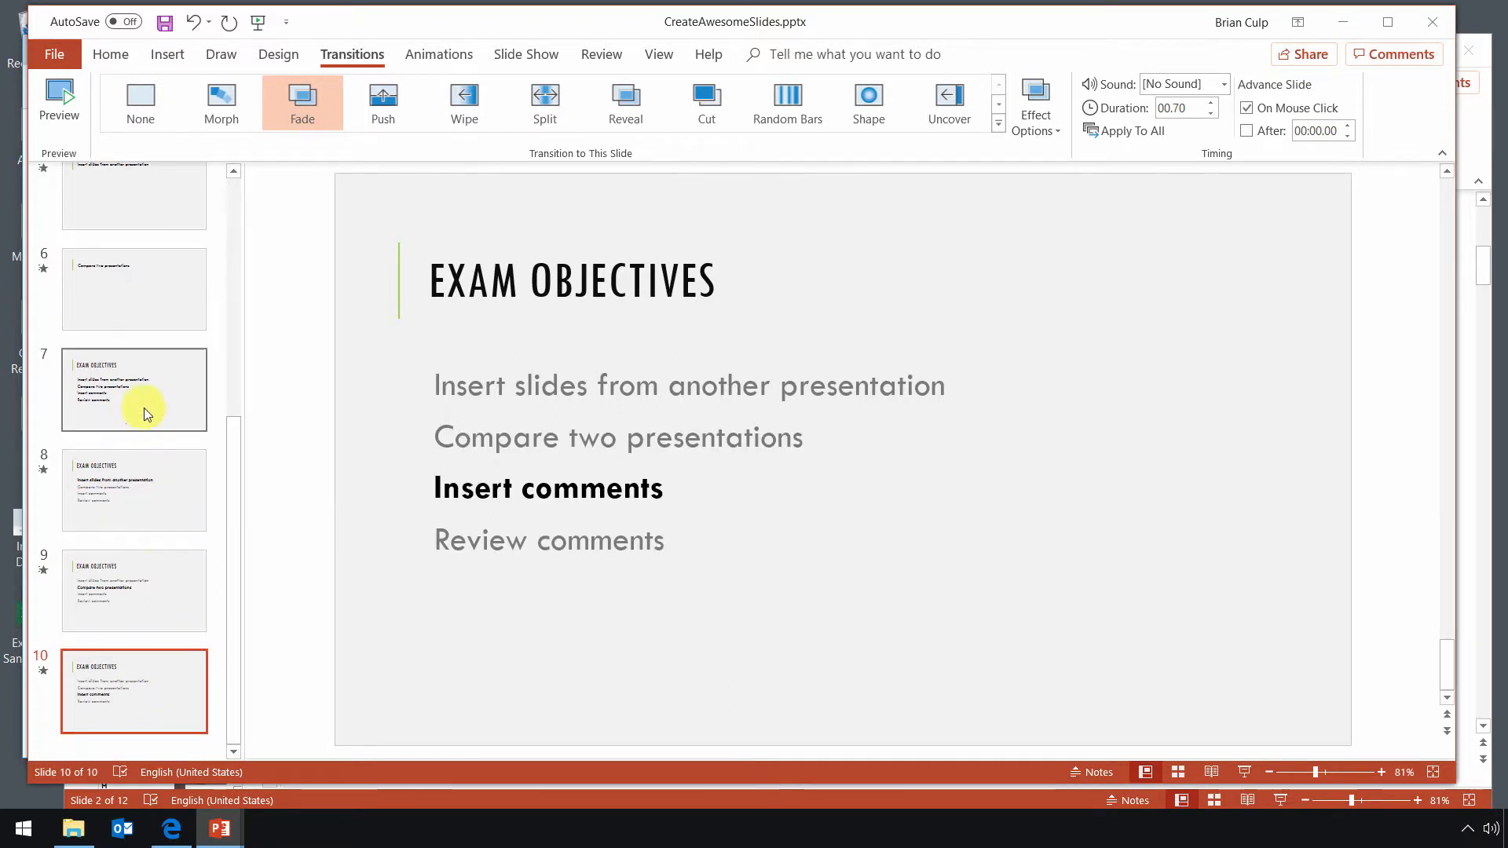
{"action": "left_click", "coordinate": [133, 389]}
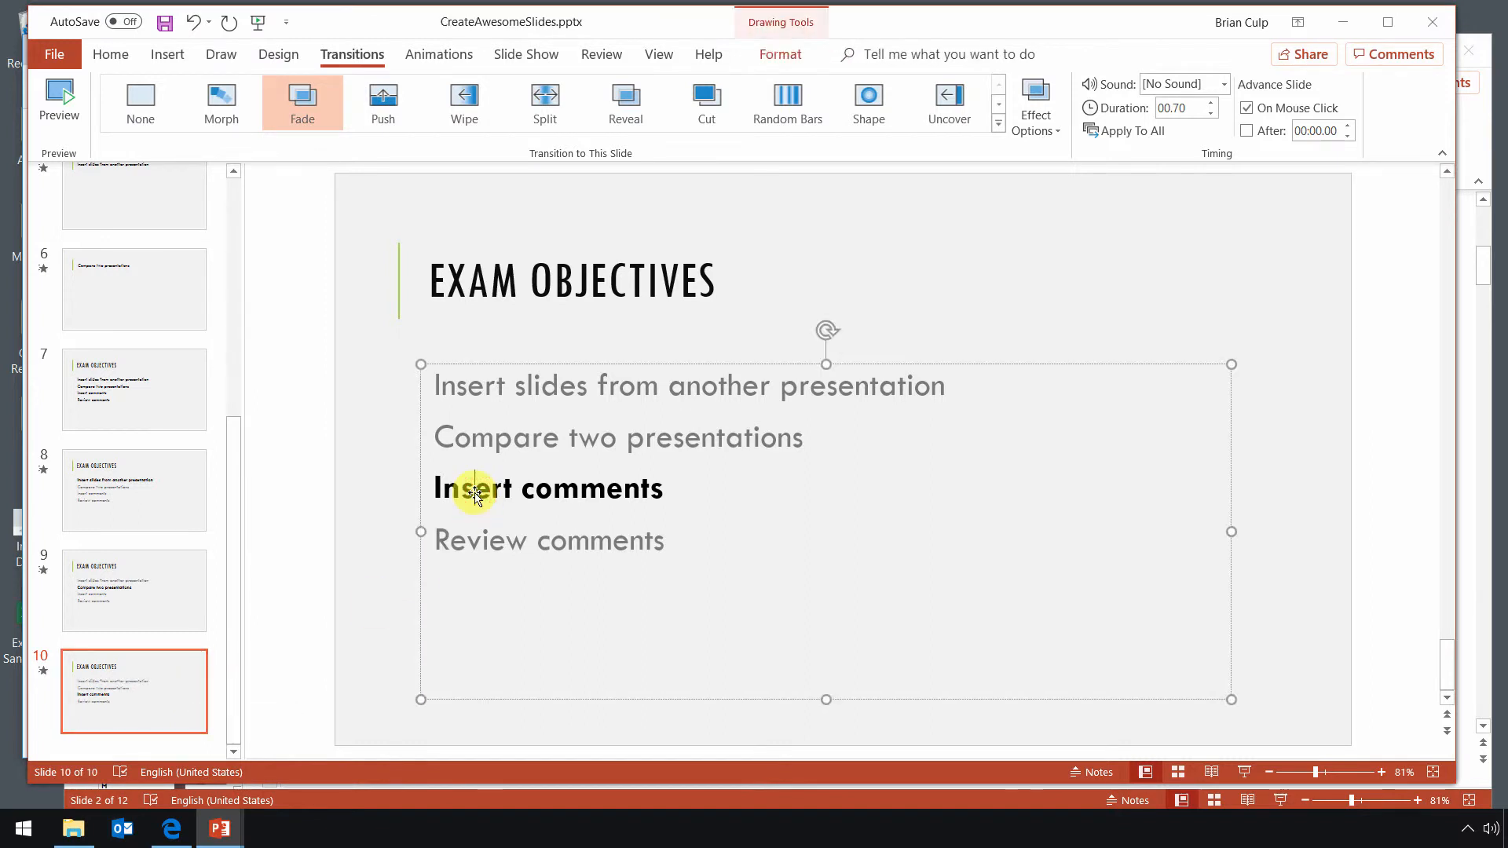
- Show the Home formatting tools and edit slide 10's Compare two presentations line
{"action": "left_click", "coordinate": [110, 54]}
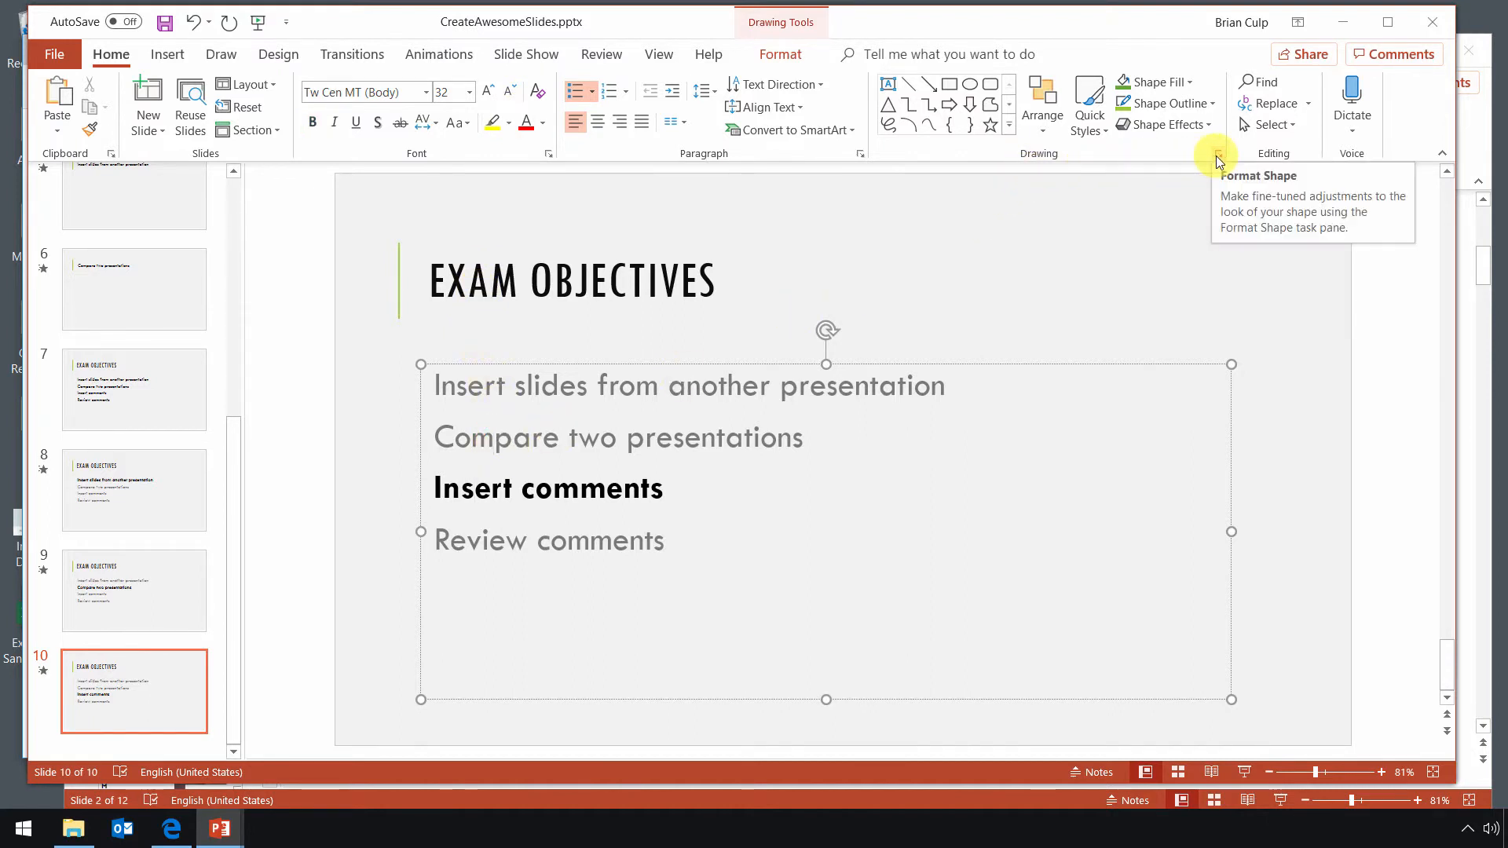
{"action": "left_click", "coordinate": [493, 438]}
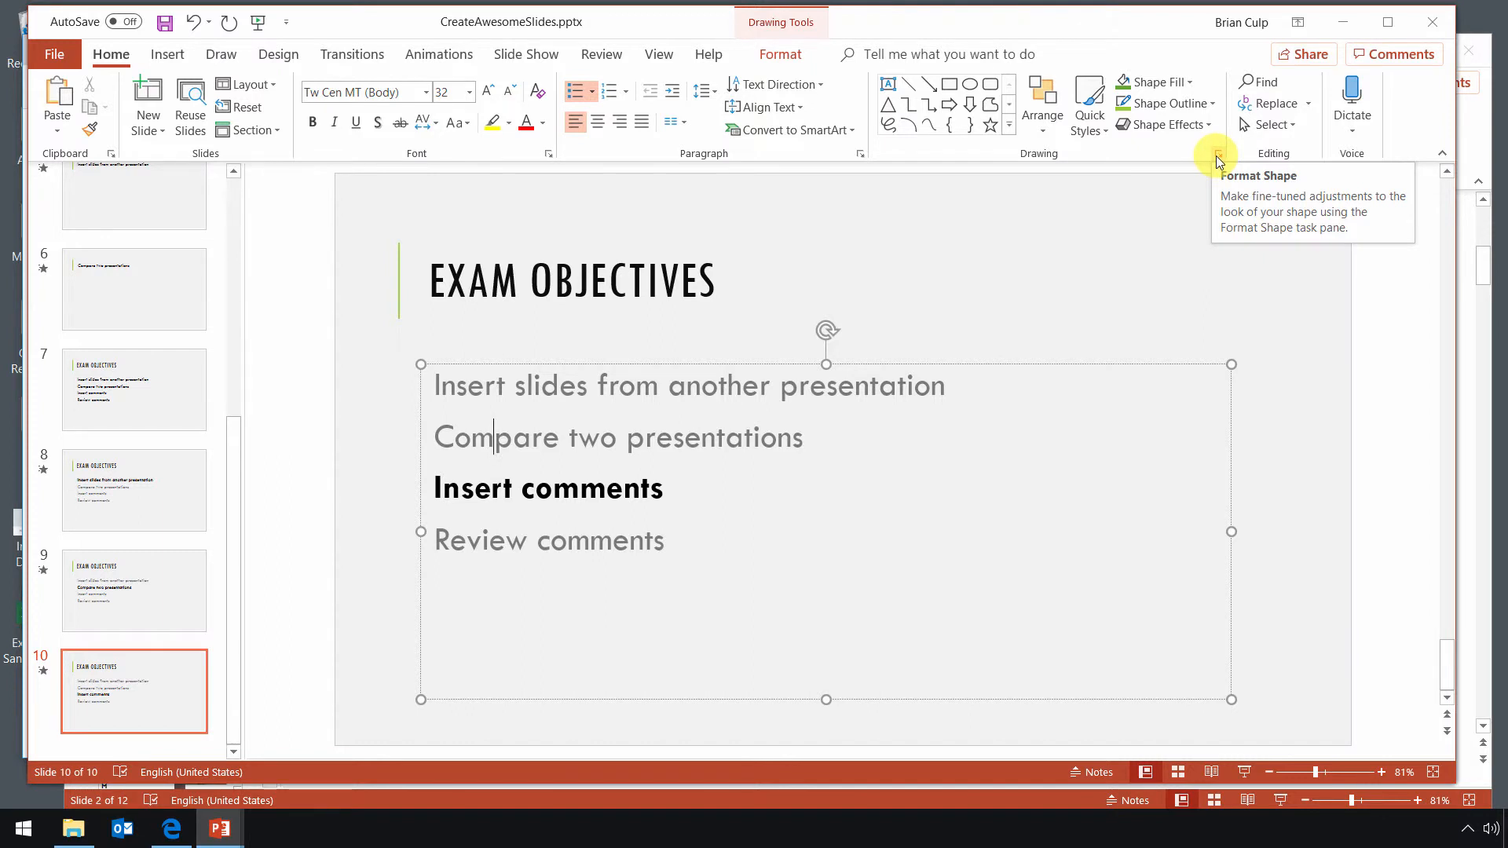
{"action": "mouse_move", "coordinate": [1192, 157]}
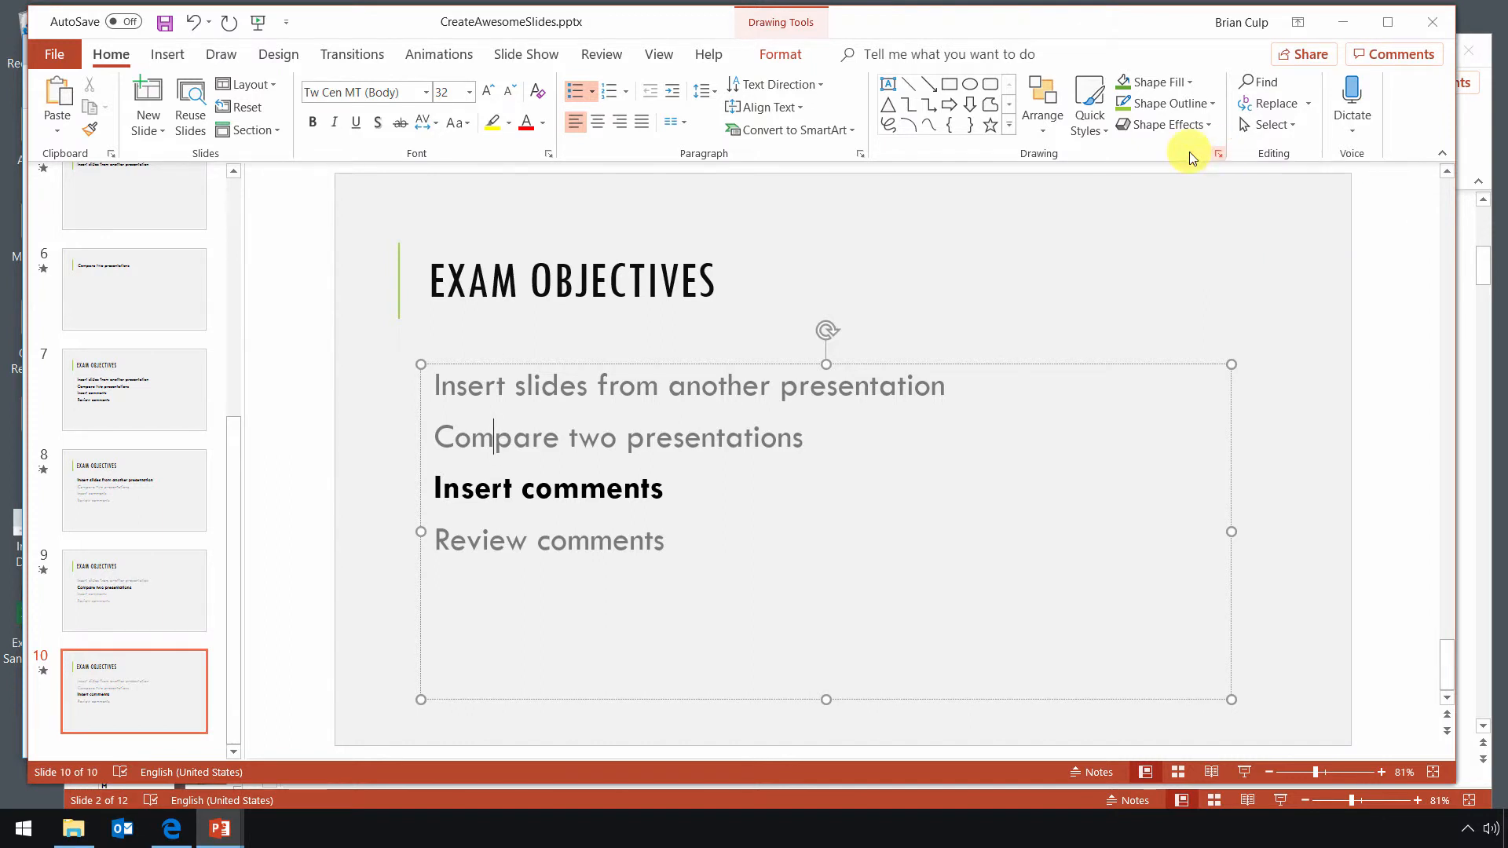
- Open the Format Shape pane on its Text Options for text fill and transparency
{"action": "left_click", "coordinate": [1219, 154]}
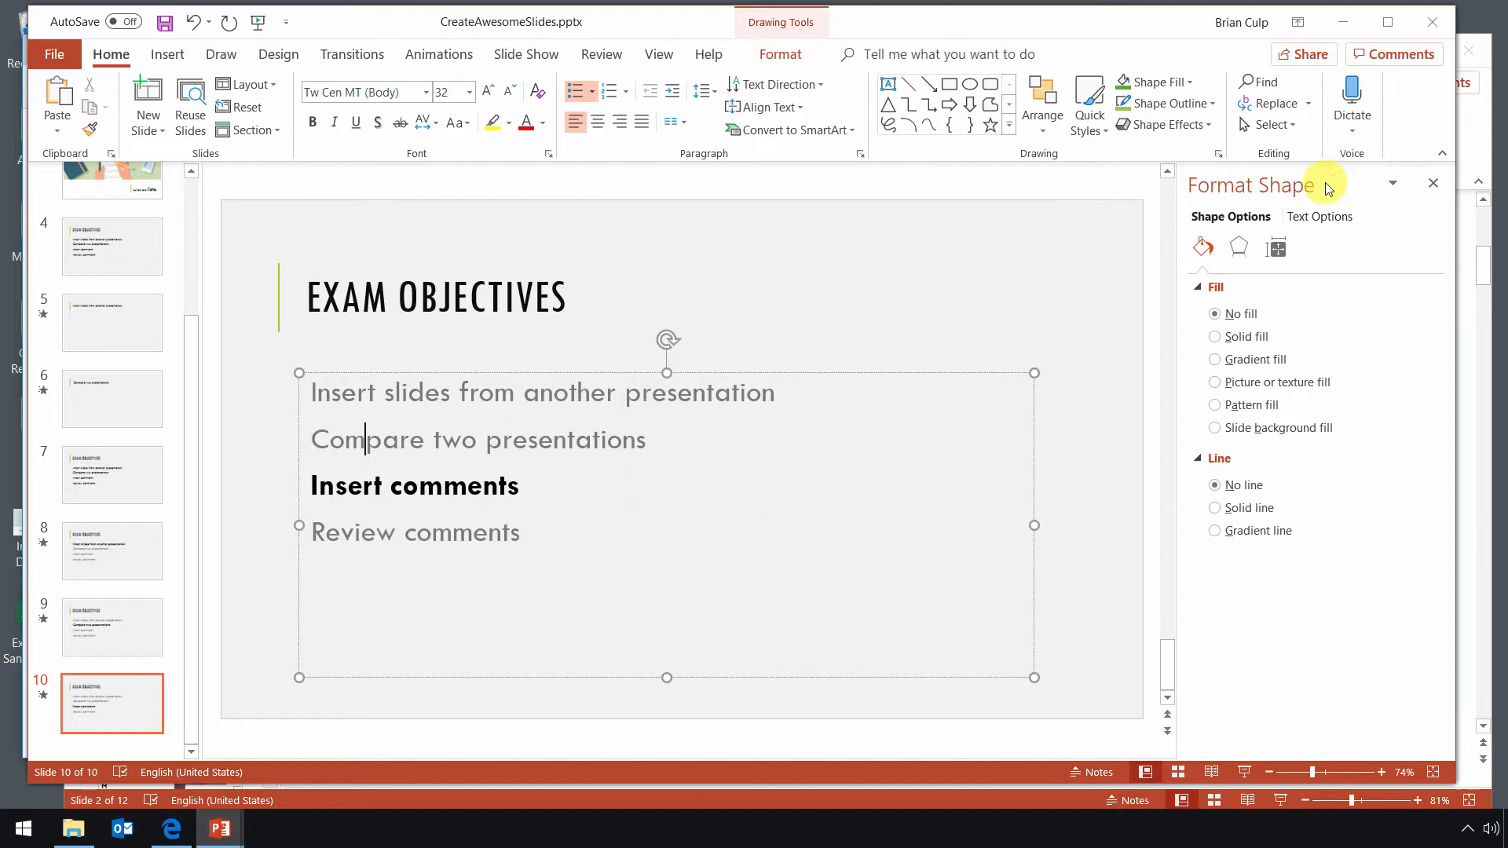
{"action": "left_click", "coordinate": [1319, 216]}
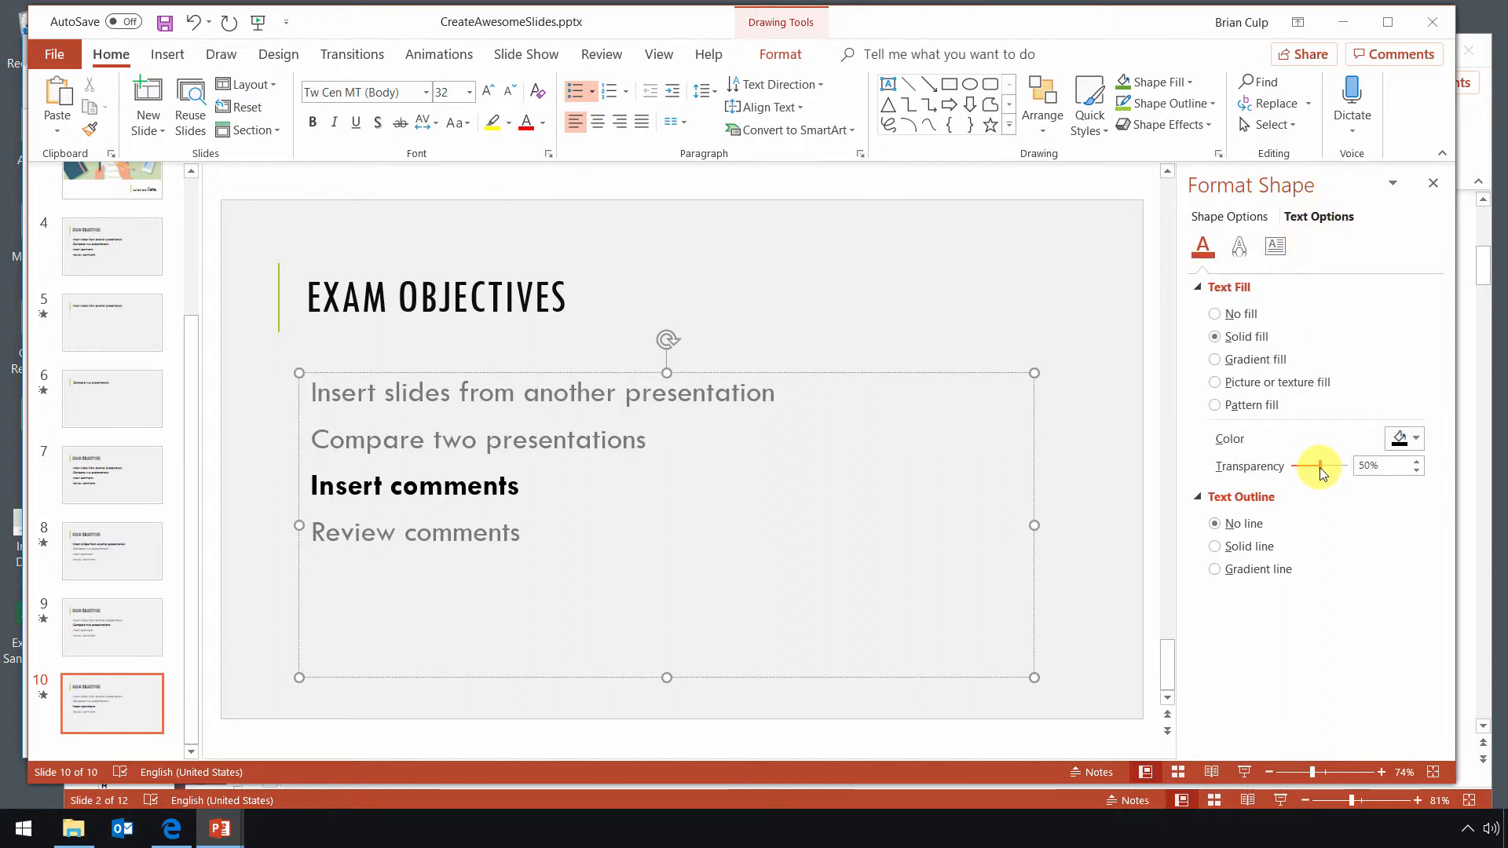
{"action": "mouse_move", "coordinate": [130, 625]}
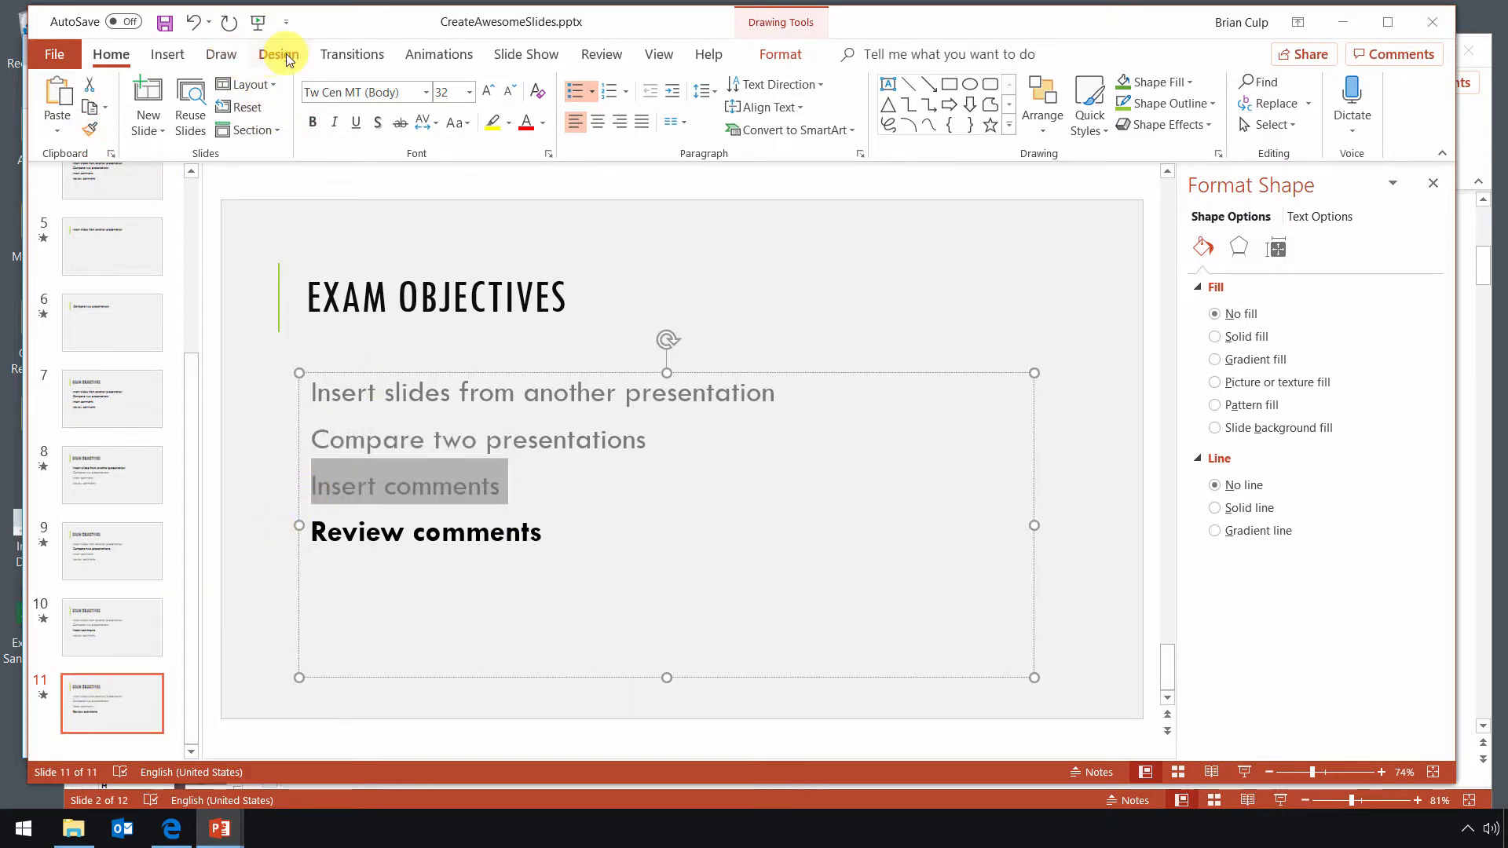
- Check slide 11's Fade transition, then bring up the Format Background pane with solid fill
{"action": "left_click", "coordinate": [352, 54]}
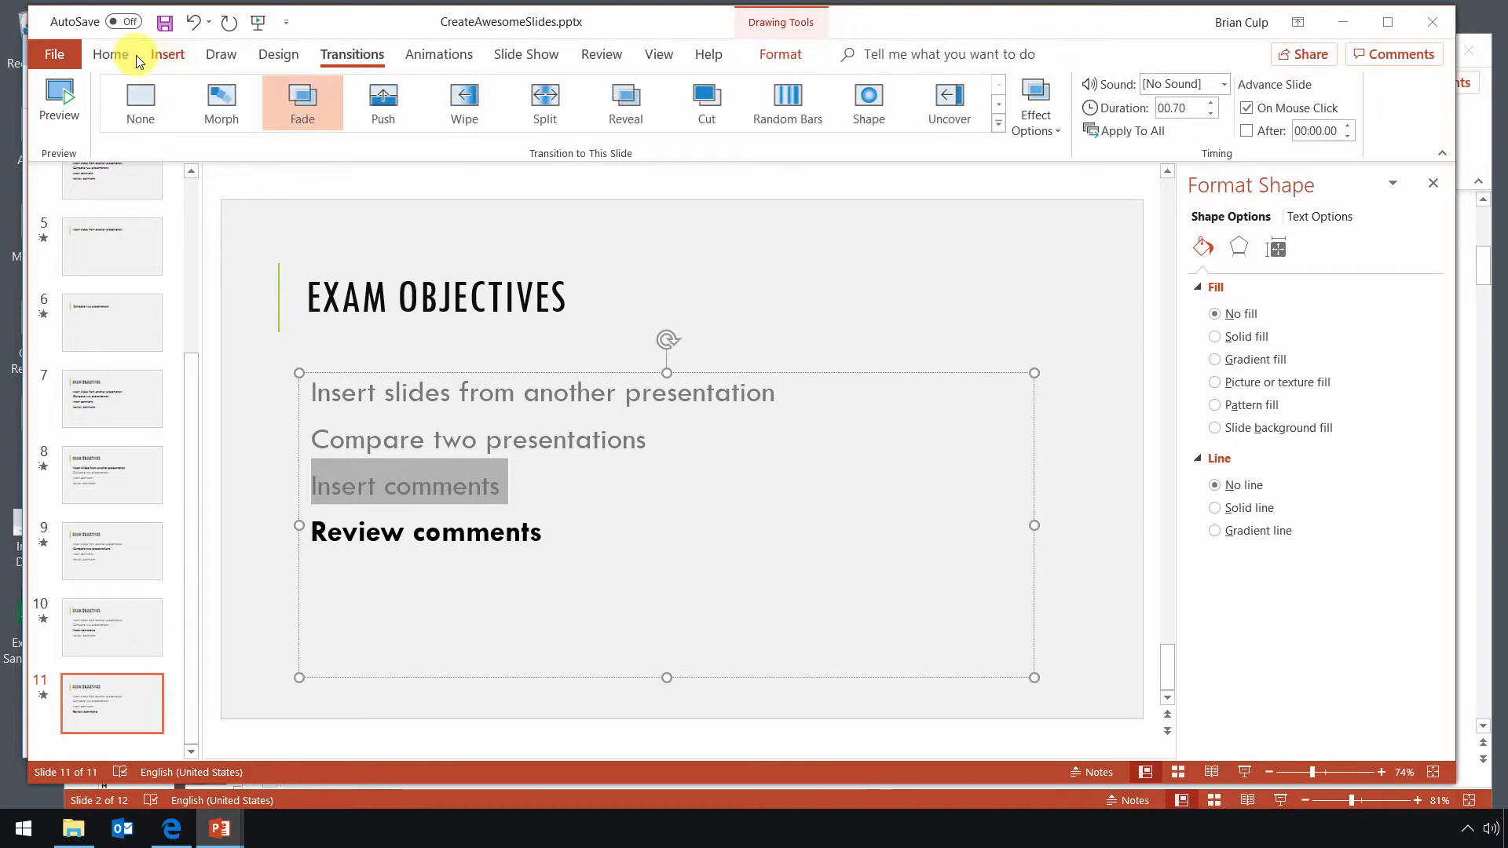
{"action": "left_click", "coordinate": [111, 551]}
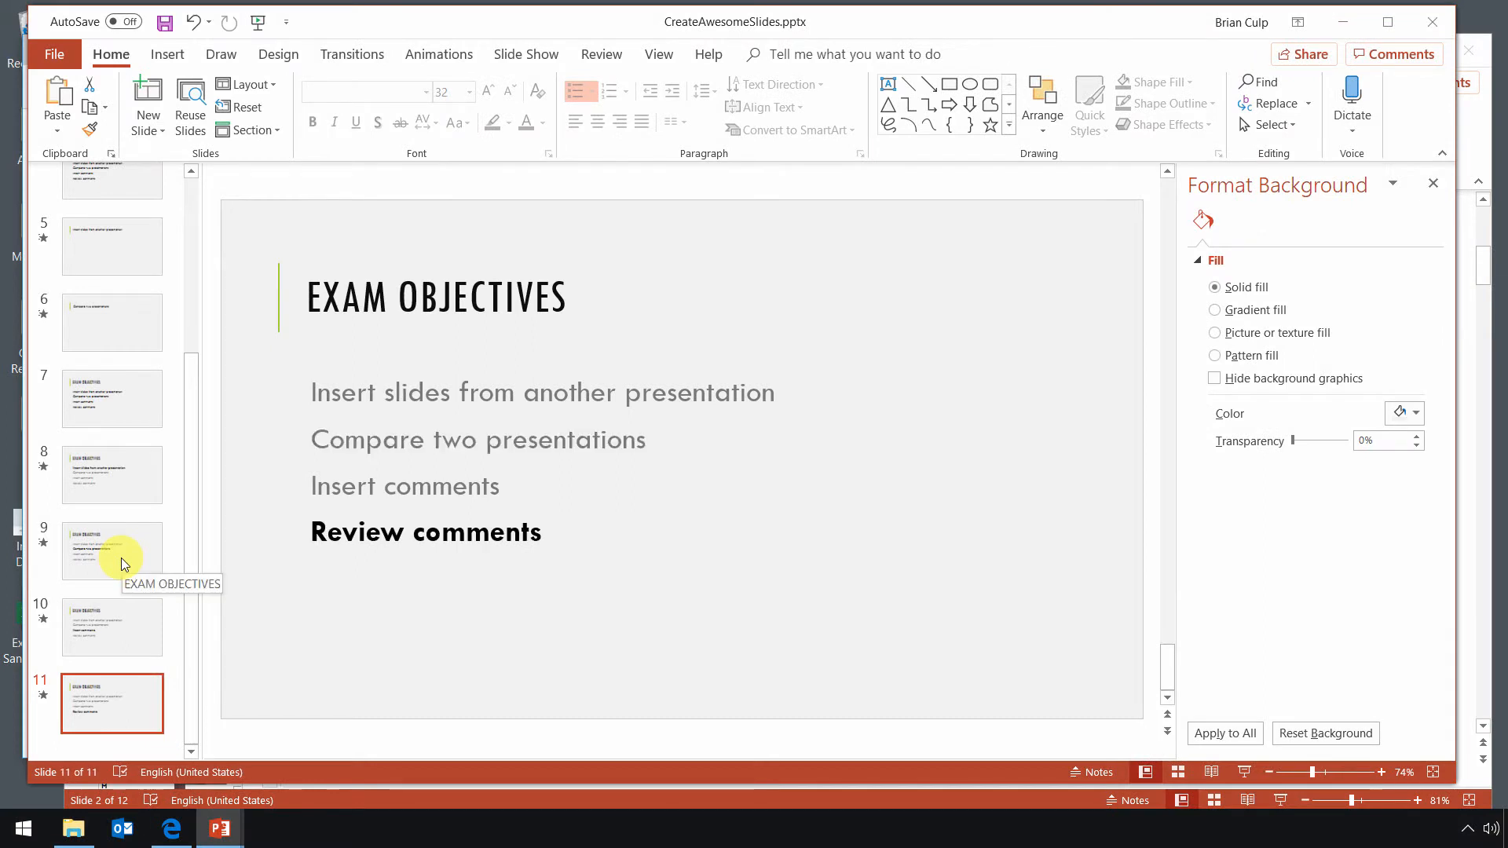
{"action": "mouse_move", "coordinate": [189, 571]}
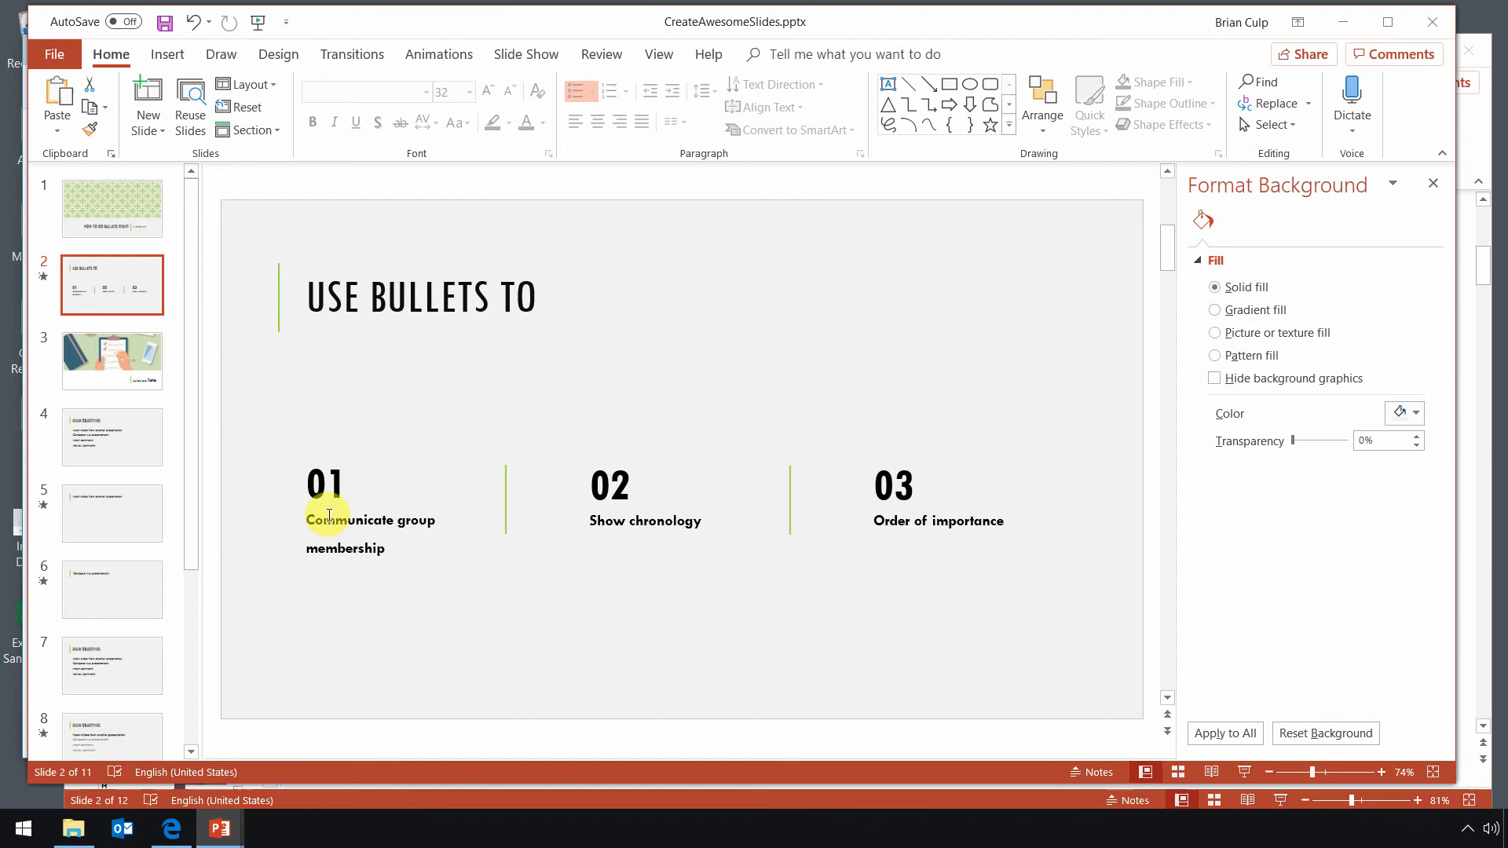
{"action": "mouse_move", "coordinate": [231, 523]}
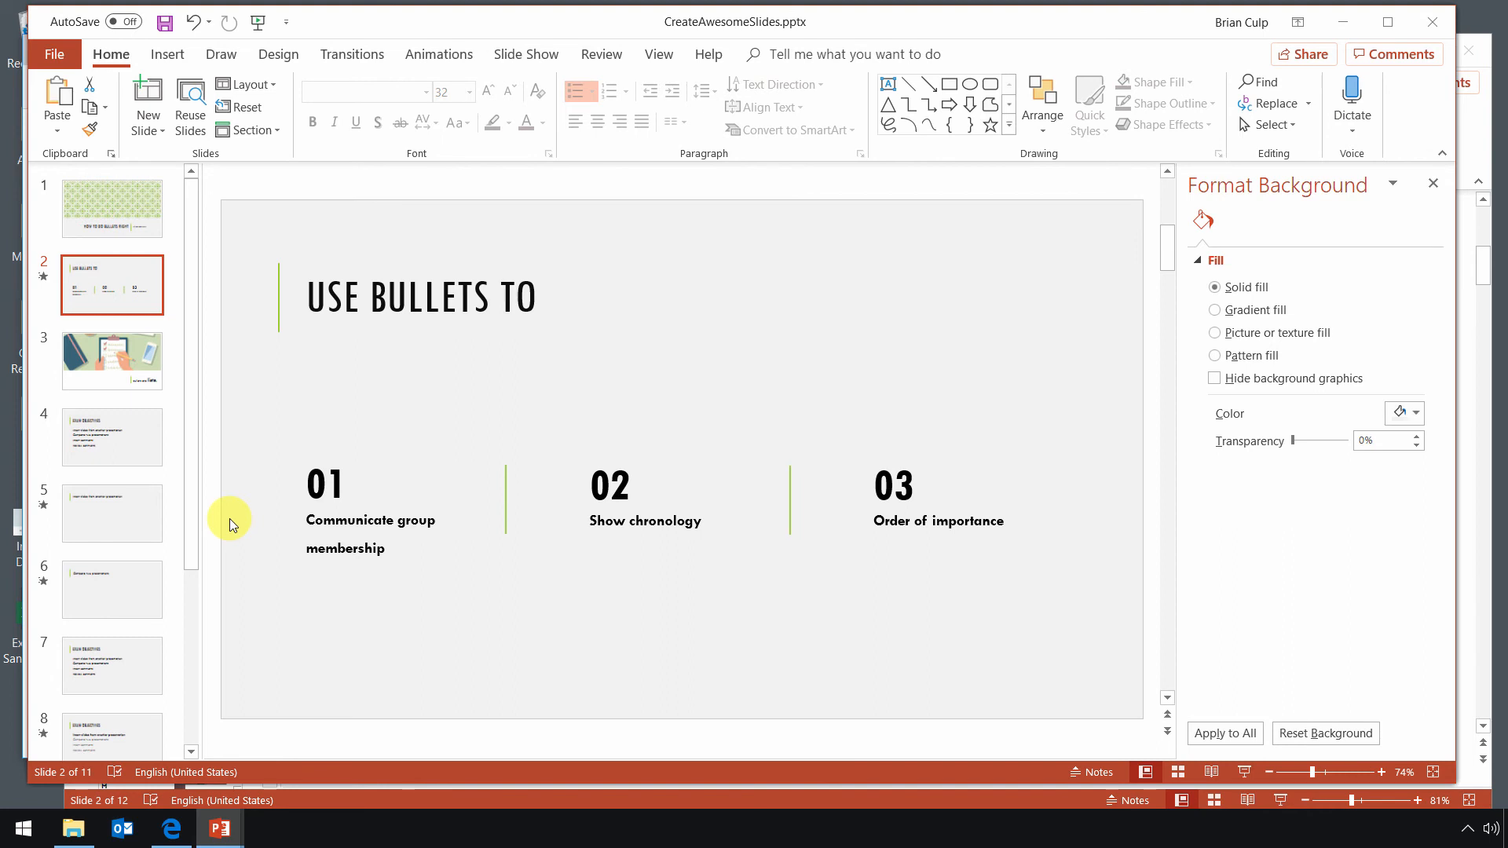
{"action": "mouse_move", "coordinate": [253, 558]}
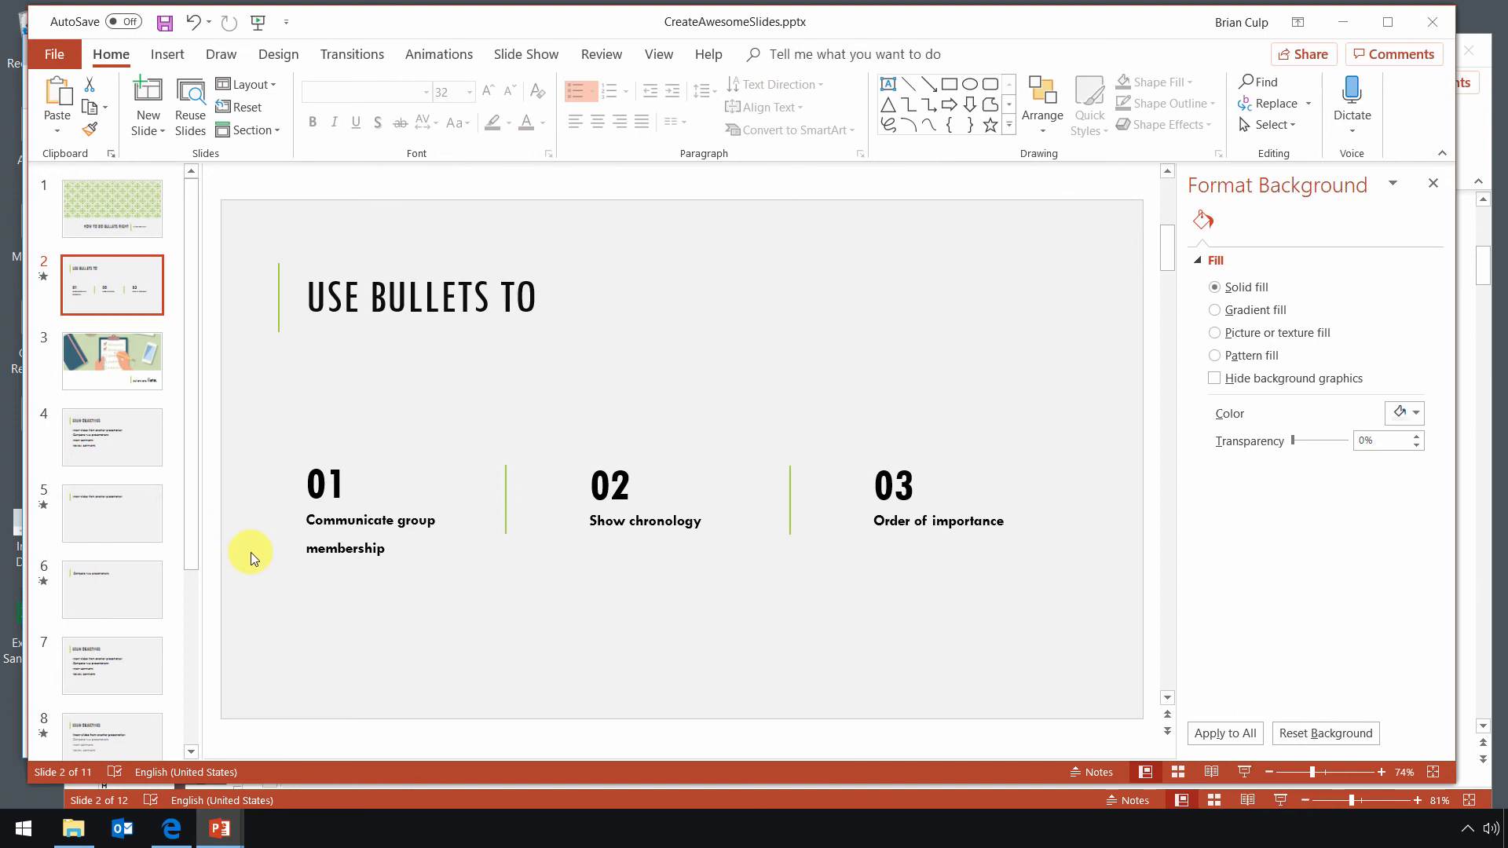
{"action": "mouse_move", "coordinate": [351, 553]}
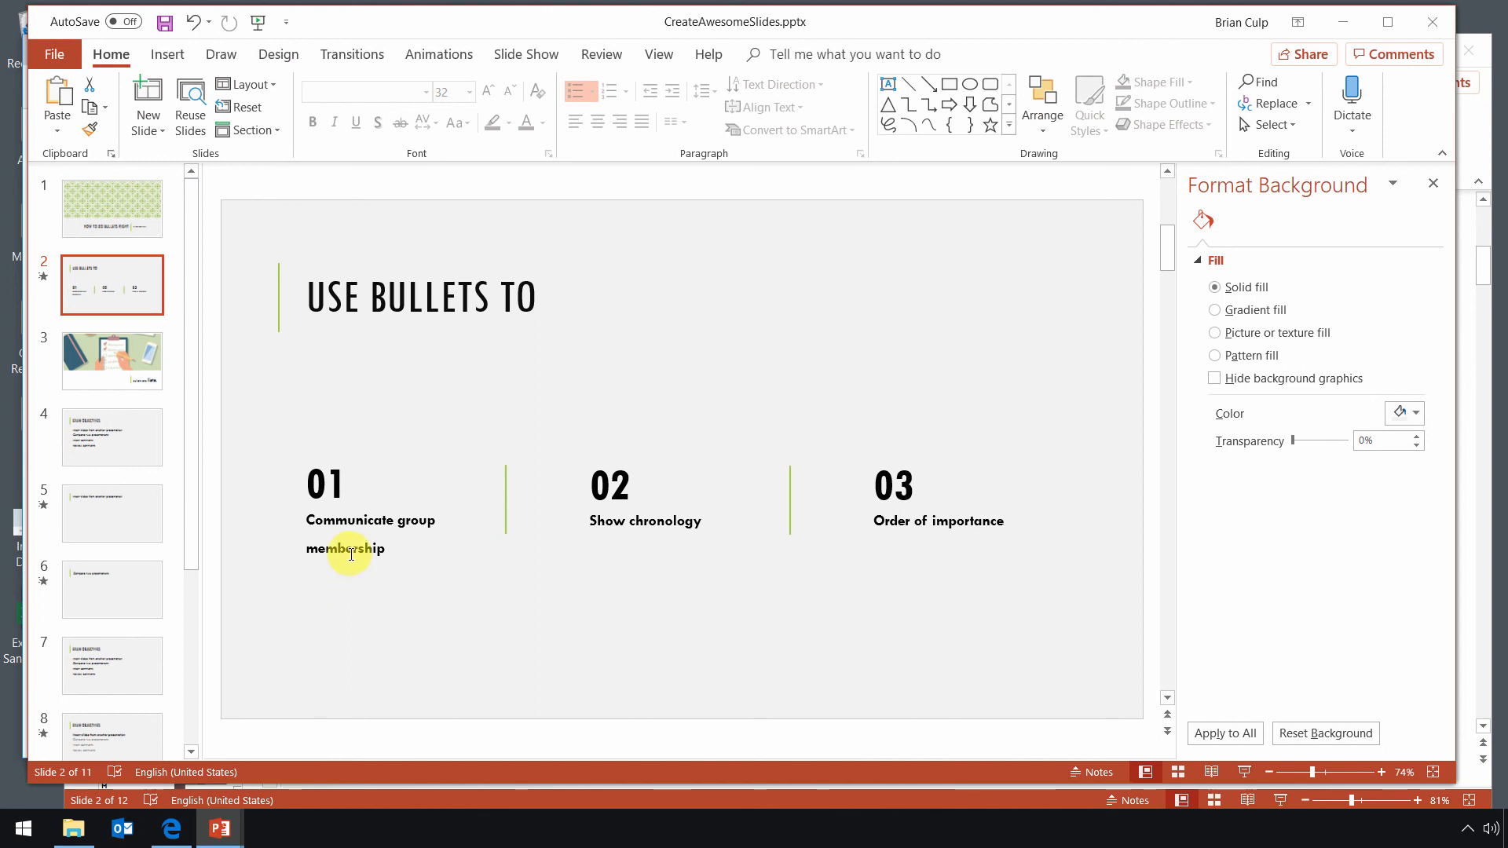
{"action": "mouse_move", "coordinate": [948, 536]}
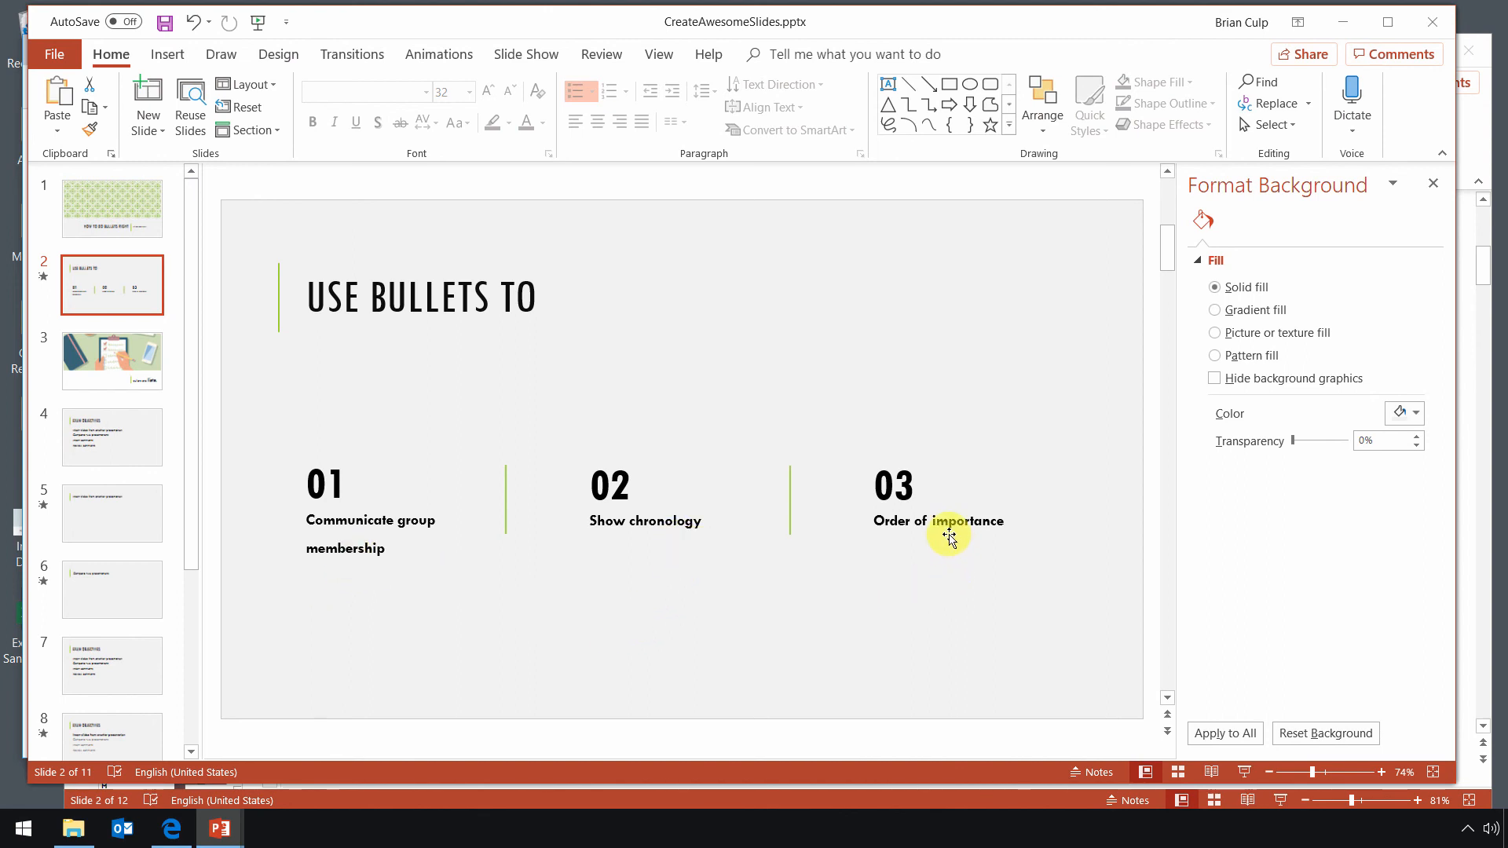